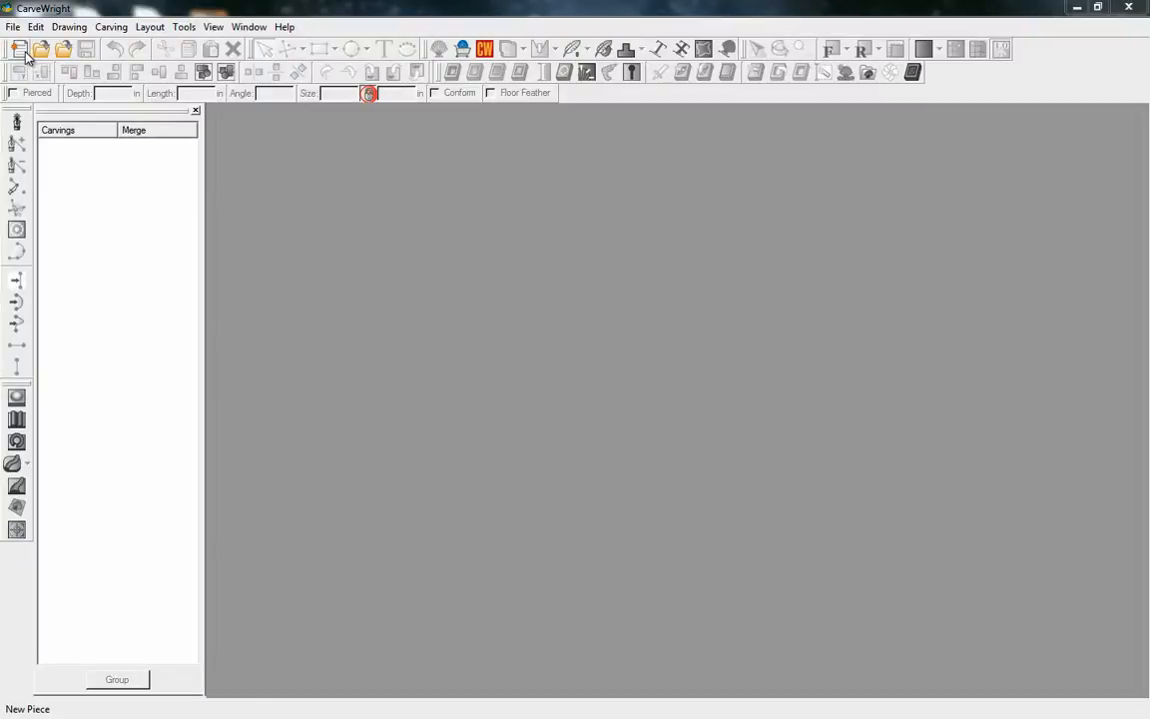
- Create a rotary project 10 in long, 4 in diameter, with 0.5 in part-off diameter
left_click(20, 51)
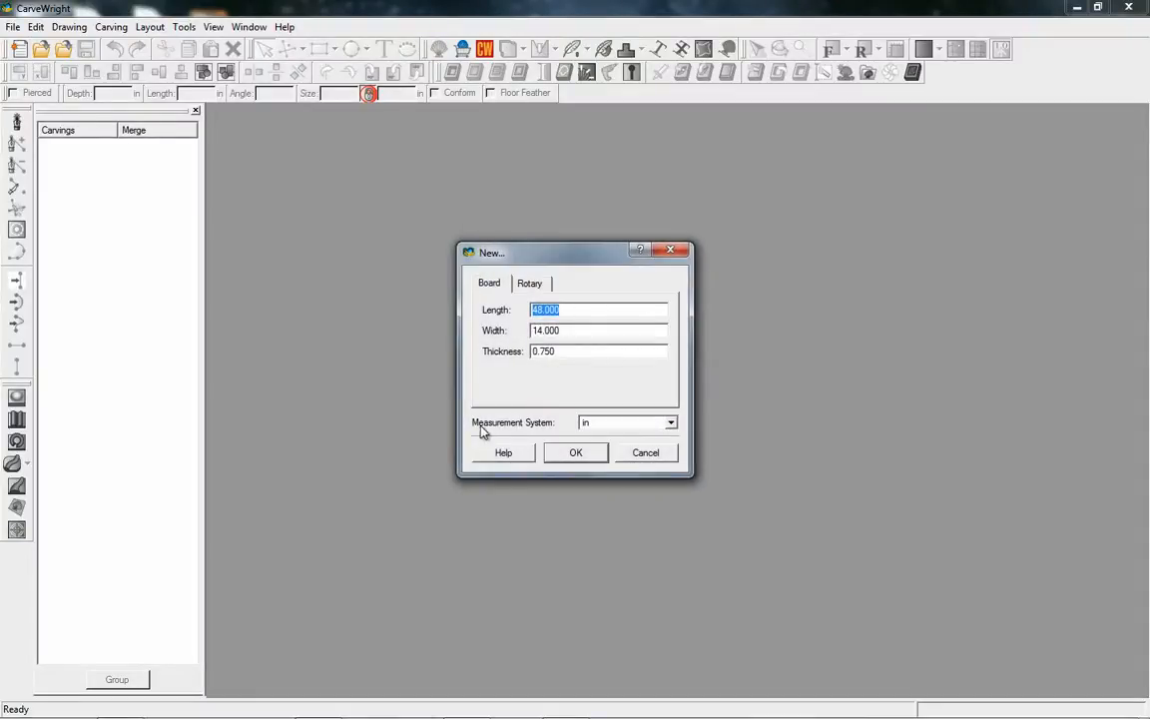
left_click(530, 282)
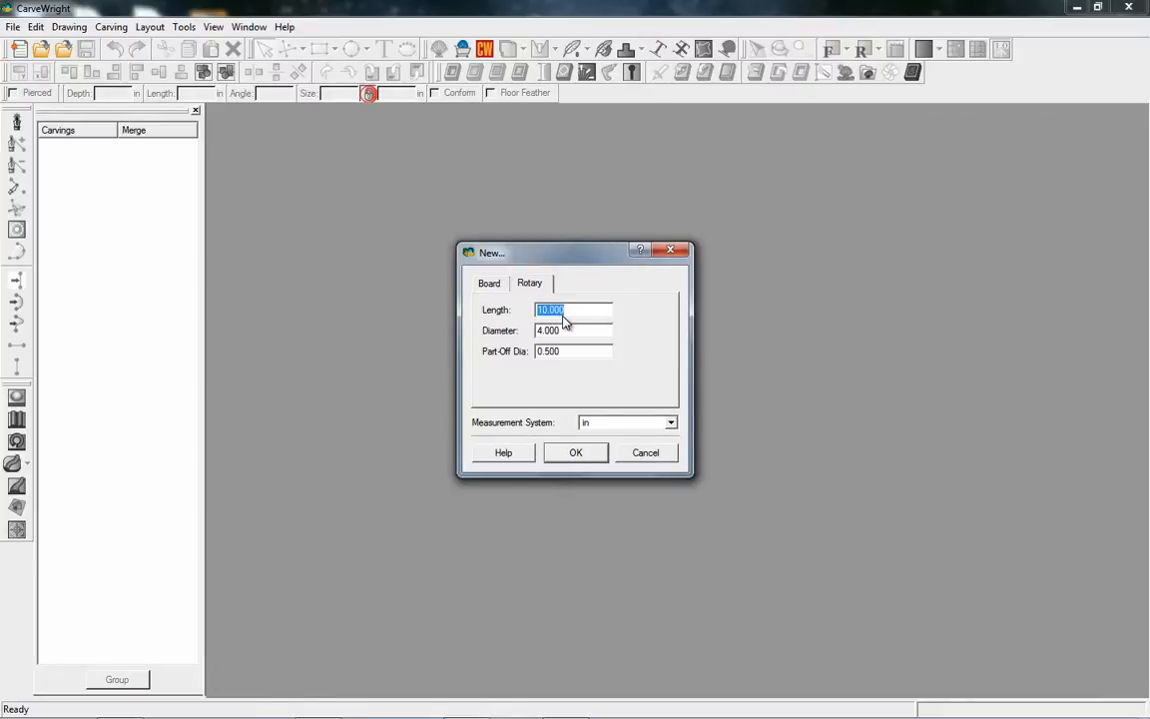
mouse_move(567, 334)
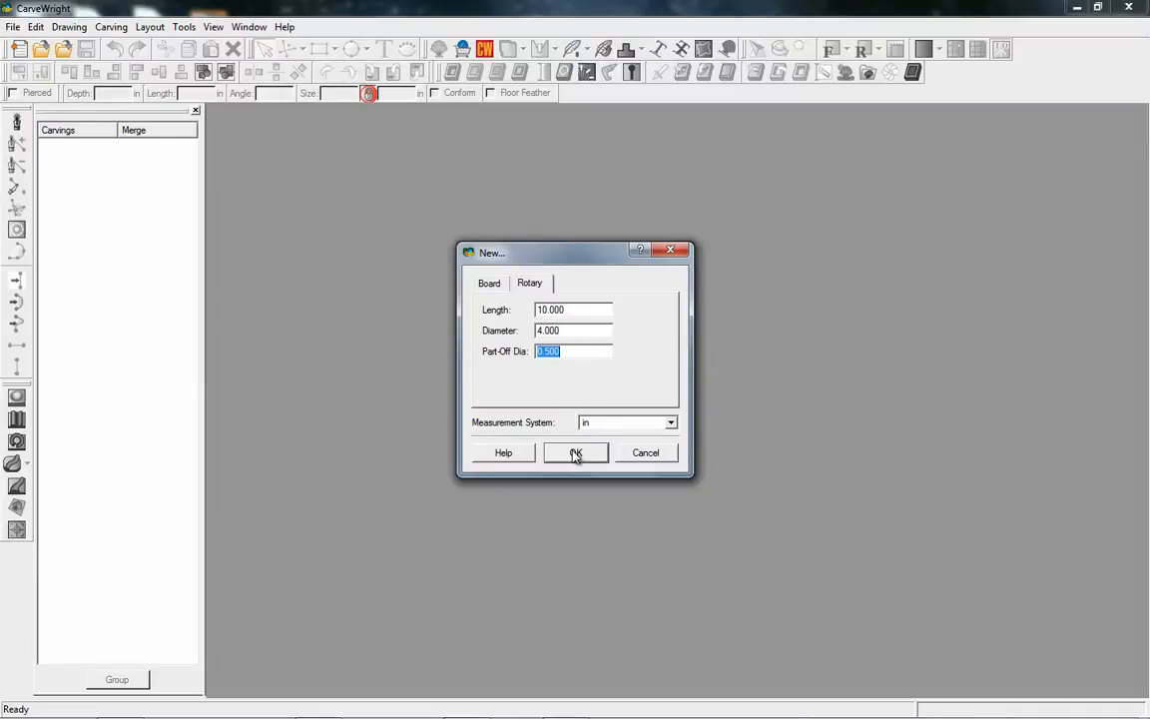
left_click(575, 452)
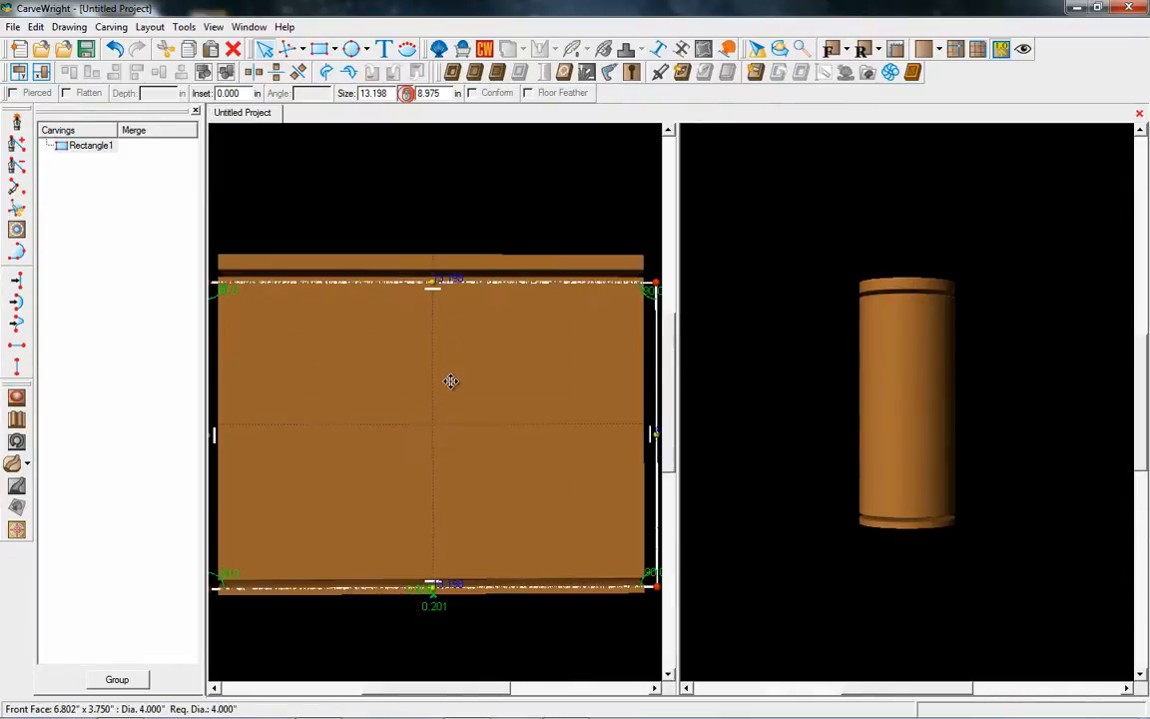
- Set the rectangle's left and right edge distances to 0 so it spans the board face
right_click(451, 382)
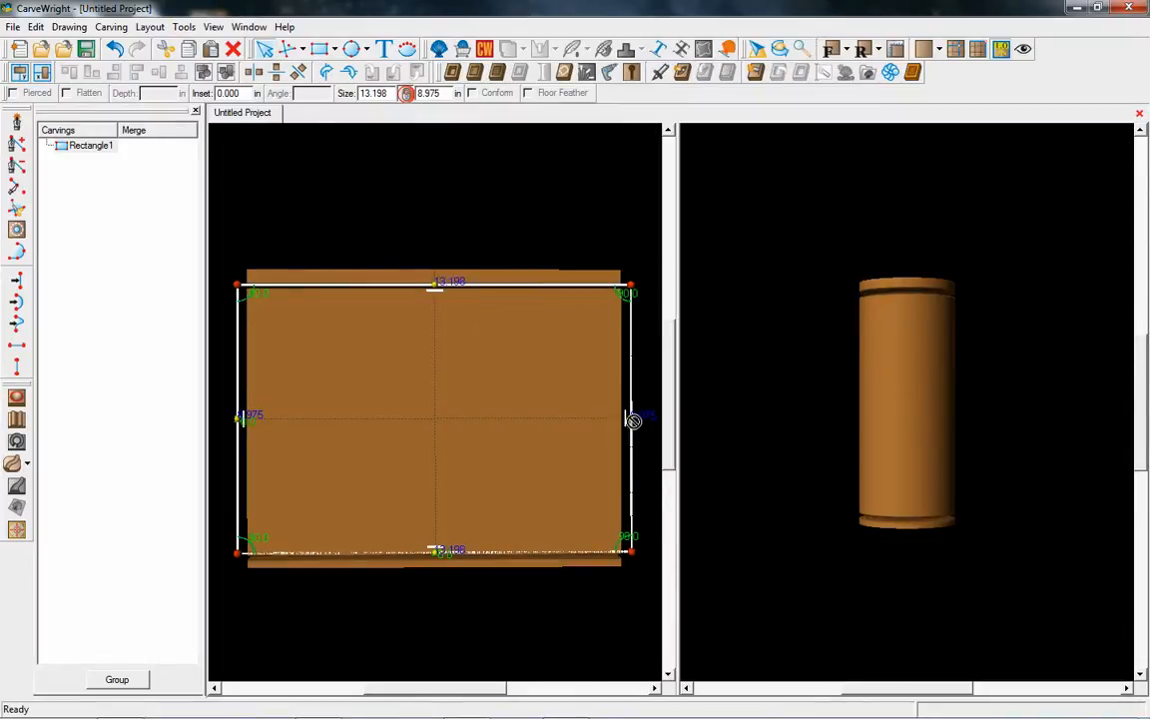
right_click(632, 420)
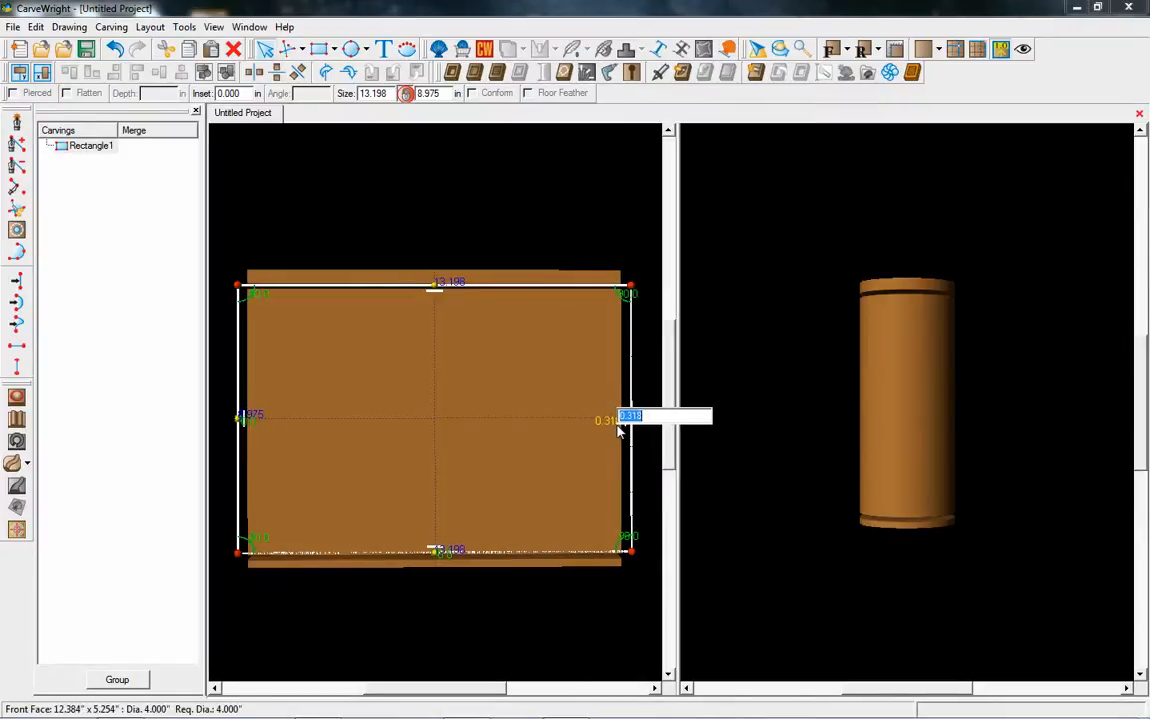
type("0")
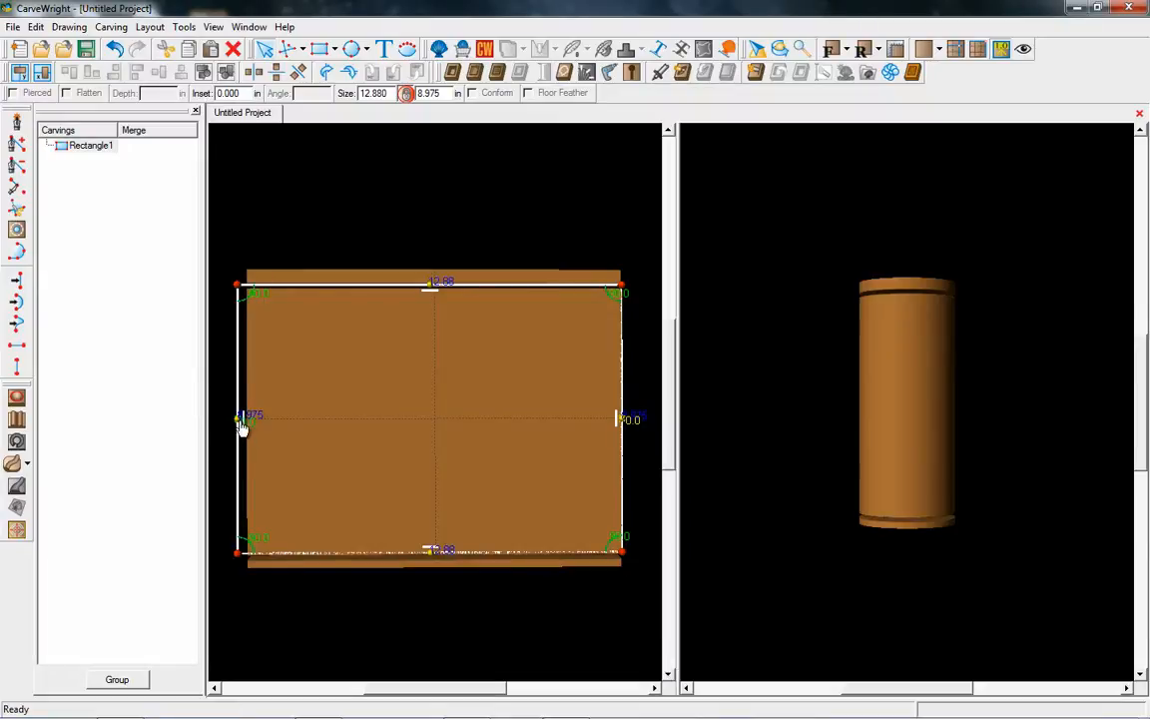
right_click(240, 422)
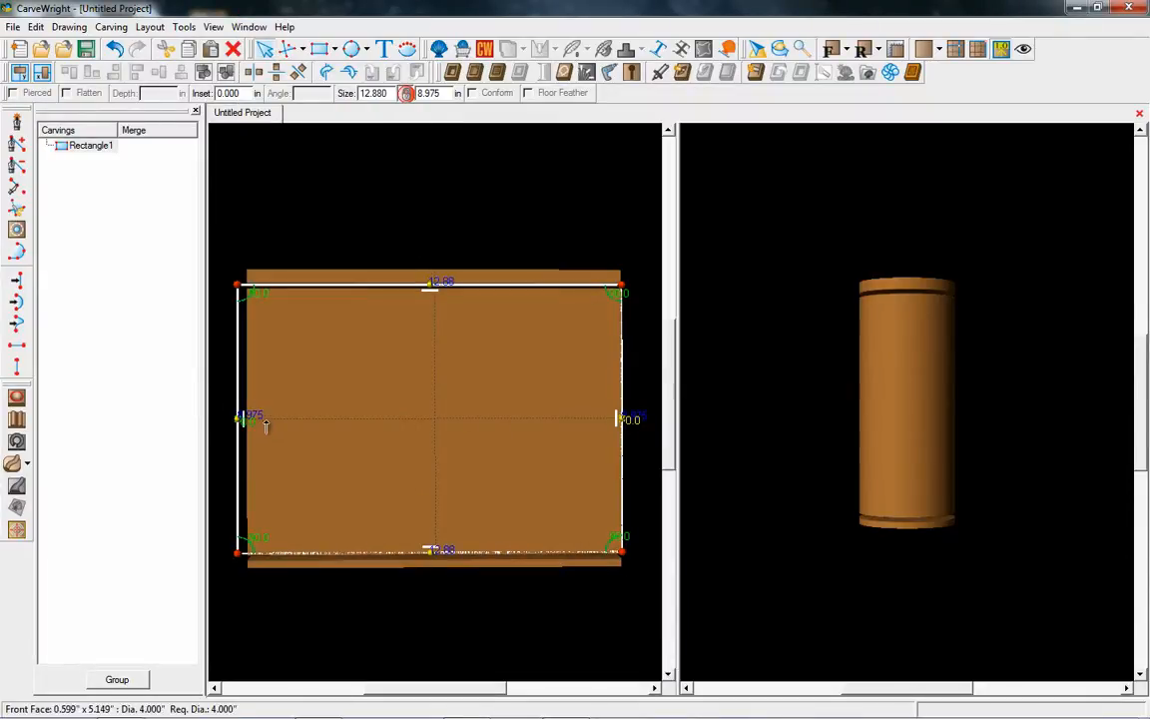
double_click(252, 416)
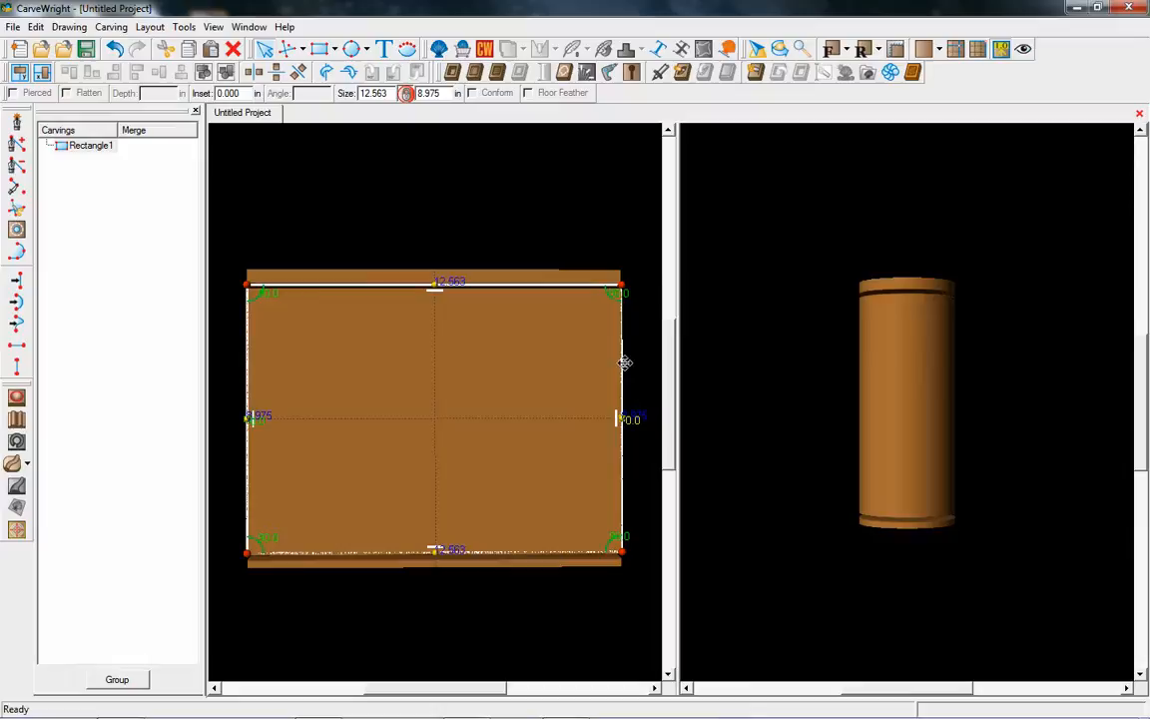
mouse_move(860, 361)
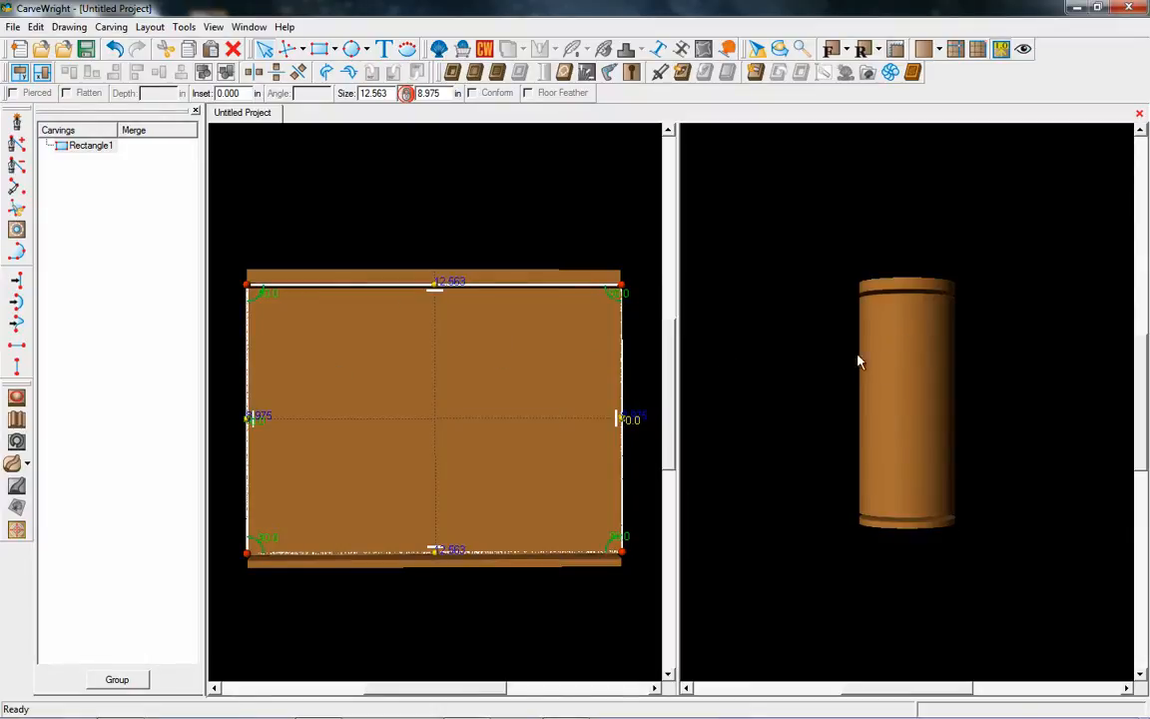
mouse_move(884, 406)
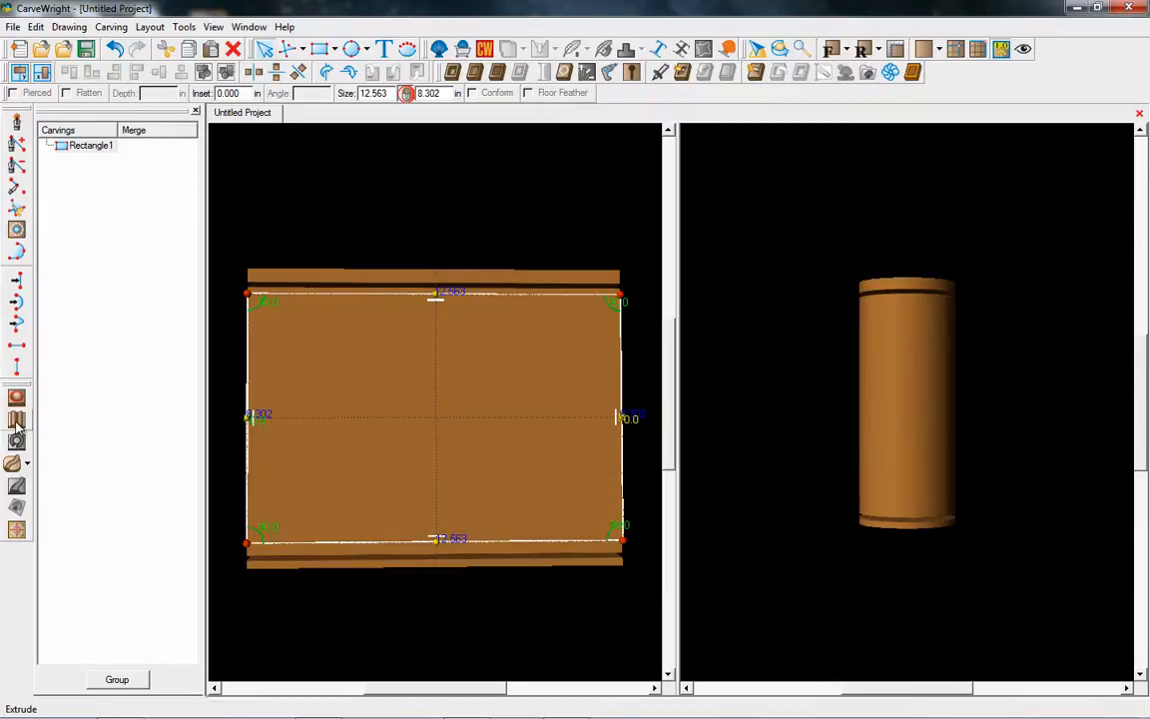
mouse_move(13, 423)
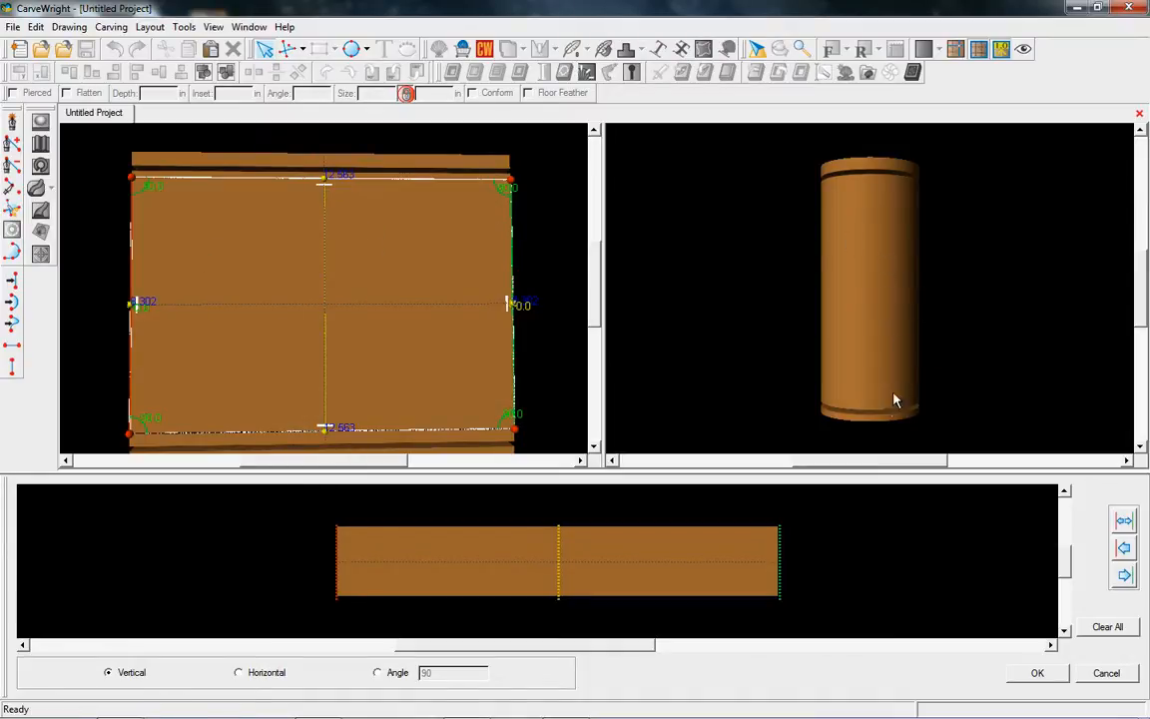
mouse_move(851, 330)
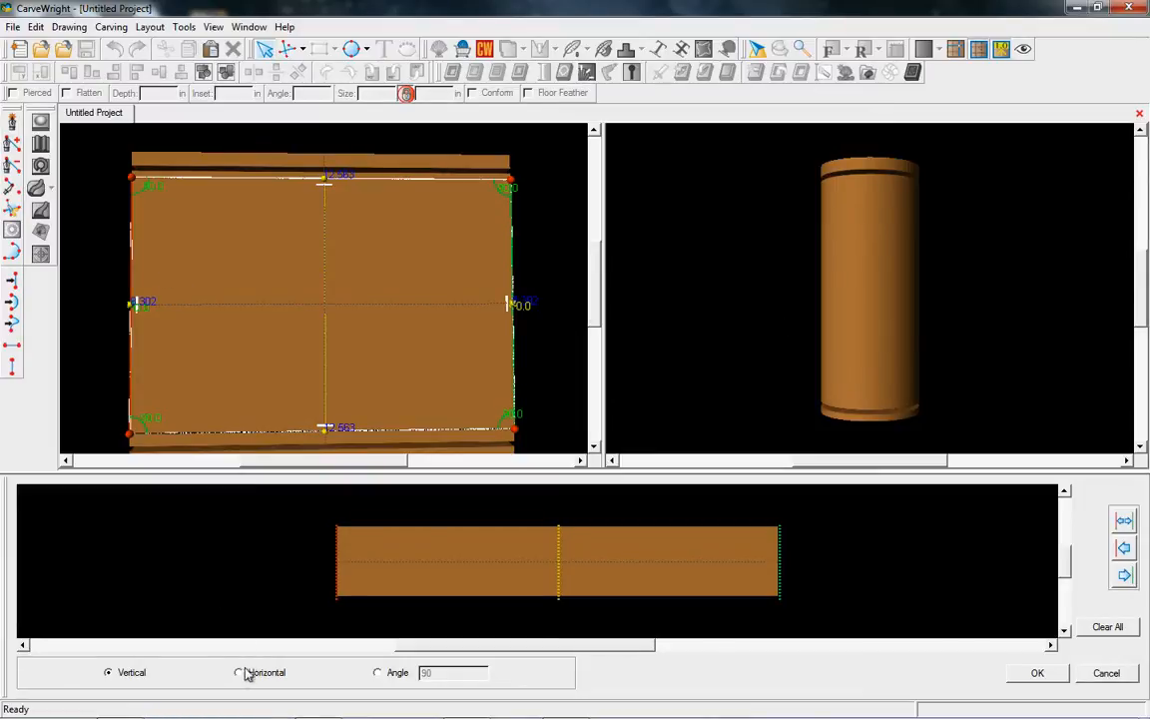
- Choose Horizontal orientation for the rectangle's extrusion profile
left_click(236, 672)
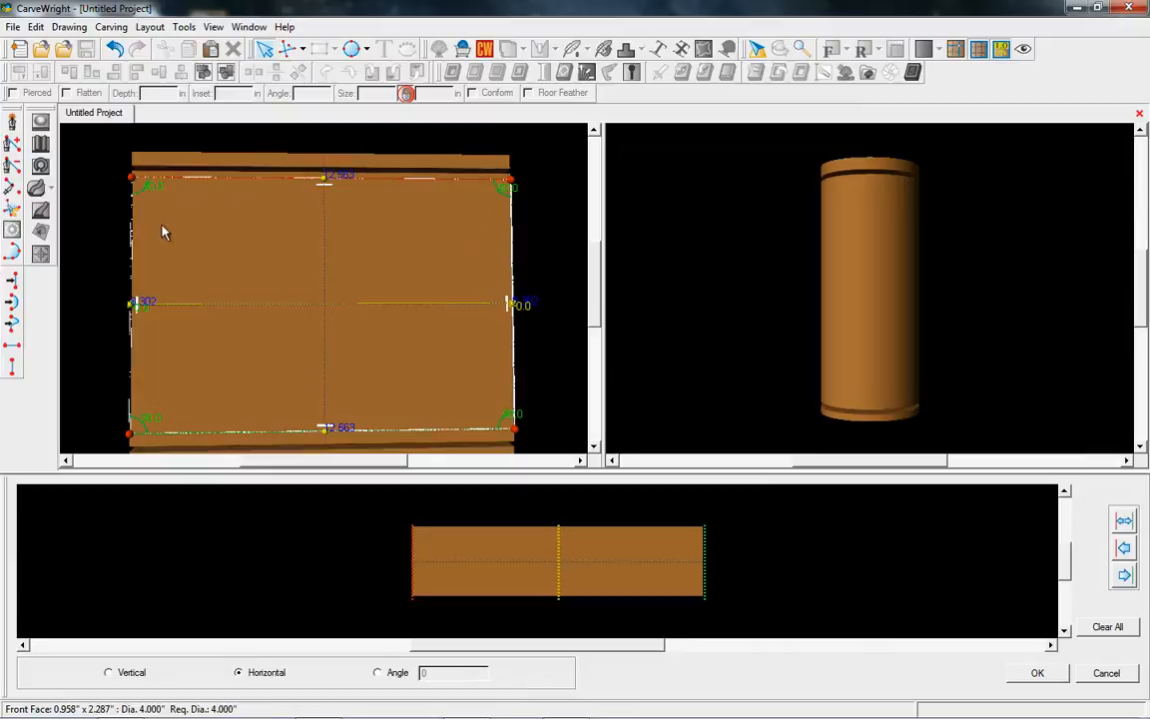
mouse_move(883, 250)
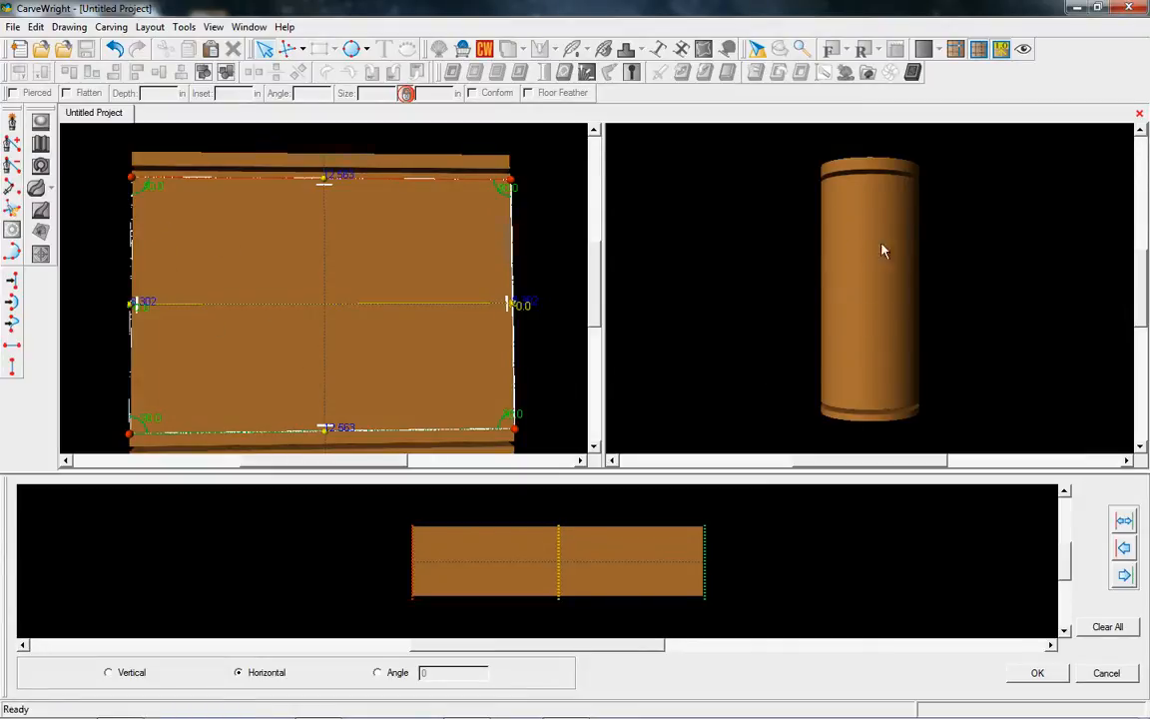
mouse_move(774, 296)
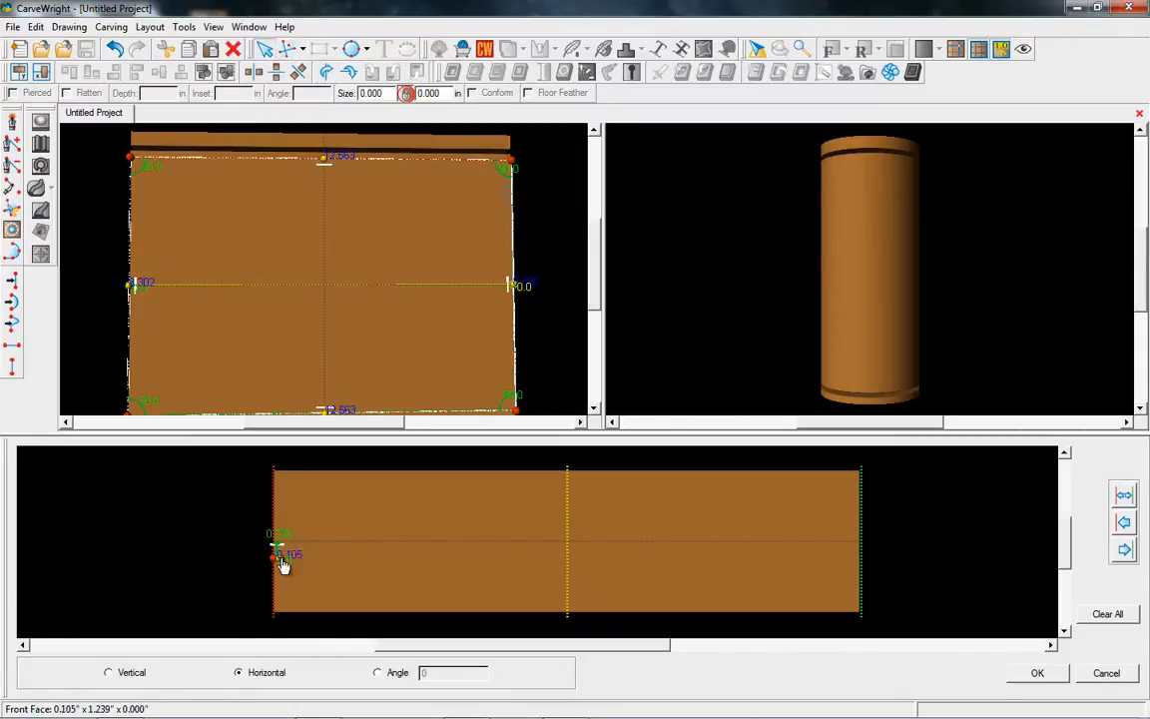
- Draw the side profile: a rounded curve, flat run, arc dip, rising curve and small bumps
left_click(351, 48)
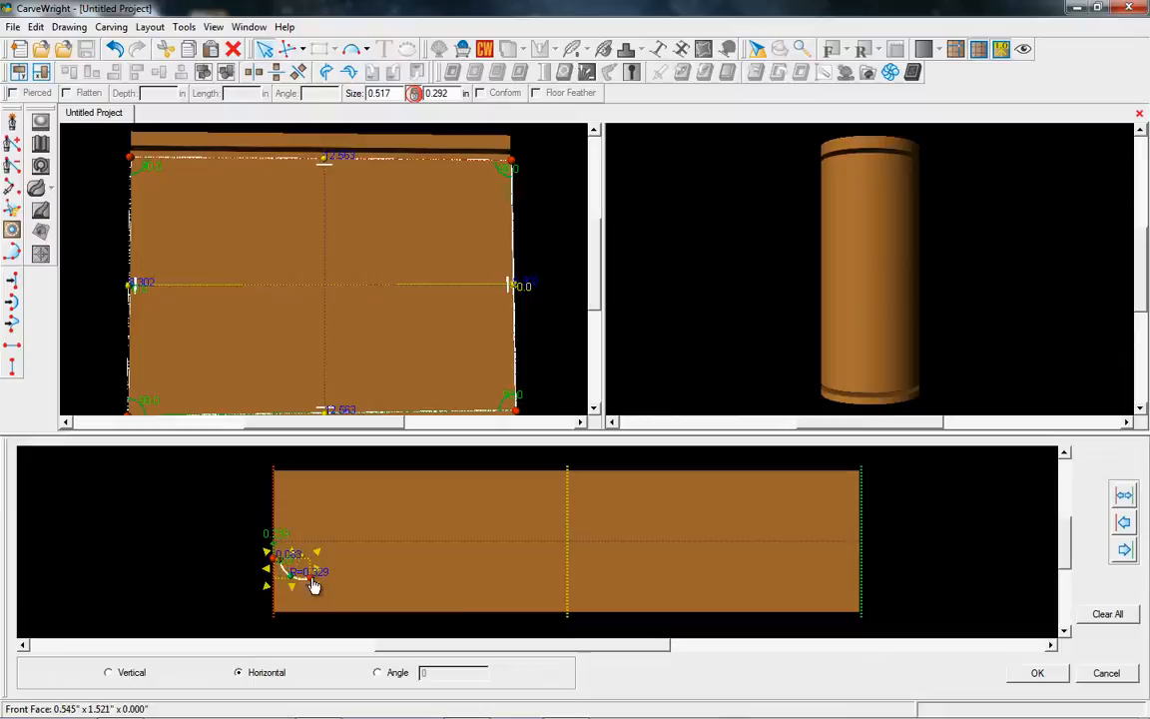
left_click_drag(312, 584, 277, 547)
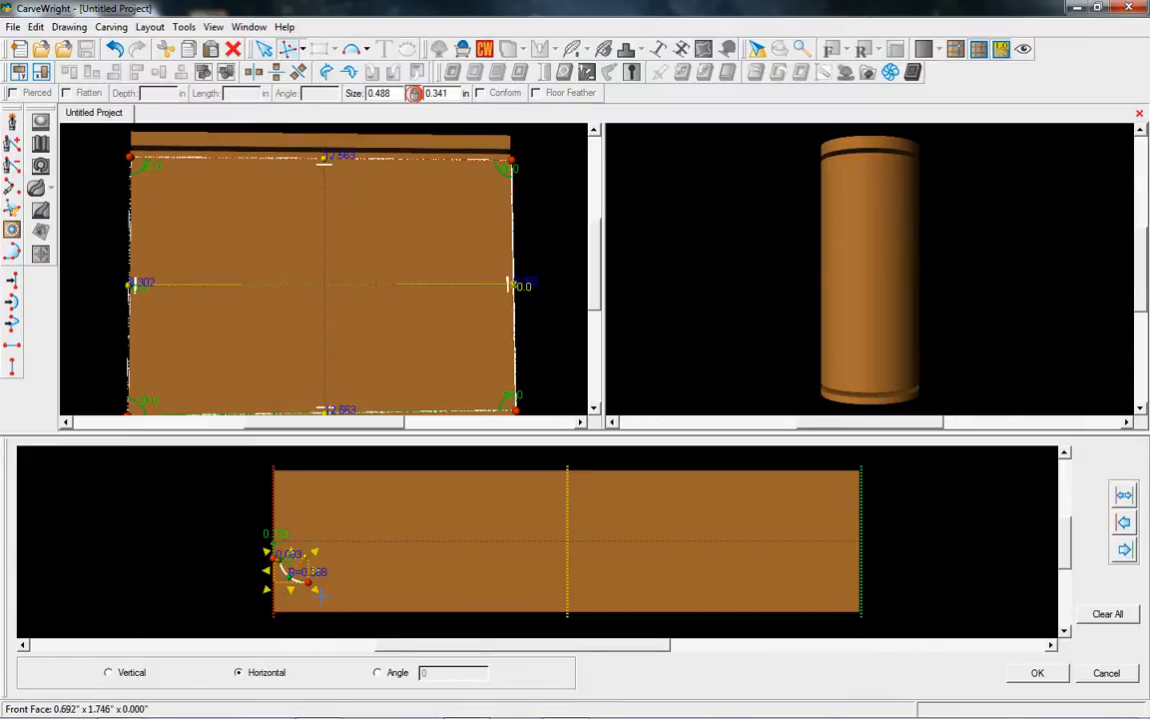
left_click_drag(322, 583, 374, 583)
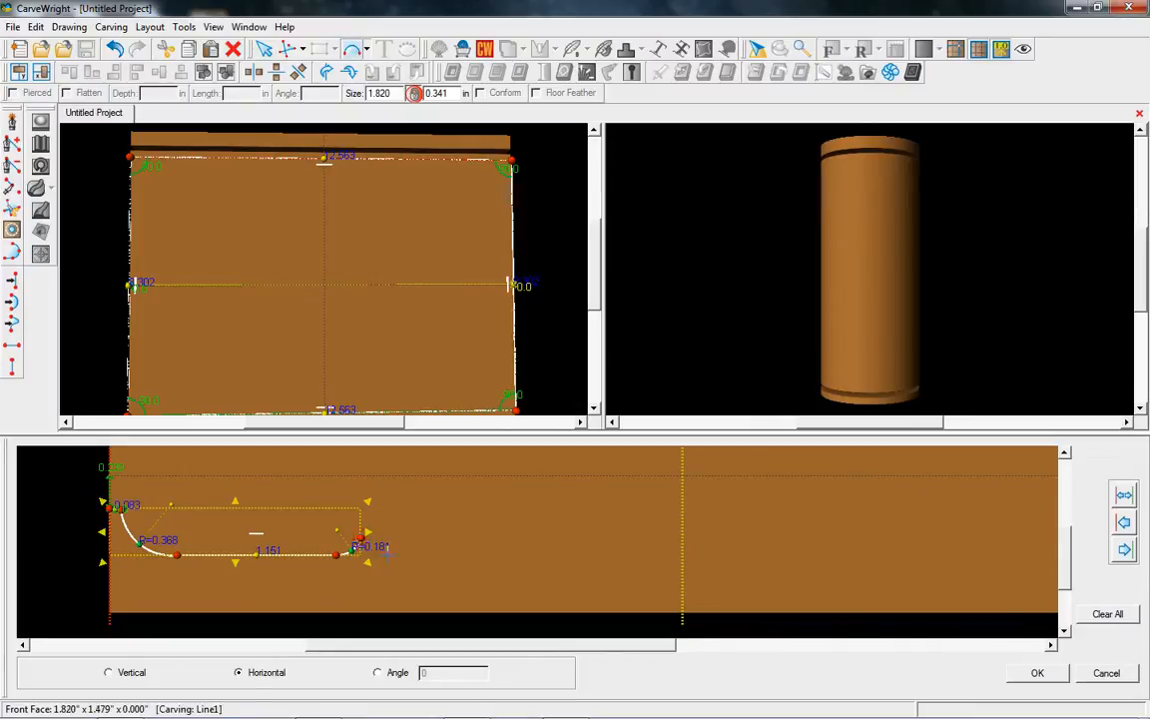
left_click_drag(369, 544, 504, 544)
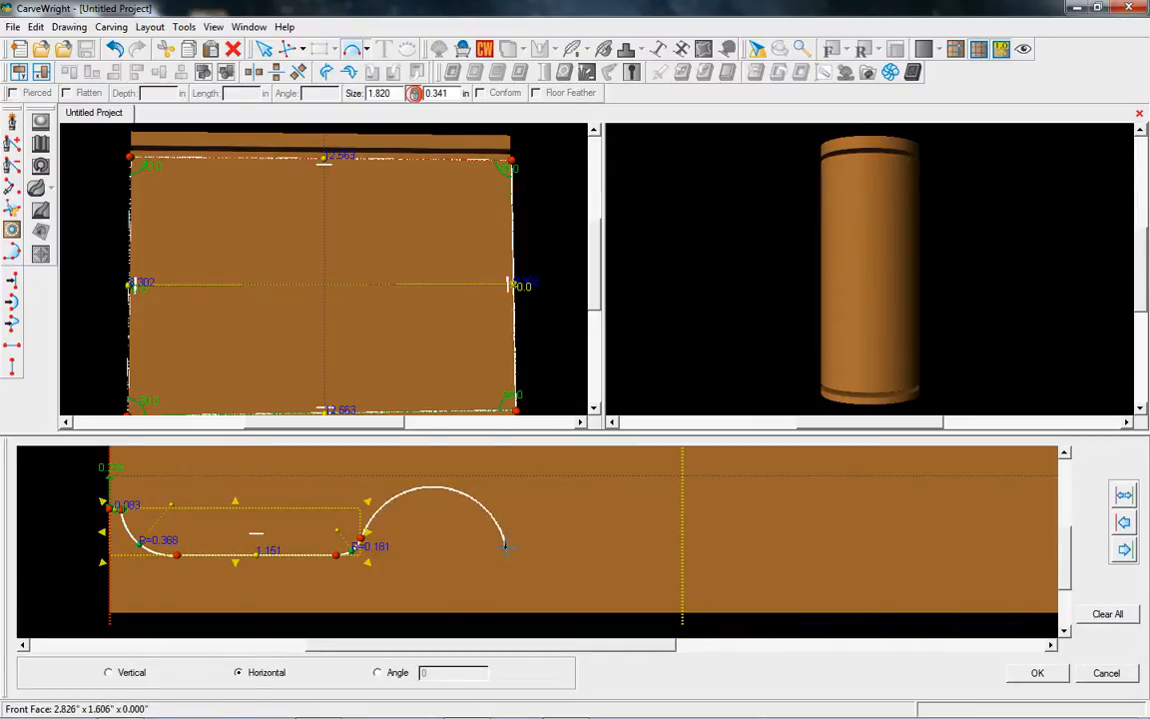
left_click_drag(504, 545, 517, 554)
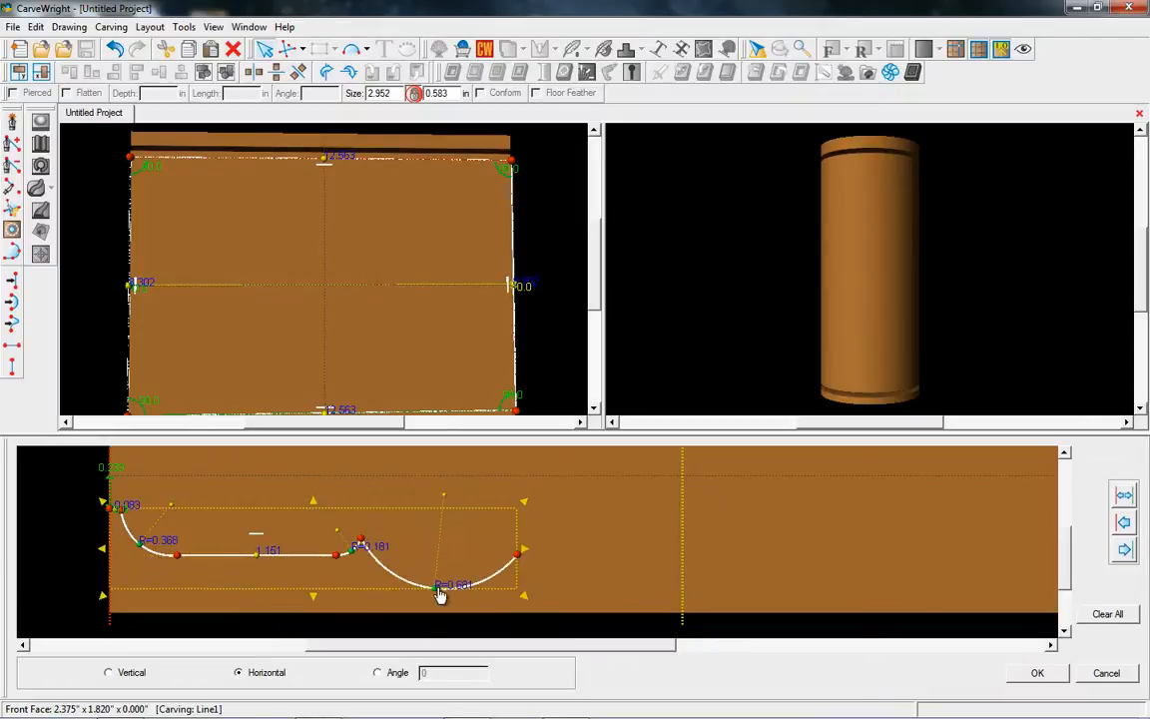
left_click_drag(439, 593, 522, 559)
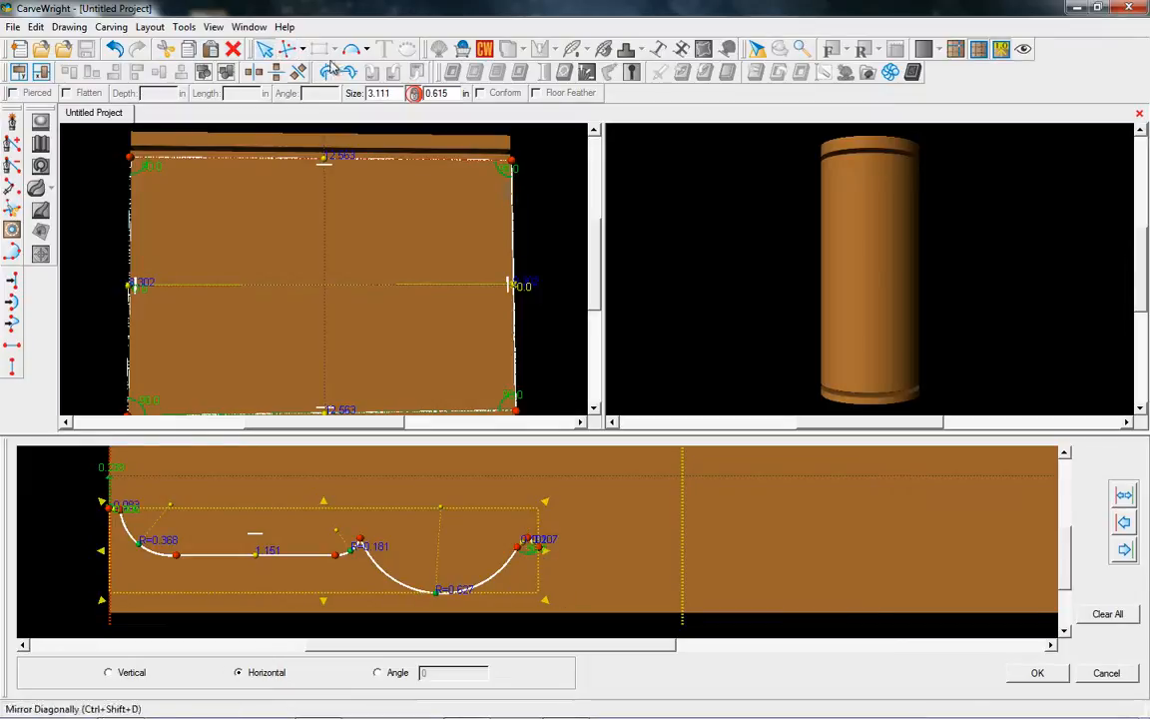
left_click_drag(544, 554, 709, 519)
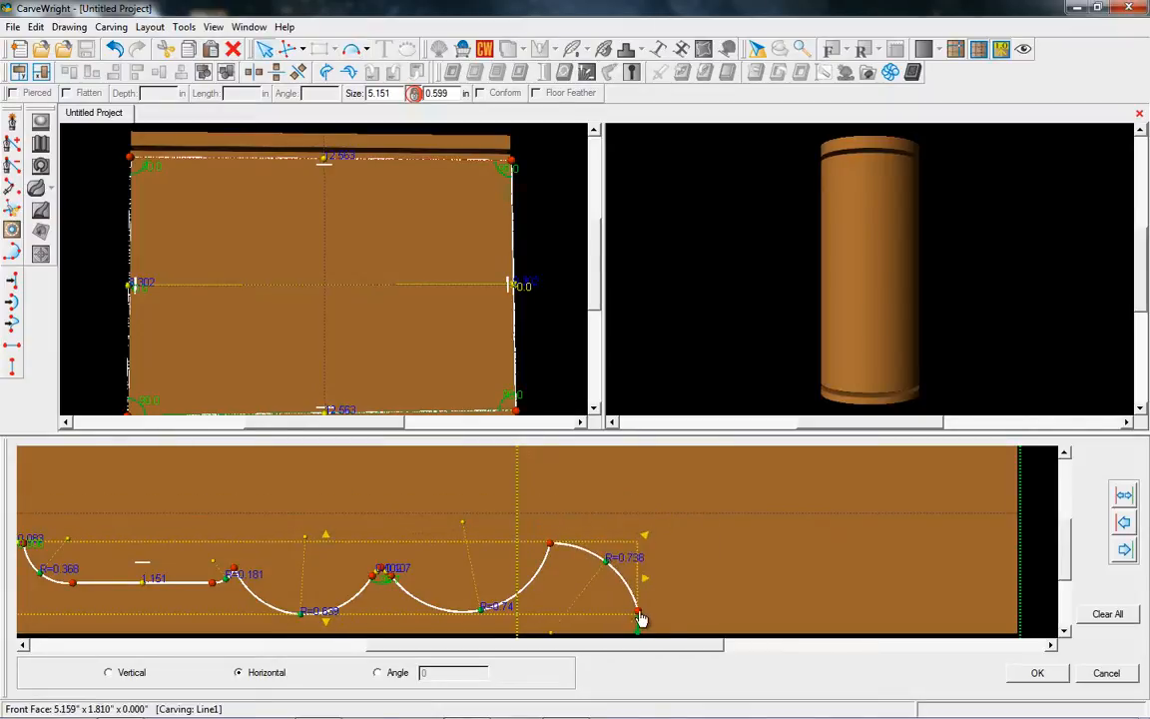
left_click_drag(639, 619, 624, 599)
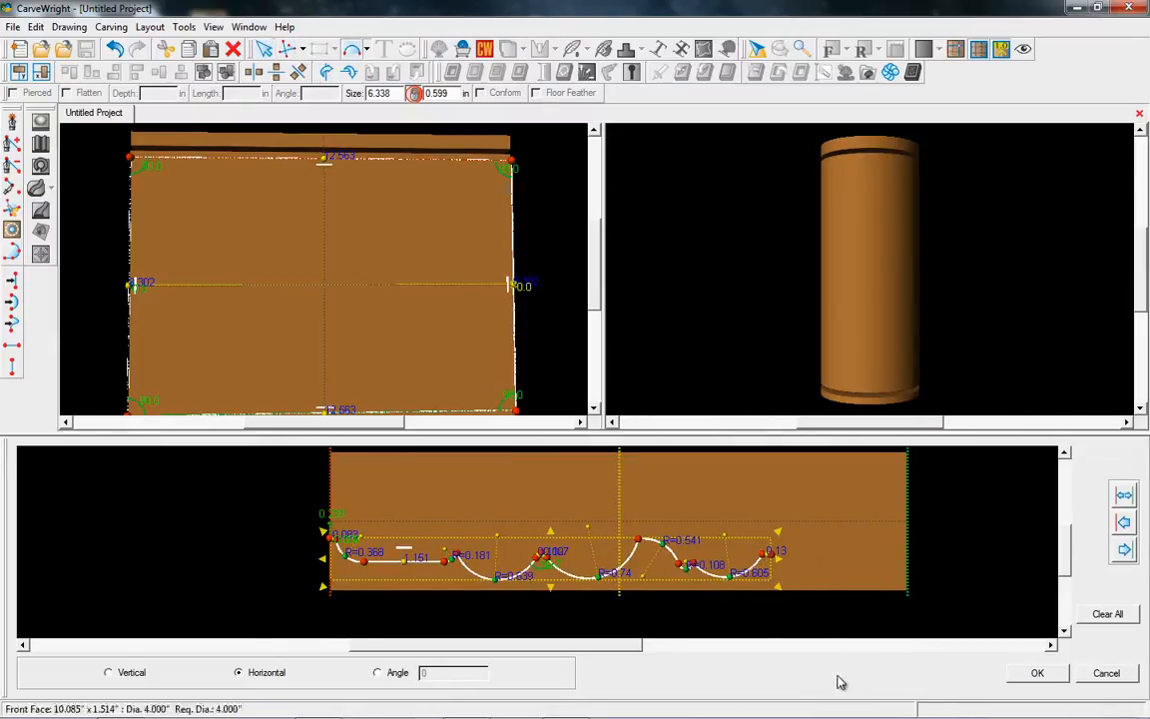
left_click_drag(779, 574, 883, 459)
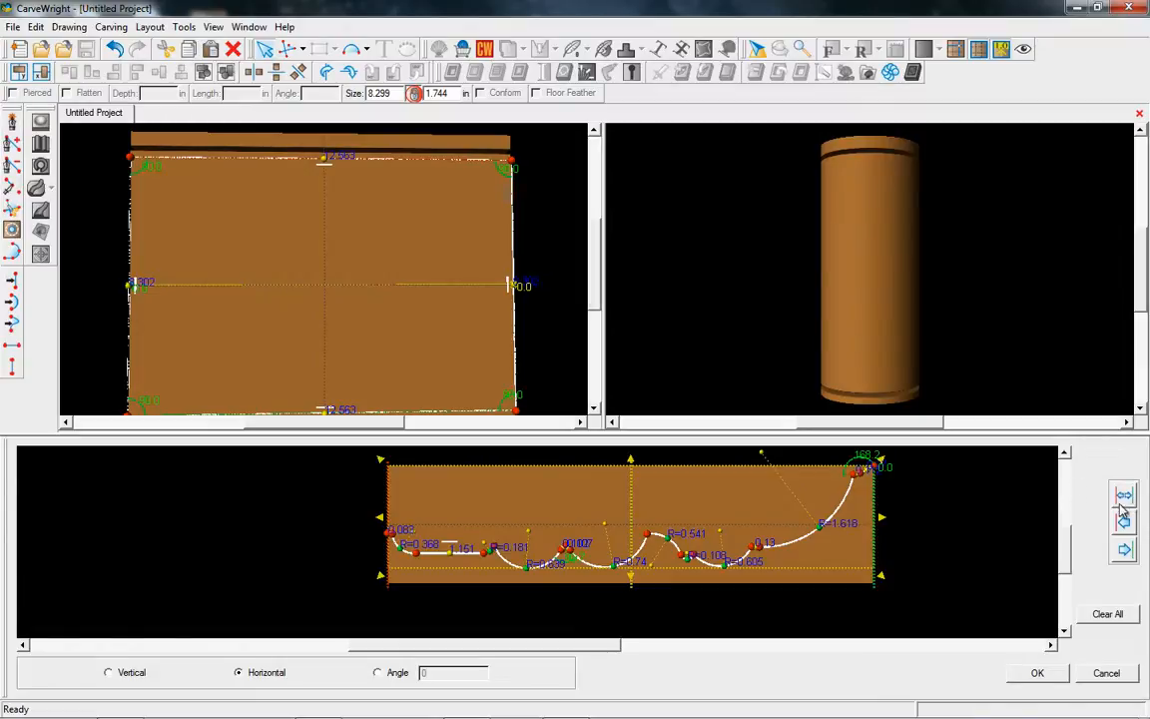
left_click(1033, 673)
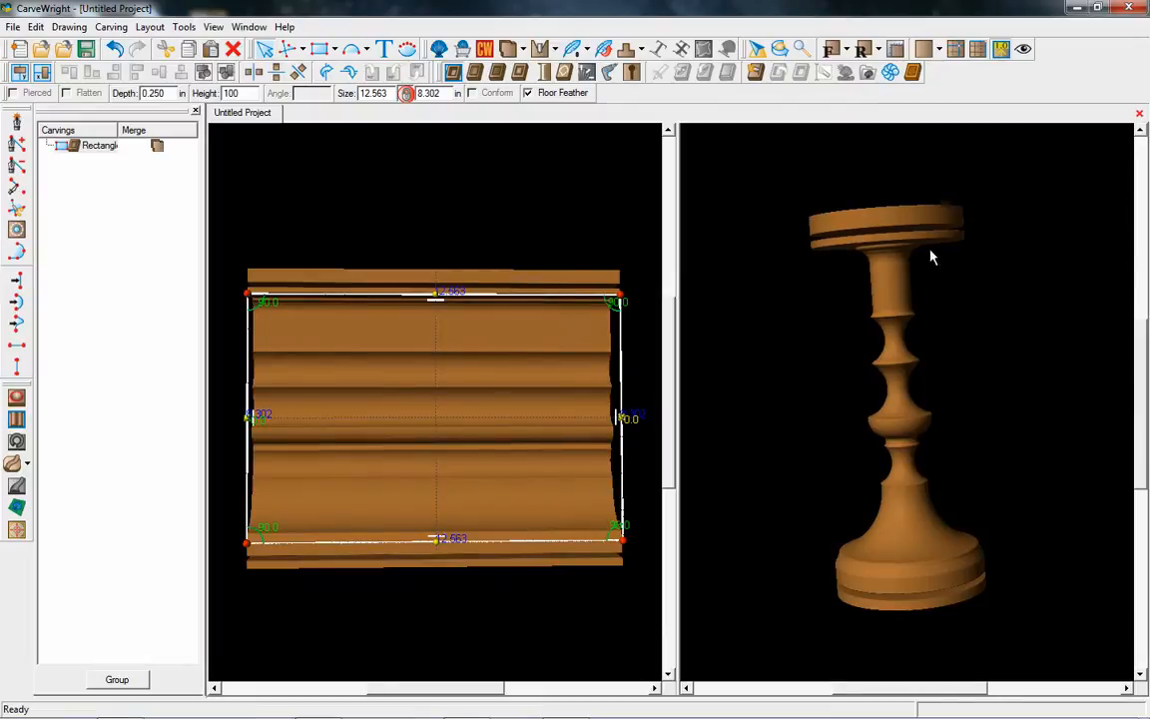
mouse_move(883, 235)
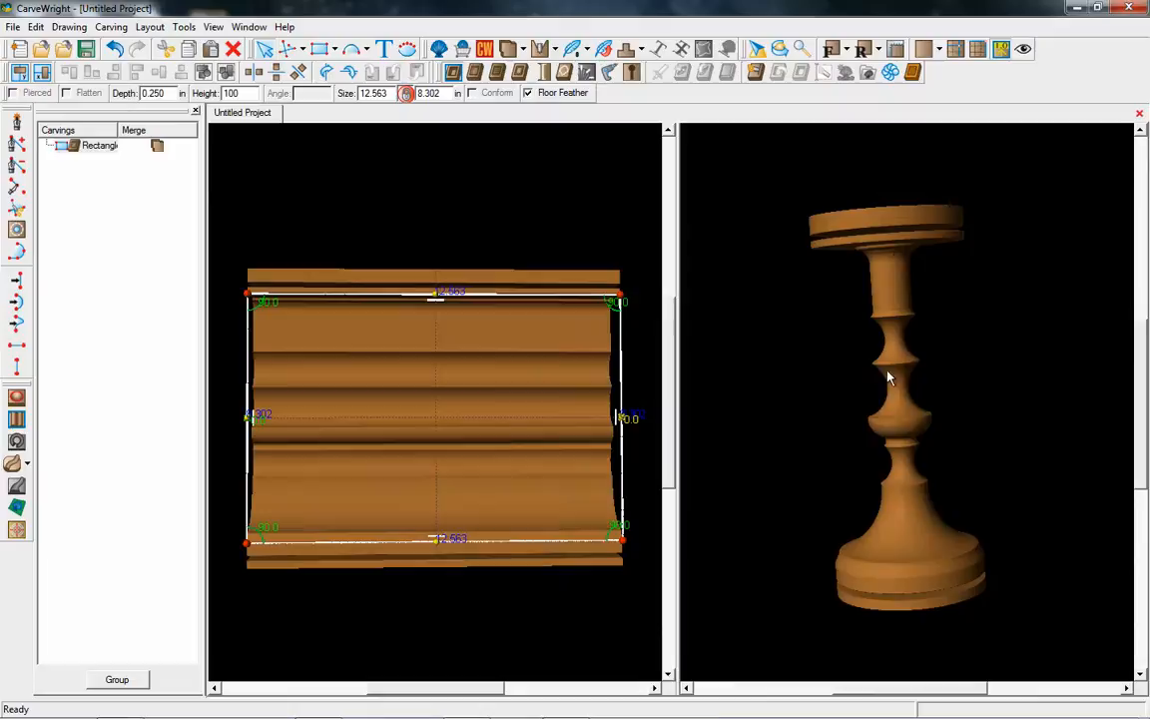
- Confirm the extrusion so the rectangle takes the turned candlestick profile
left_click_drag(889, 376, 892, 476)
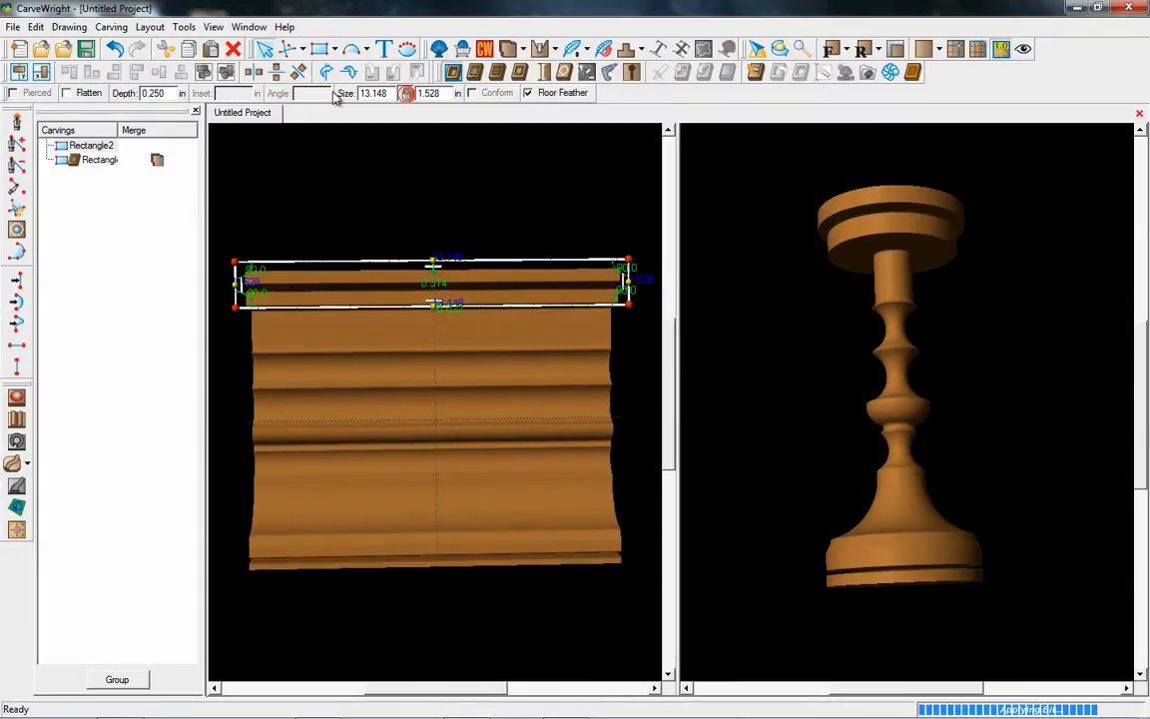
- Cut a thin band across the board top 1.750 inches deep for the top plate
left_click(157, 94)
type("1.500")
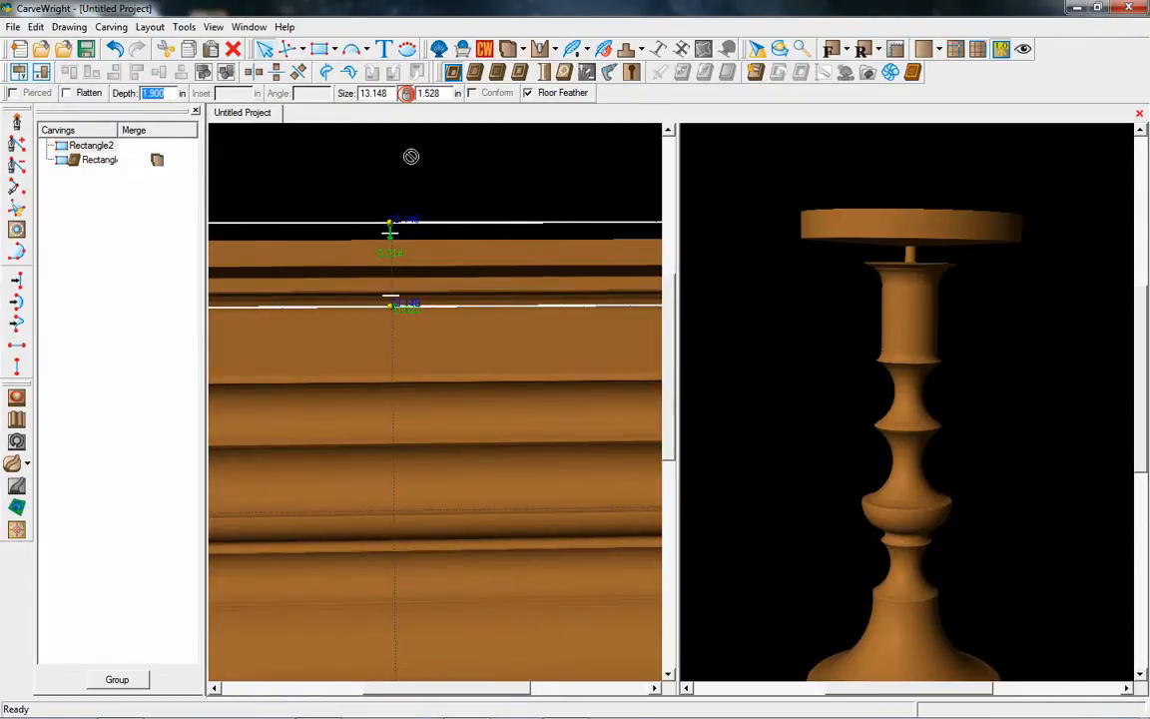
mouse_move(252, 118)
type("1.750")
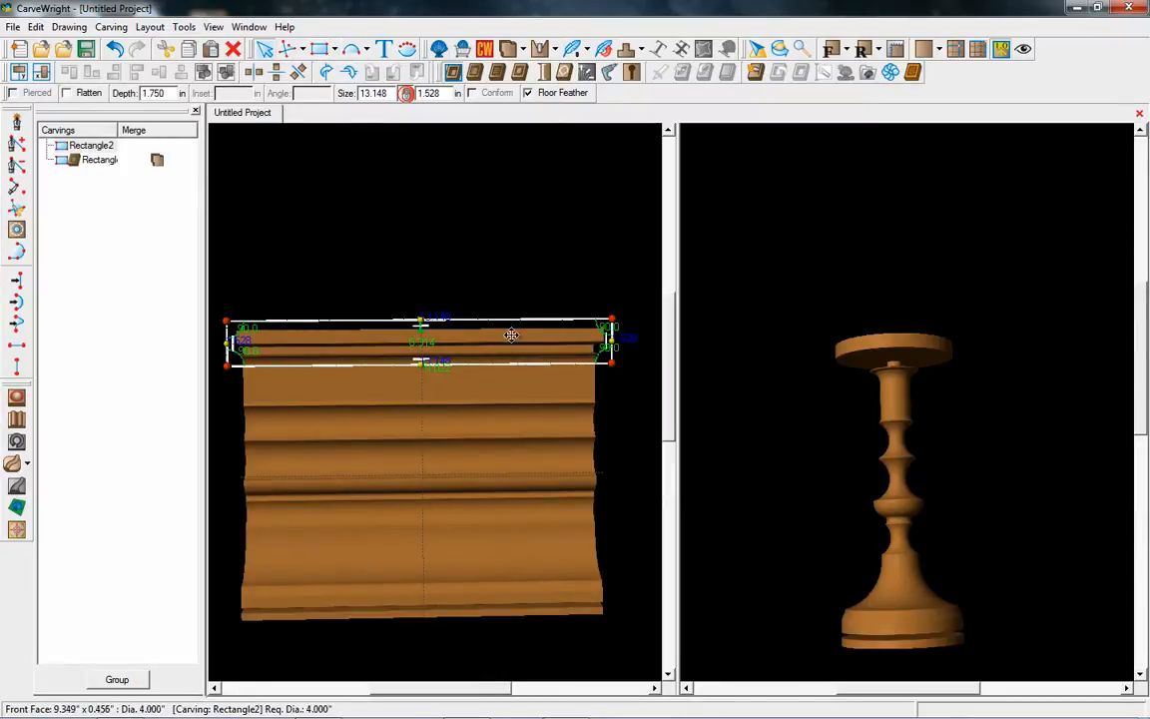
- Place a 1.750-inch-deep band at the board's bottom edge and orbit to inspect the foot disc
right_click(511, 335)
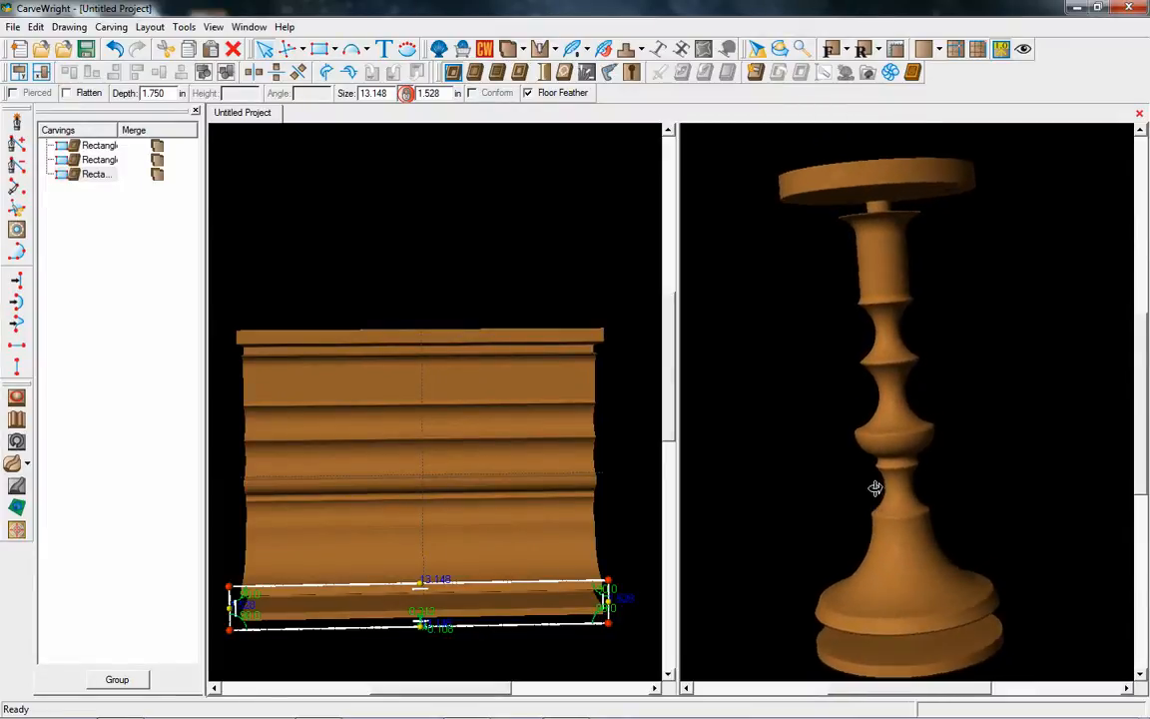
left_click_drag(874, 487, 896, 484)
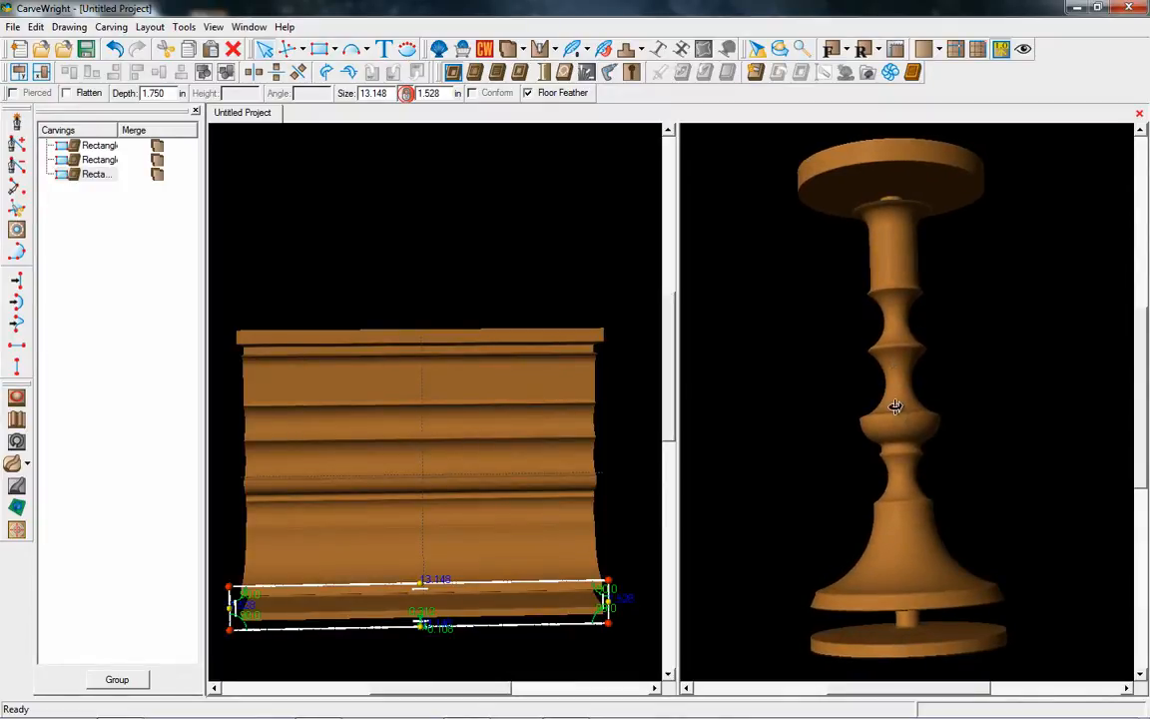
left_click_drag(895, 407, 895, 462)
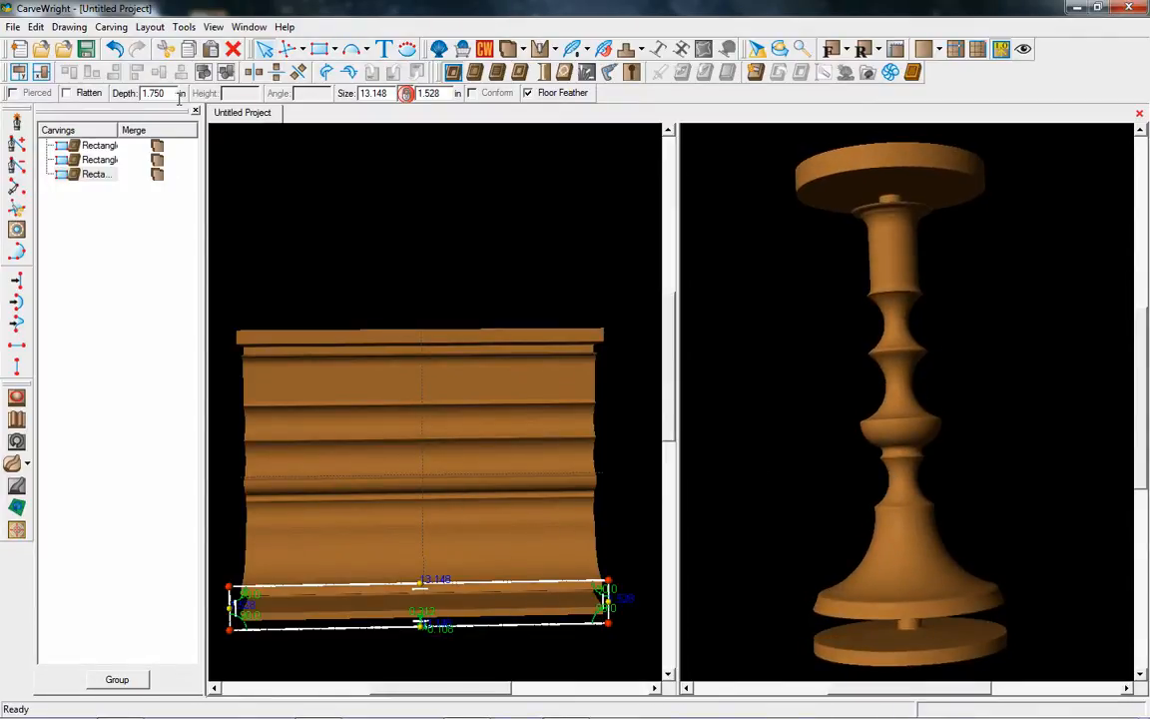
left_click(160, 96)
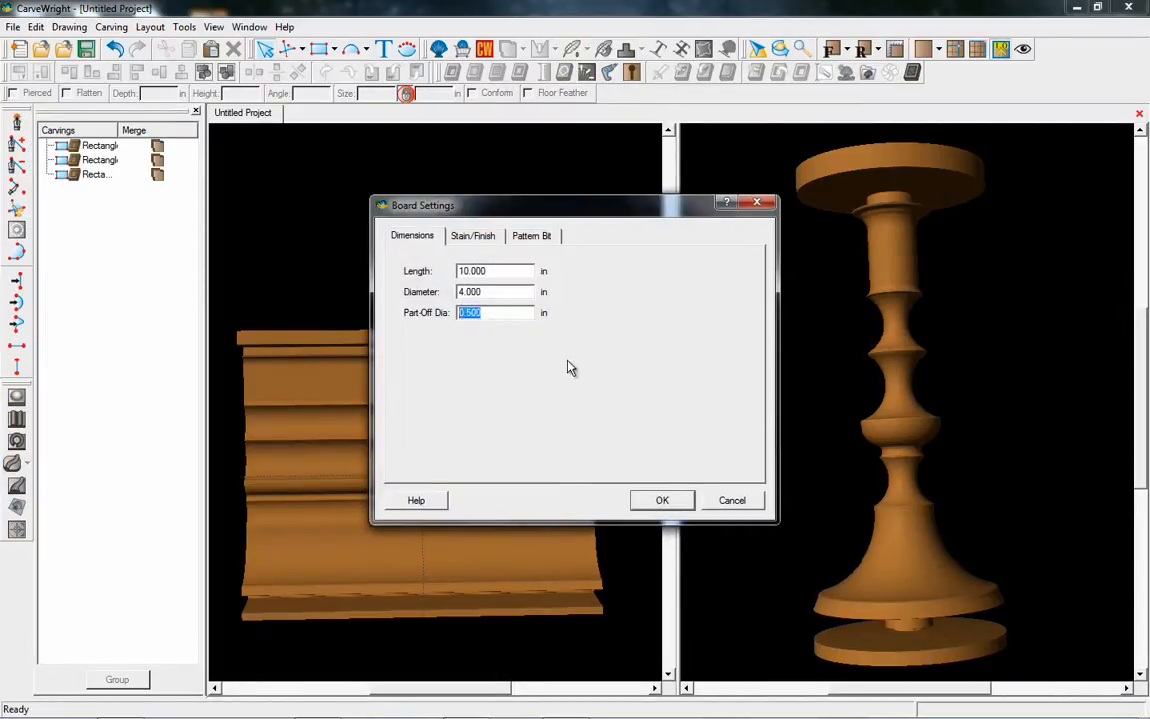
- Set part-off diameter to 1 inch, then orbit the candlestick preview to view the base
type("1")
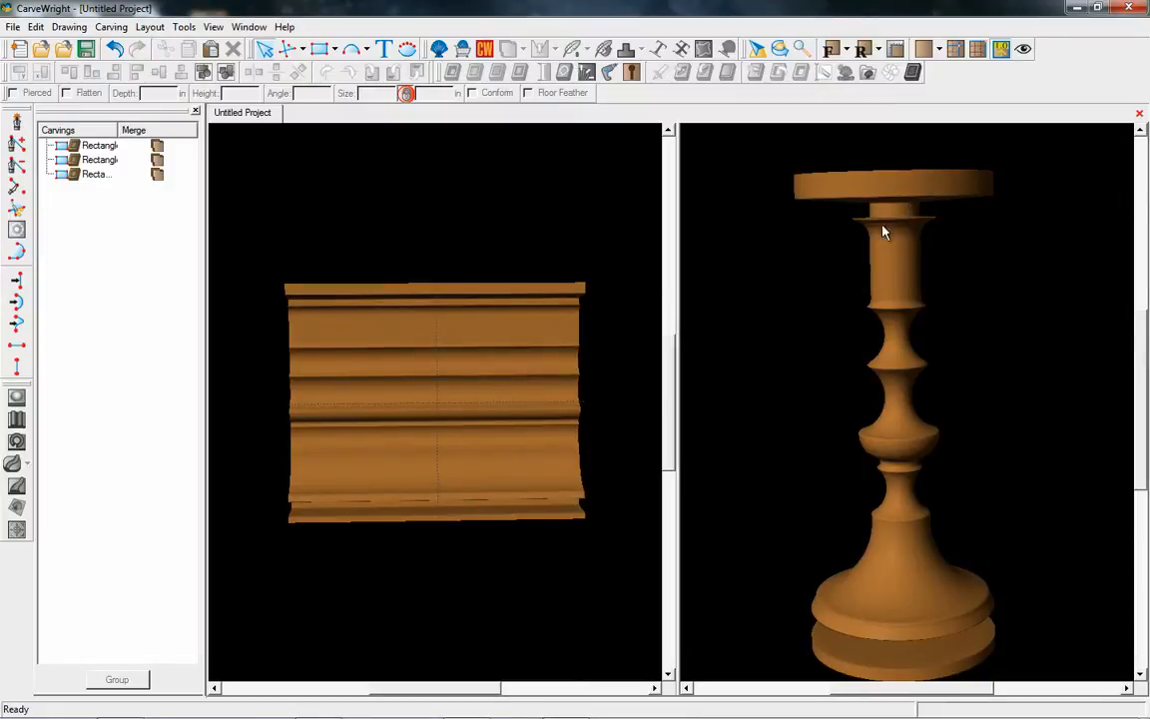
left_click_drag(882, 233, 911, 382)
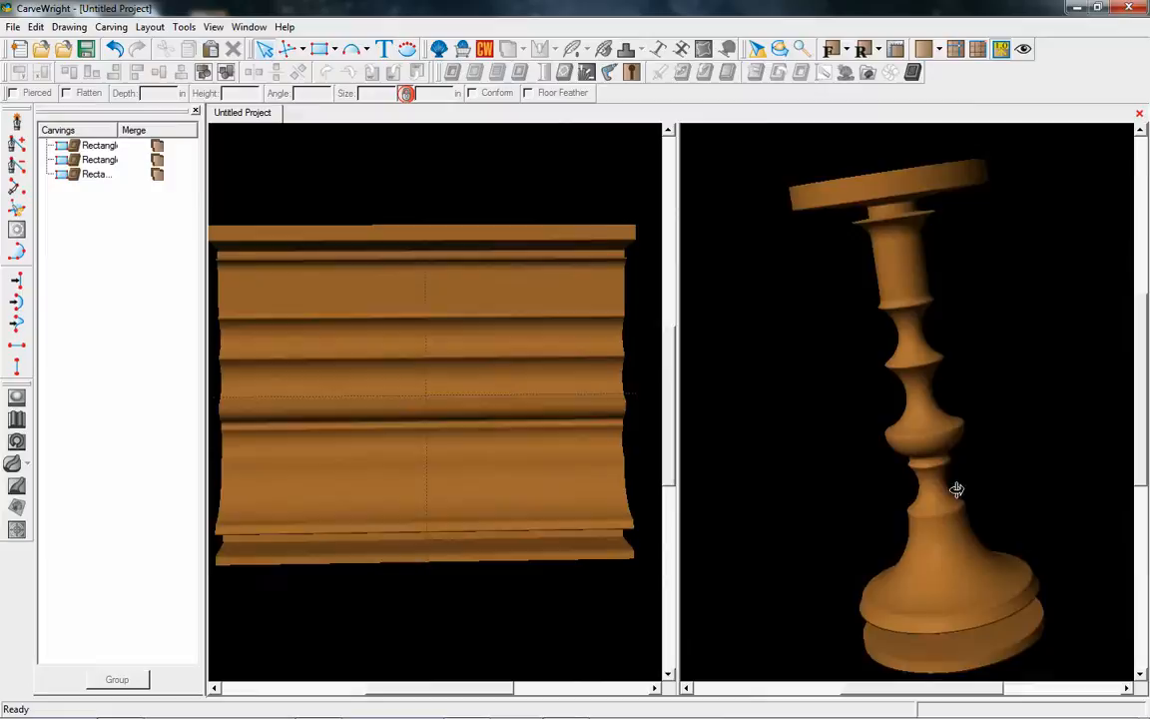
left_click_drag(956, 489, 906, 440)
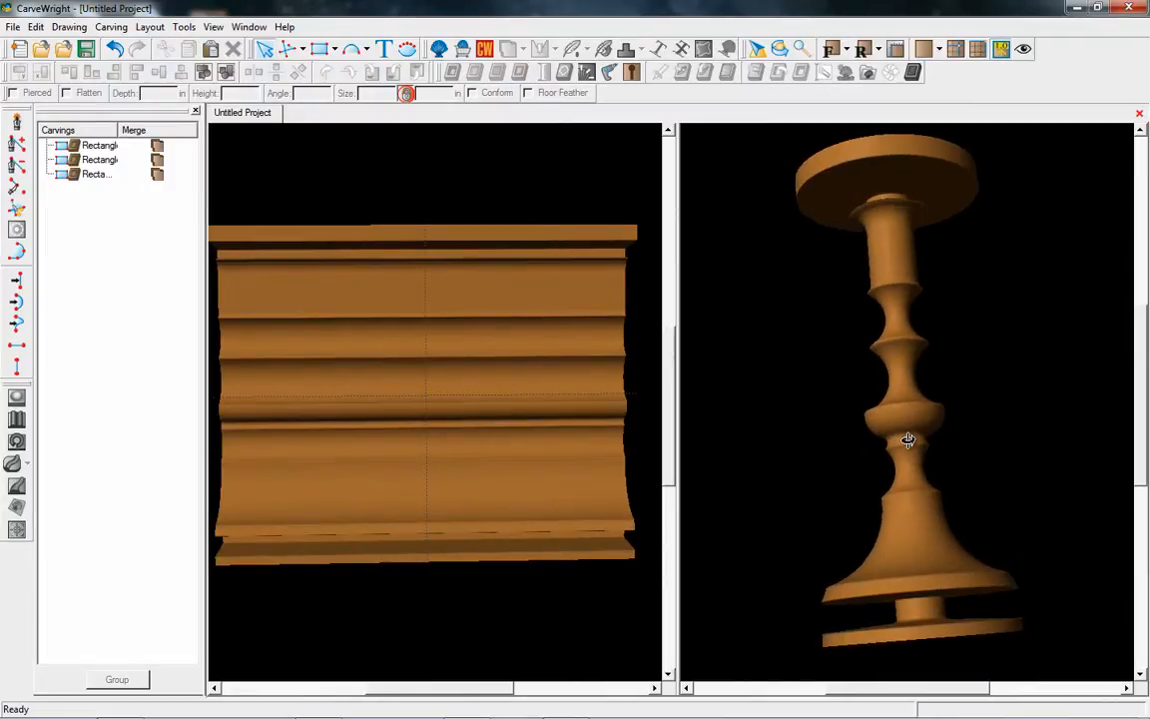
left_click_drag(908, 439, 909, 461)
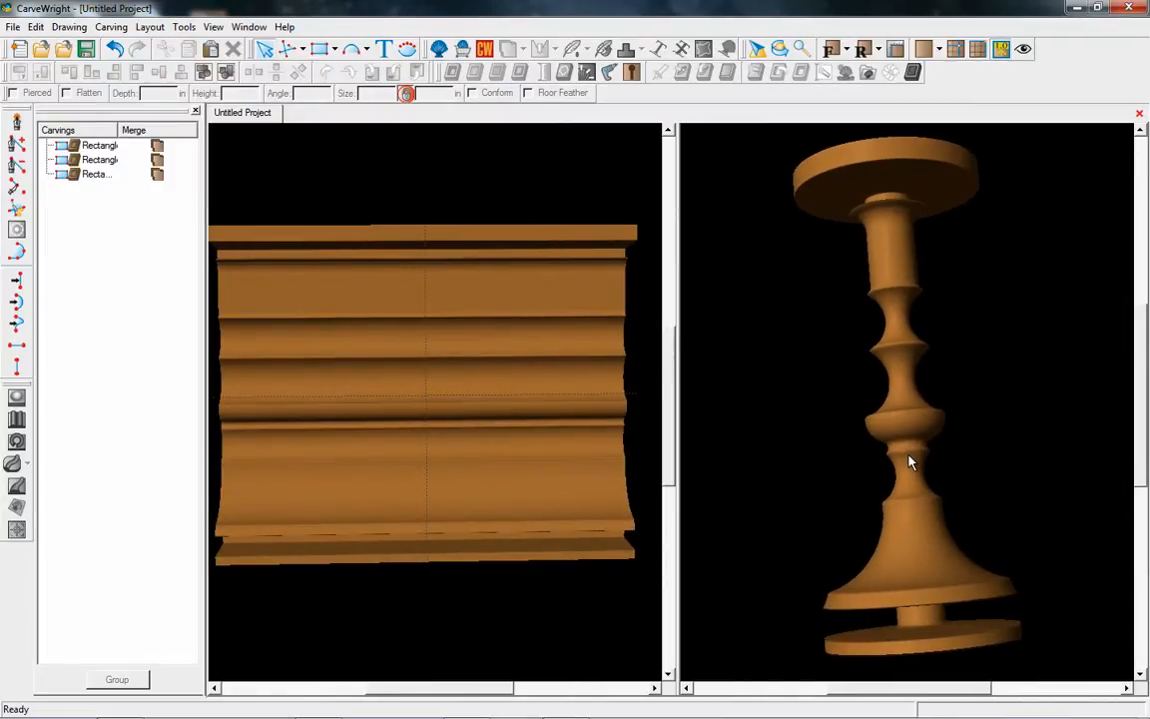
left_click_drag(908, 462, 883, 394)
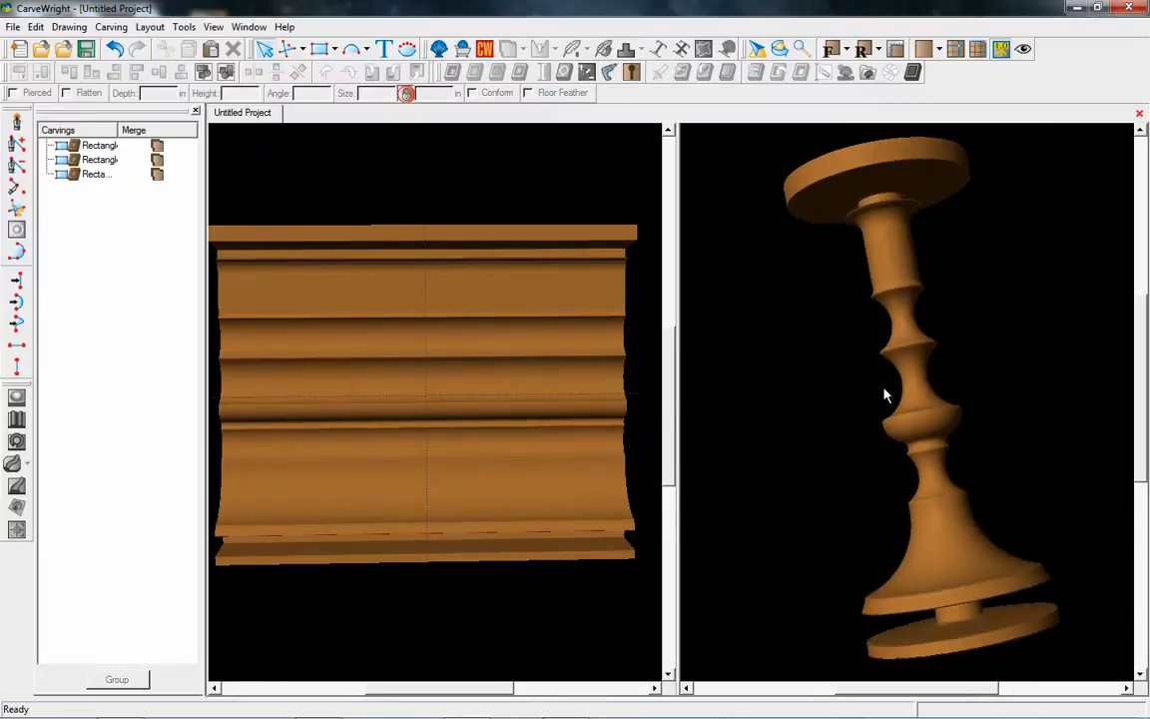
left_click_drag(883, 394, 1026, 407)
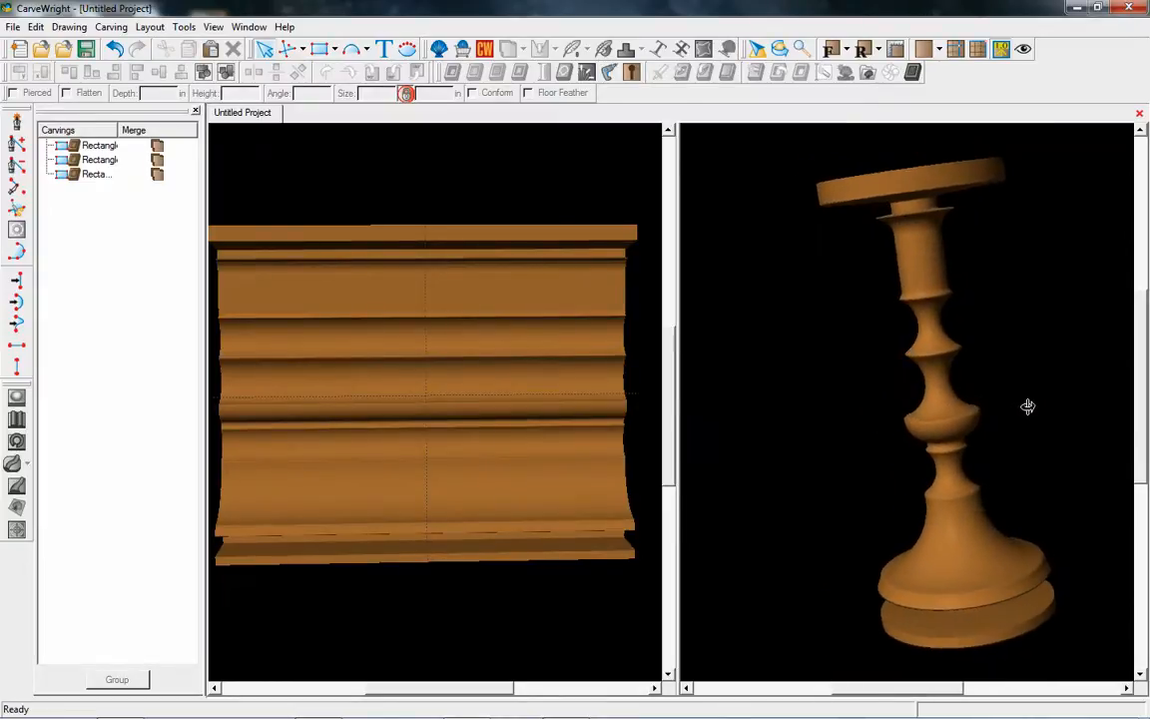
left_click_drag(1027, 405, 838, 413)
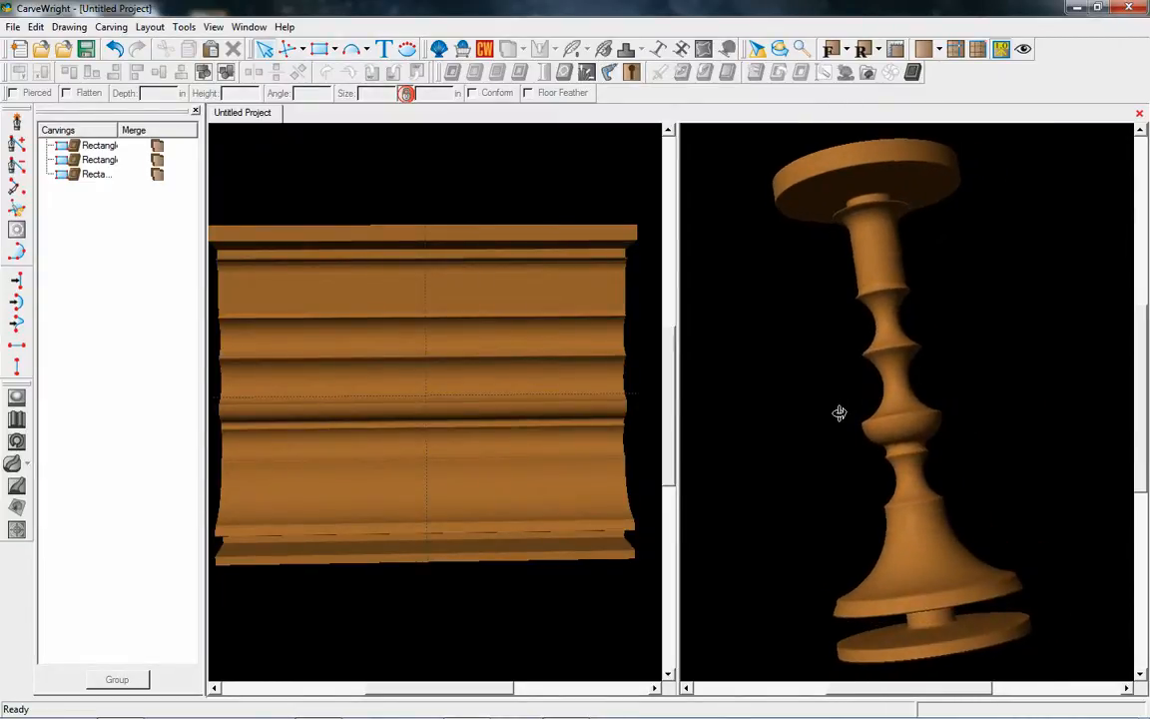
left_click_drag(838, 412, 894, 473)
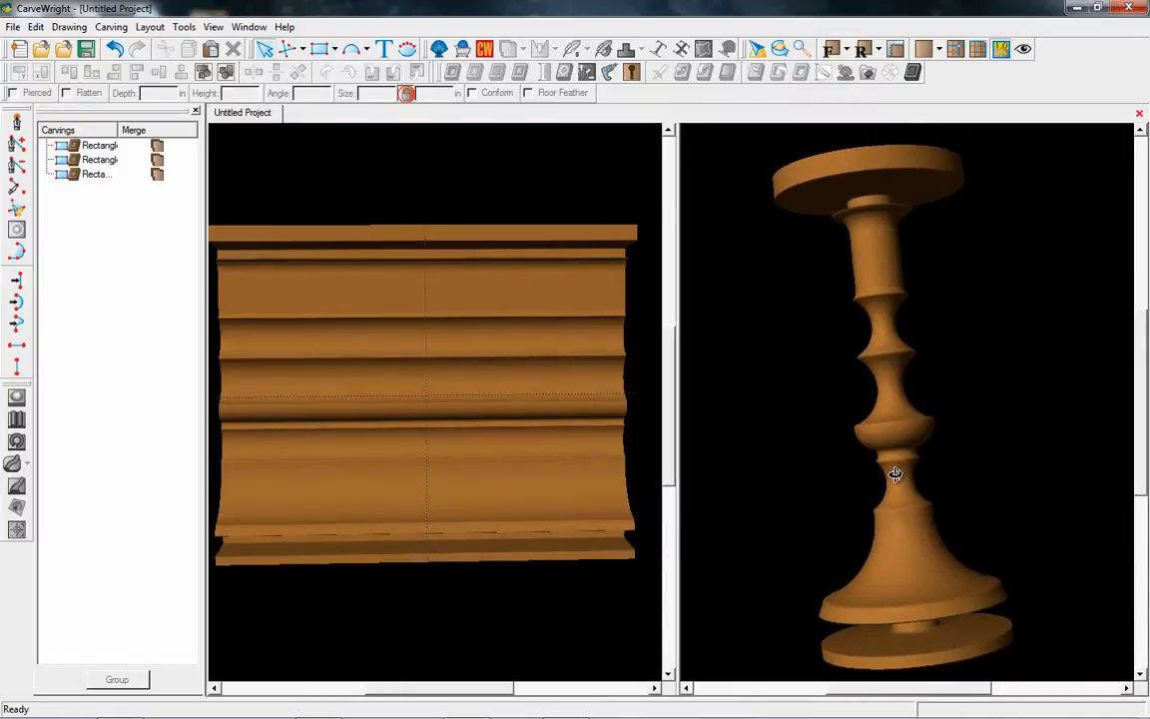
left_click_drag(894, 474, 905, 441)
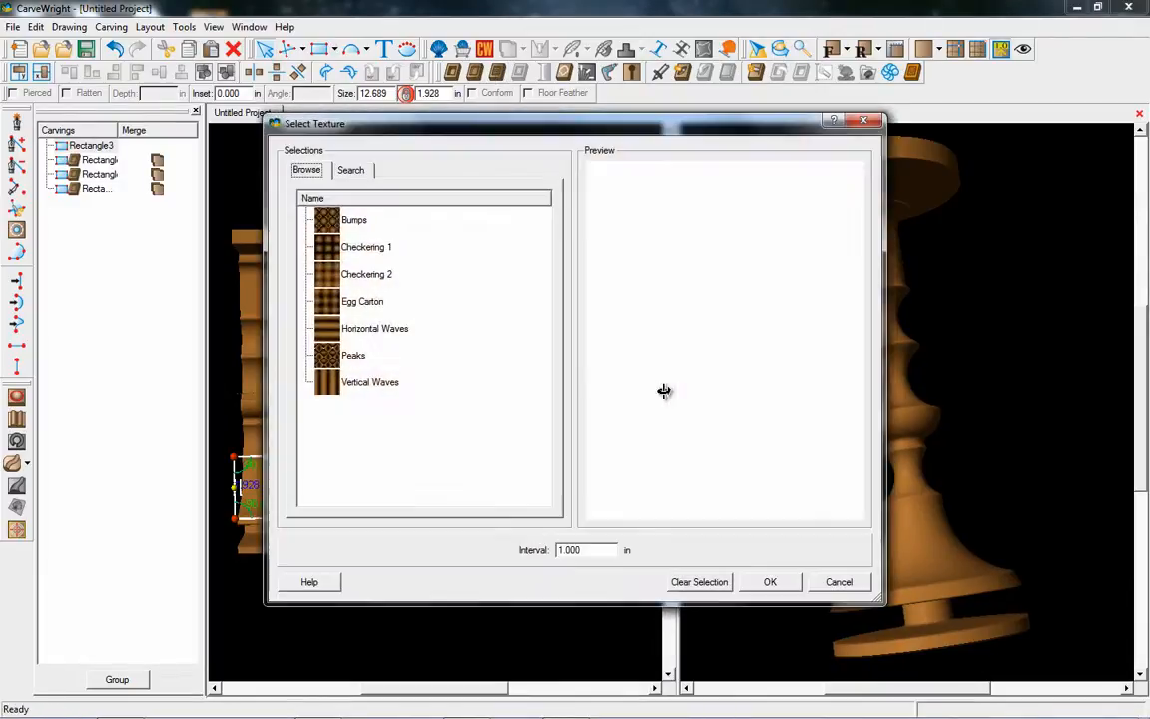
- Give the base band the Peaks diamond texture at height 20
left_click(770, 582)
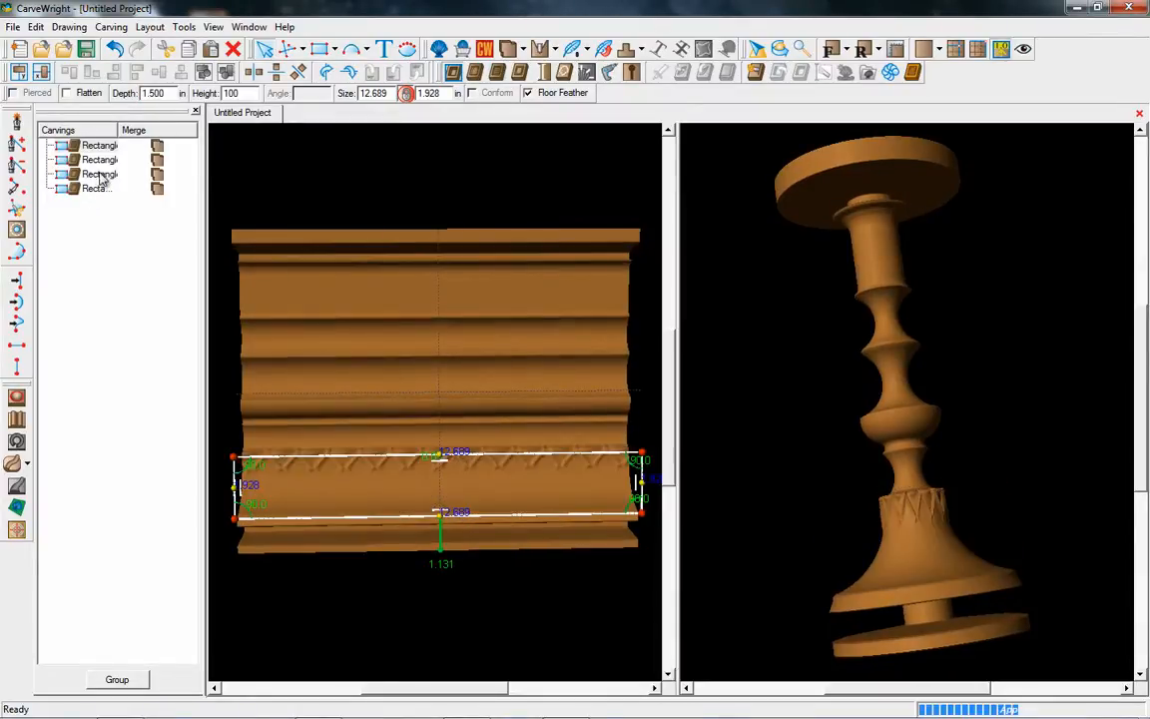
right_click(95, 145)
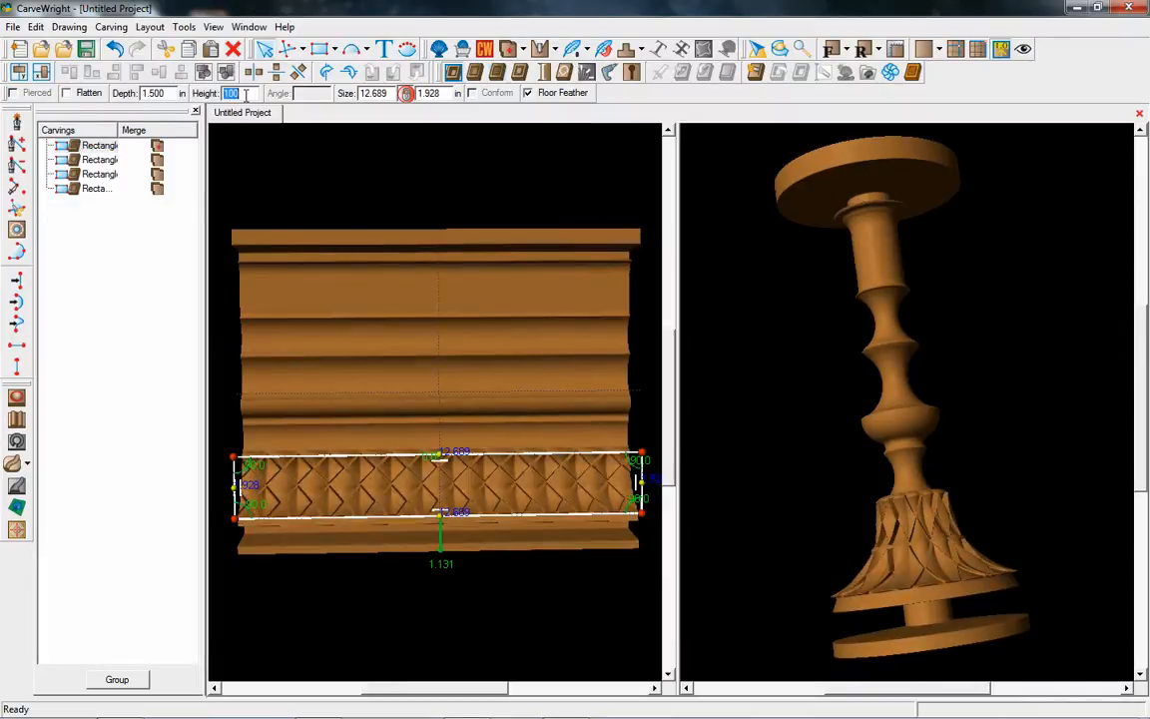
type("20")
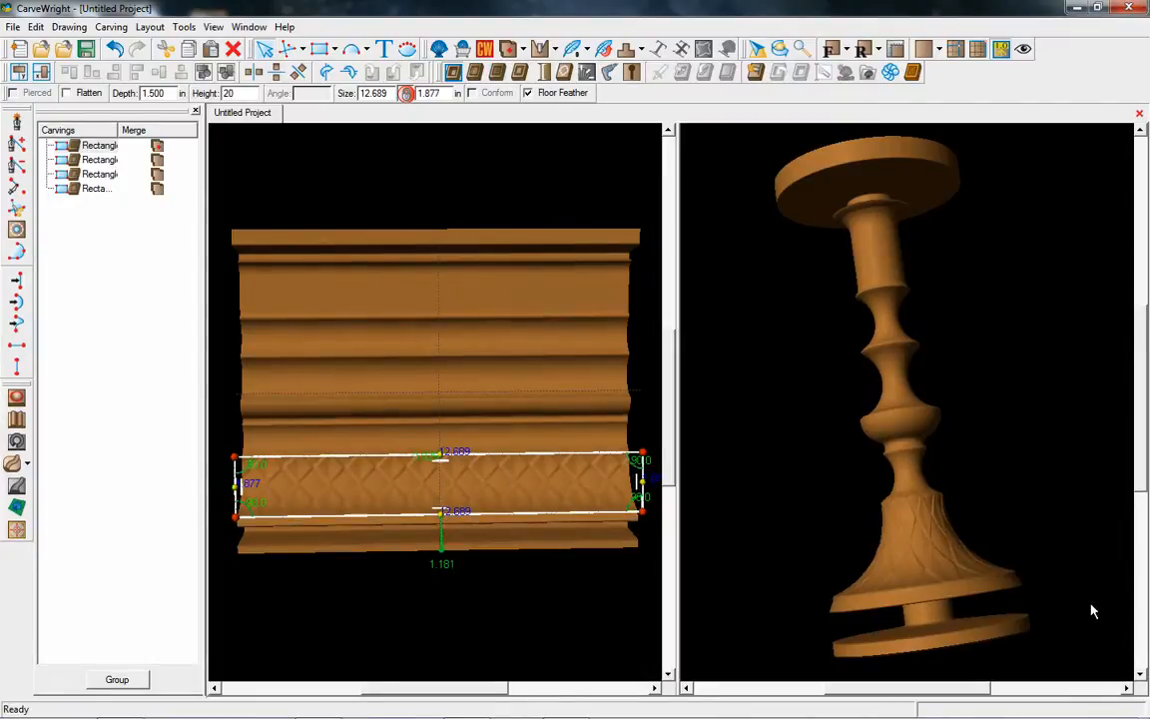
left_click_drag(1093, 610, 919, 560)
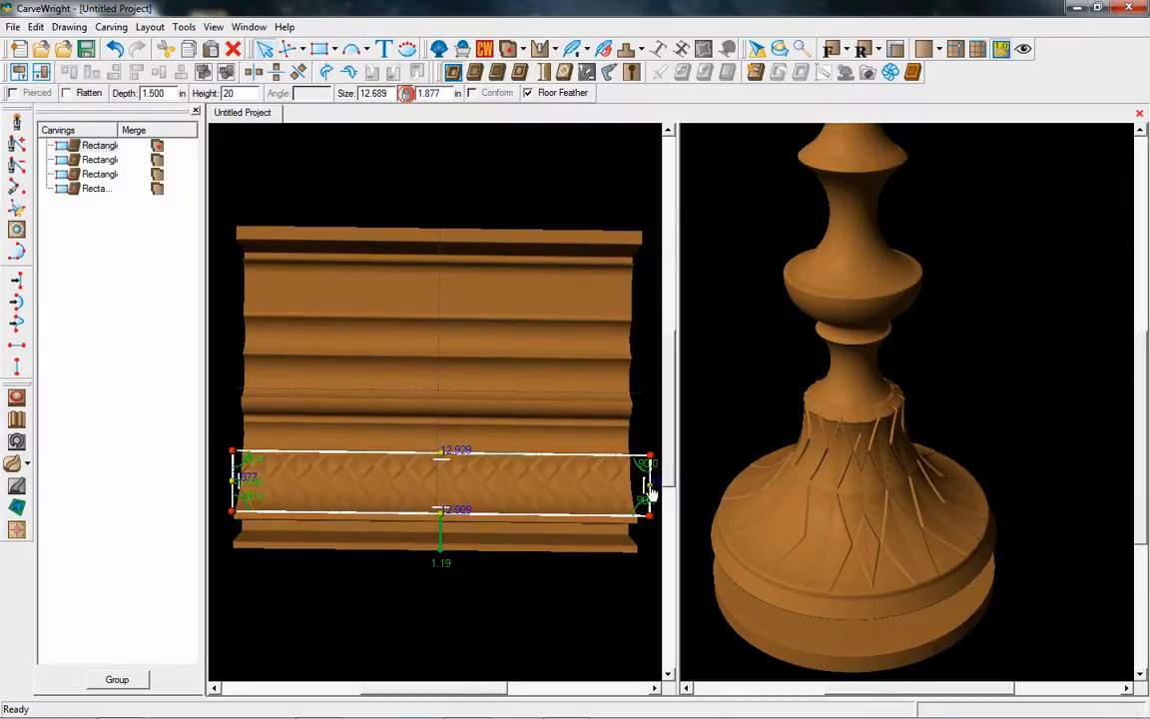
- Widen the diamond band to 12.563 inches and set its Peaks texture interval to 1.253
right_click(649, 494)
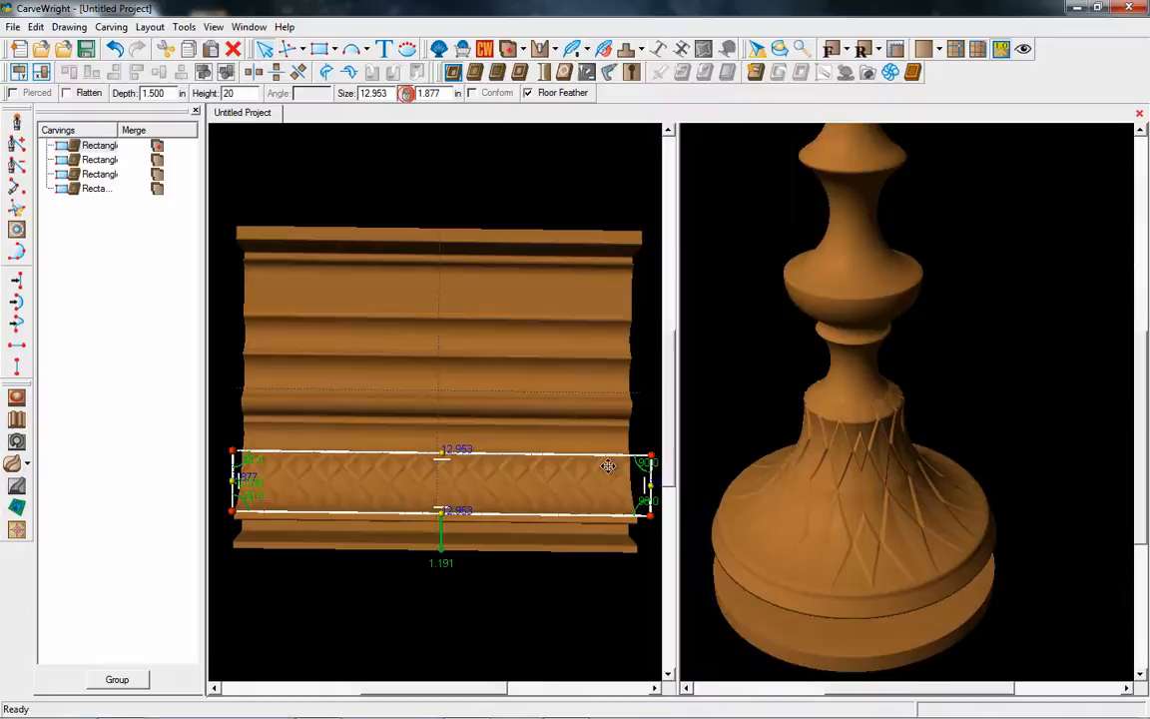
right_click(609, 466)
type("12.563")
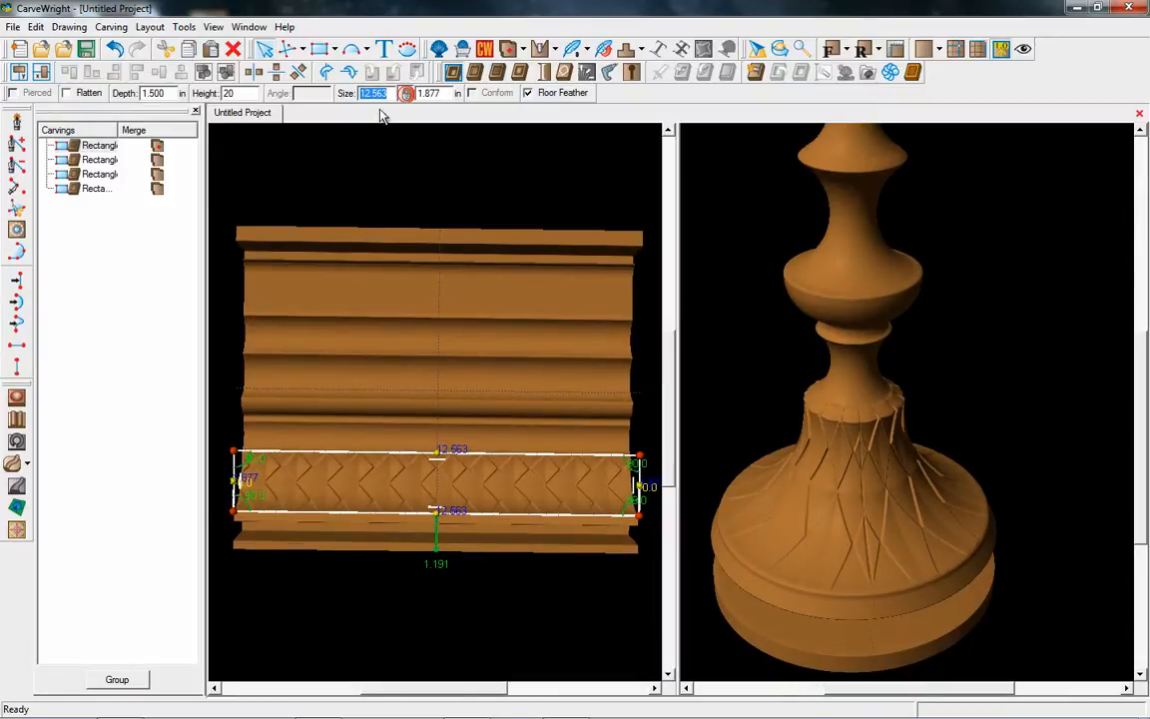
mouse_move(485, 485)
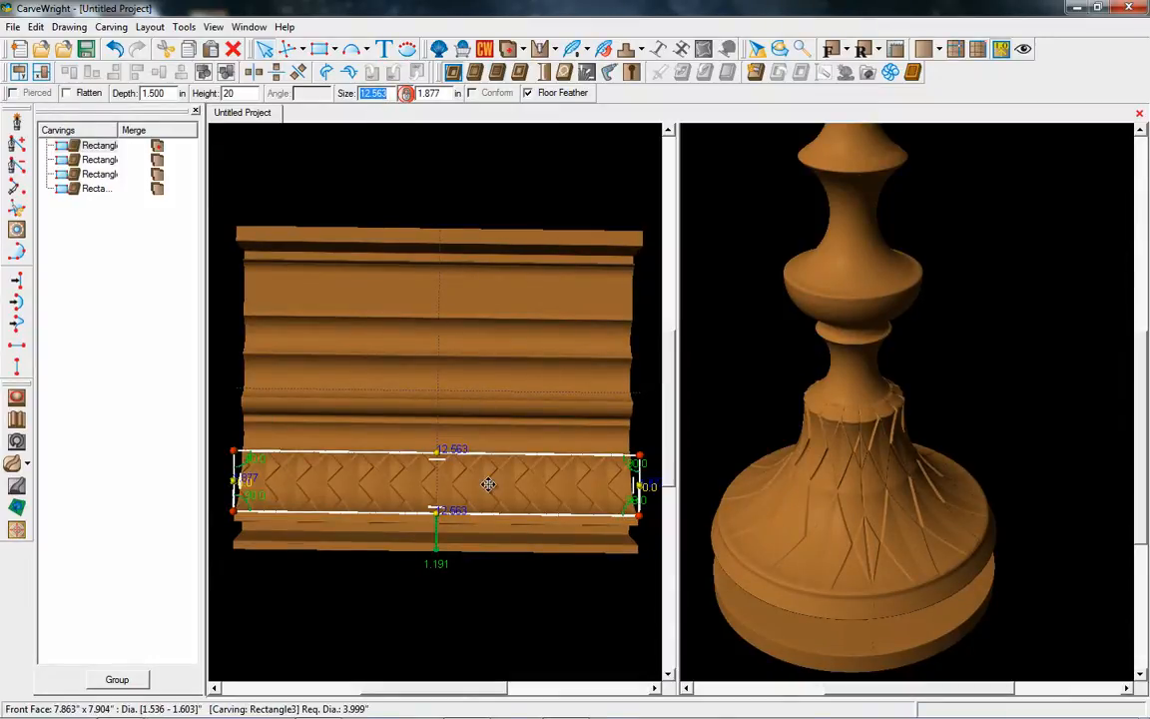
mouse_move(491, 72)
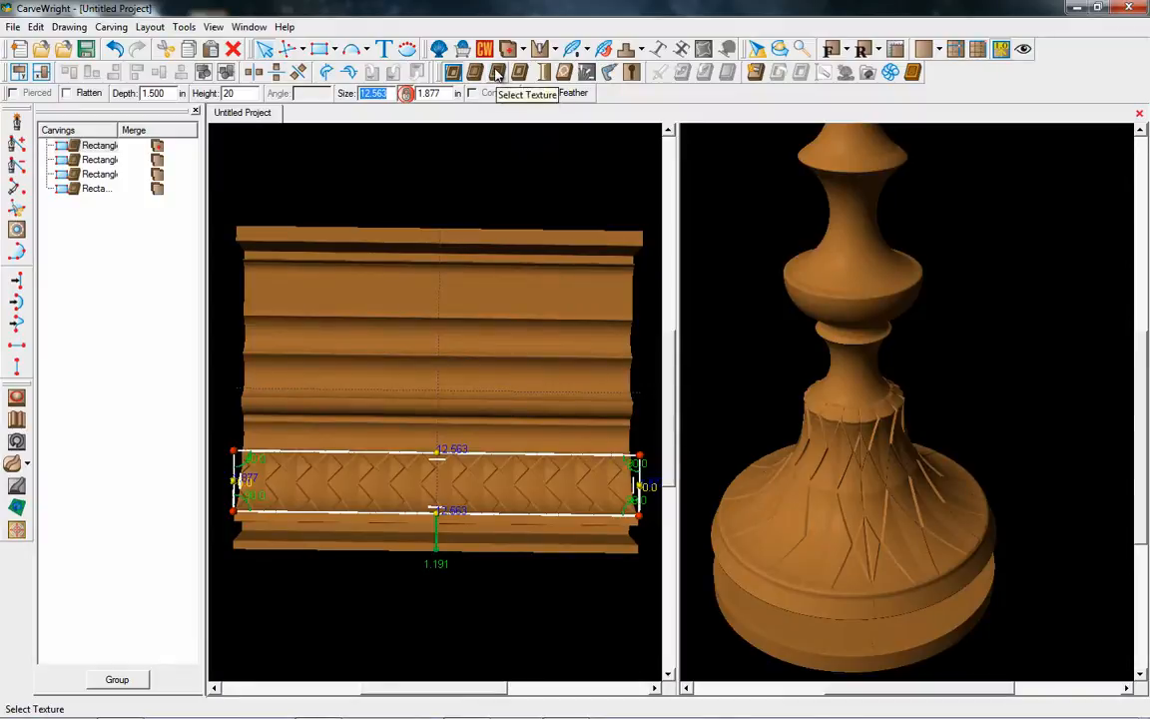
left_click(495, 72)
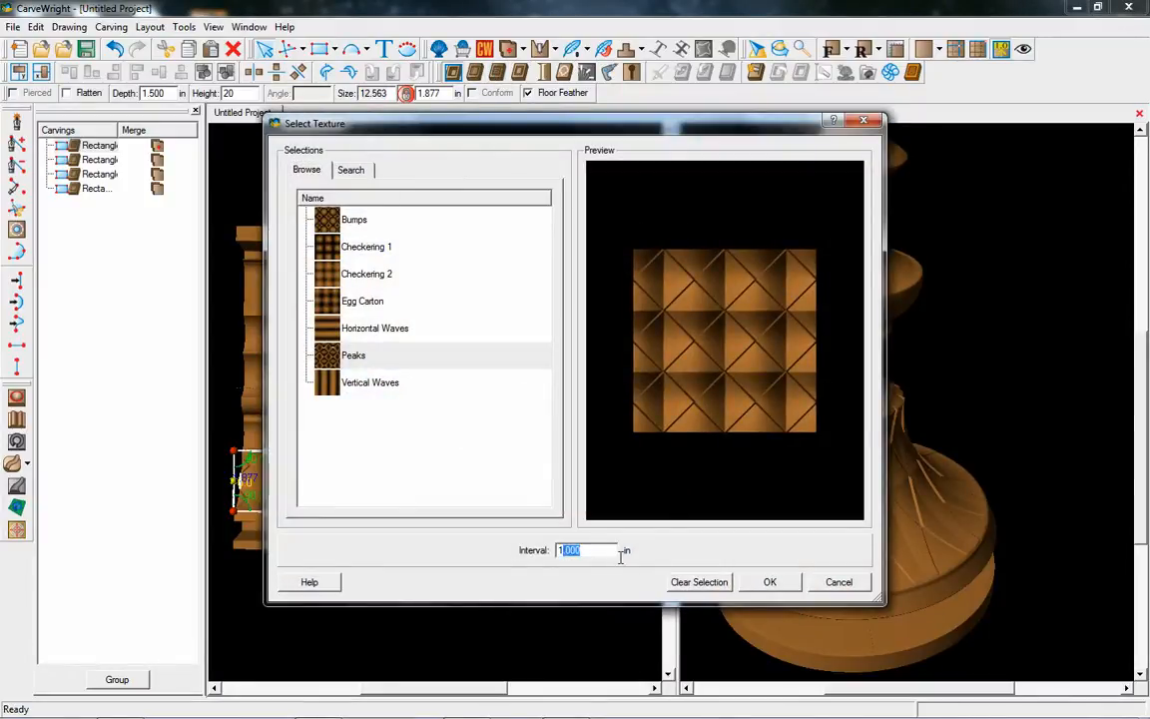
type("12")
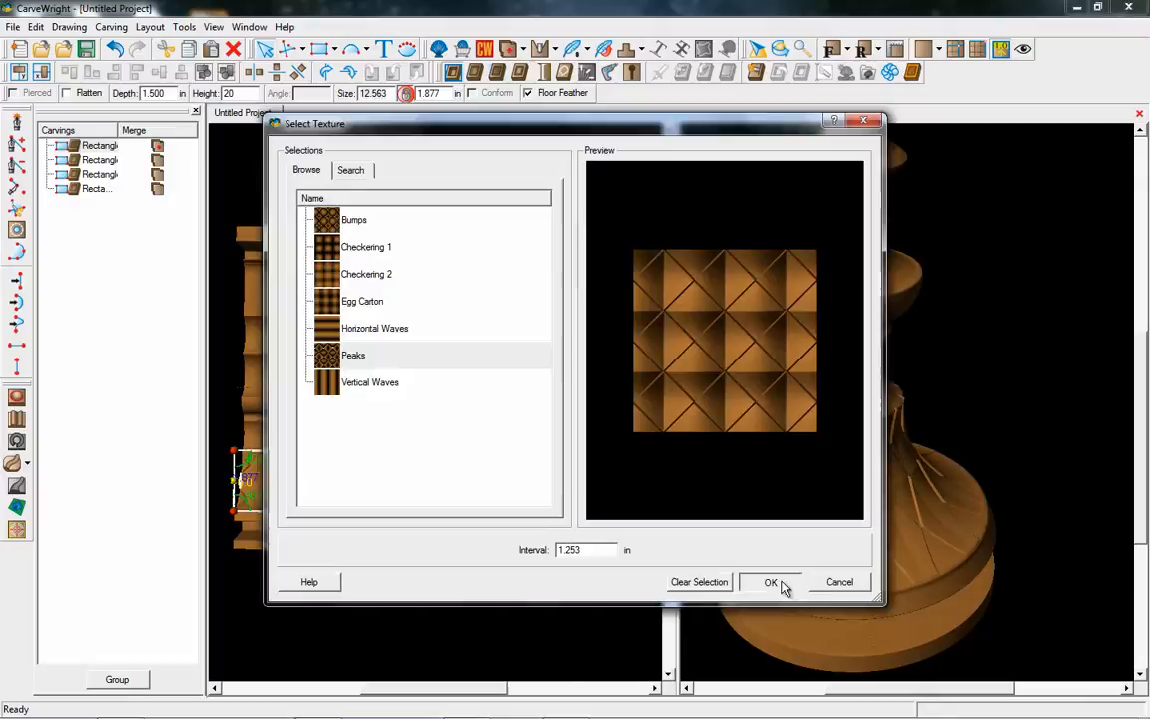
left_click(769, 582)
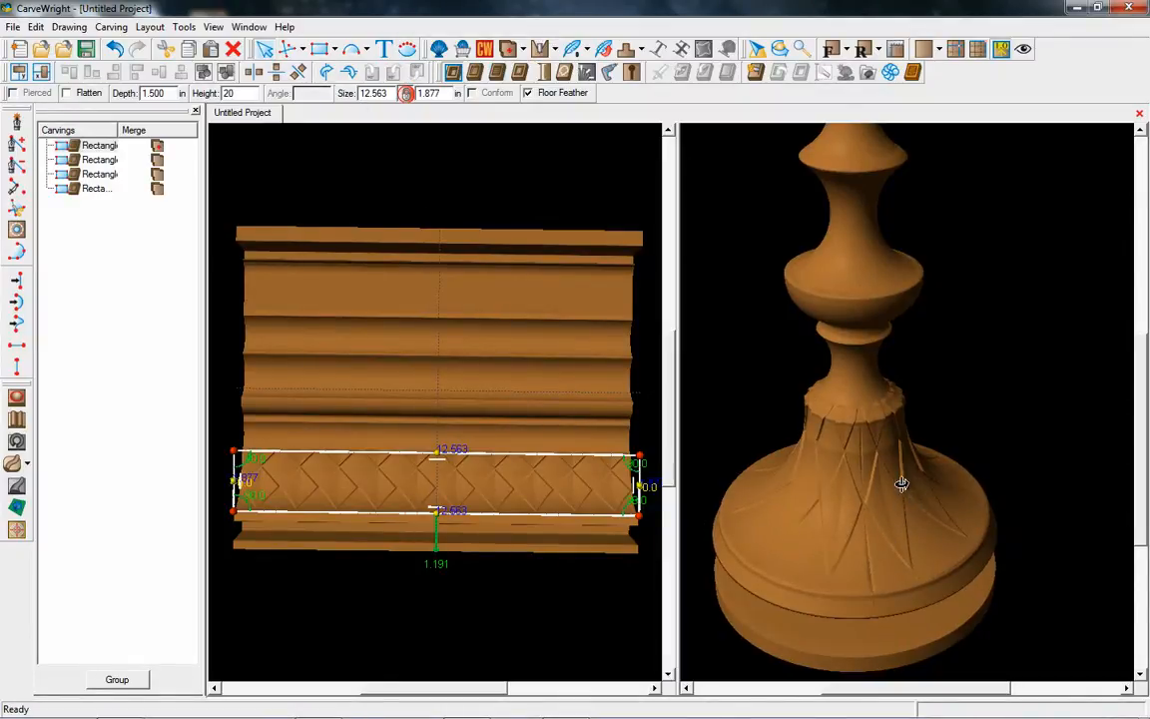
left_click_drag(900, 484, 869, 519)
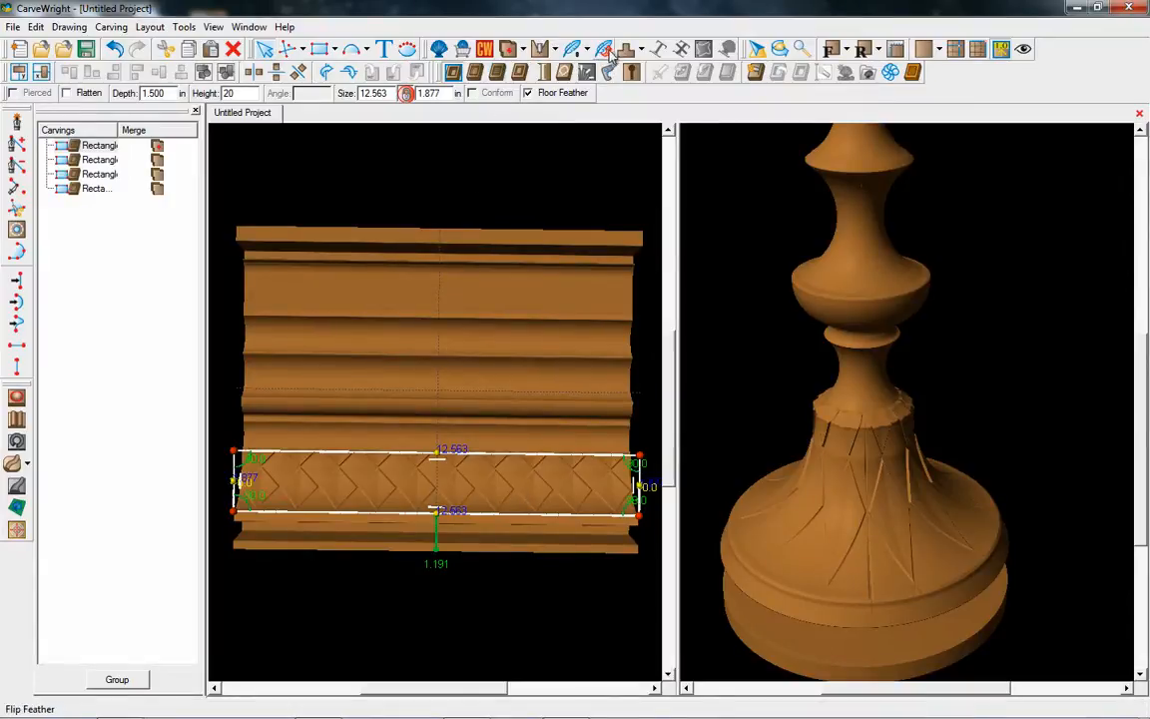
- Set bit optimization to High and expand the Basic pattern category in the library
left_click(548, 48)
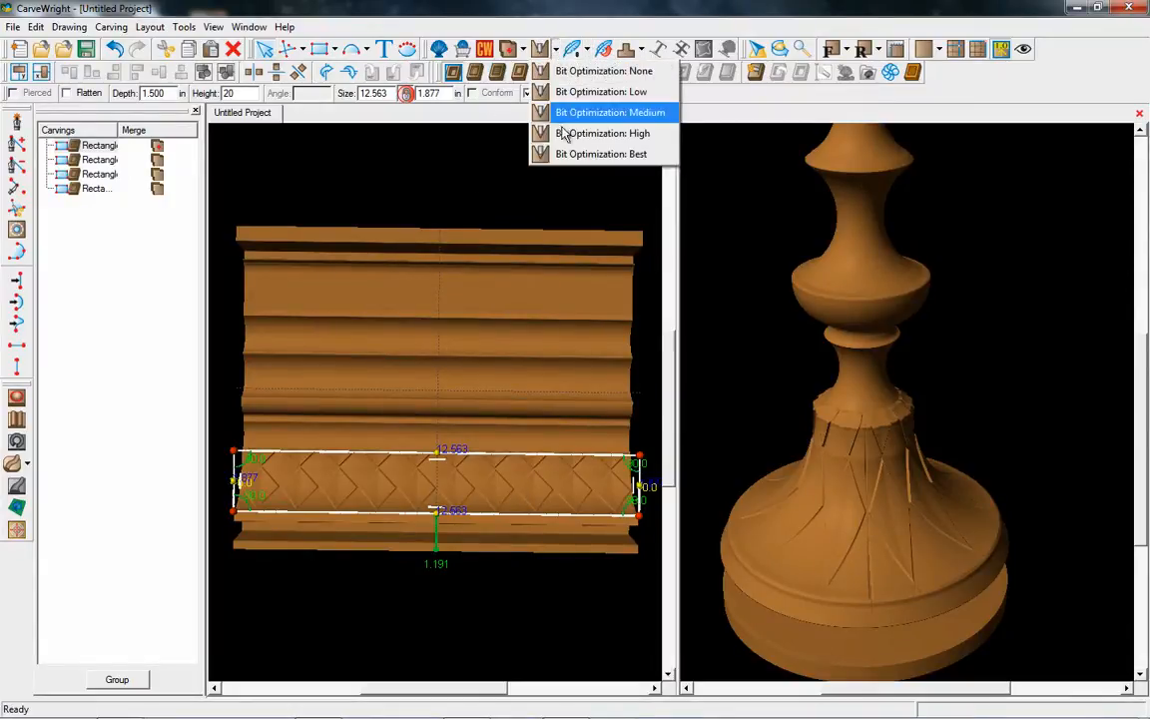
left_click(609, 112)
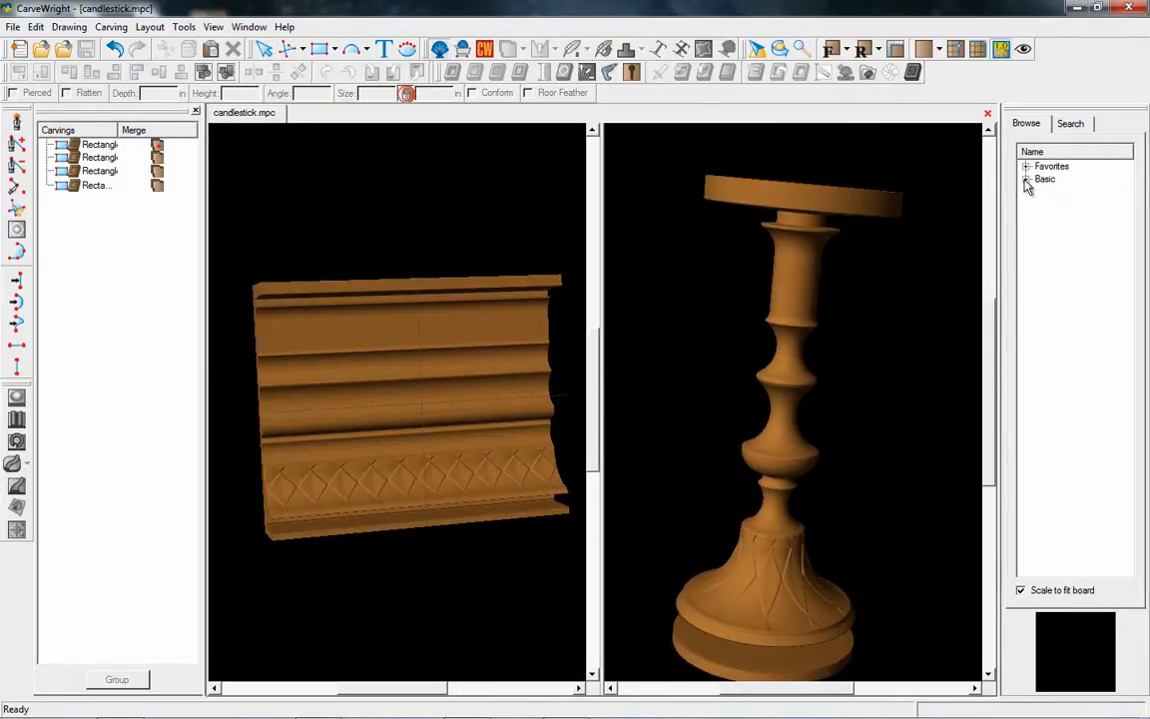
left_click(1026, 179)
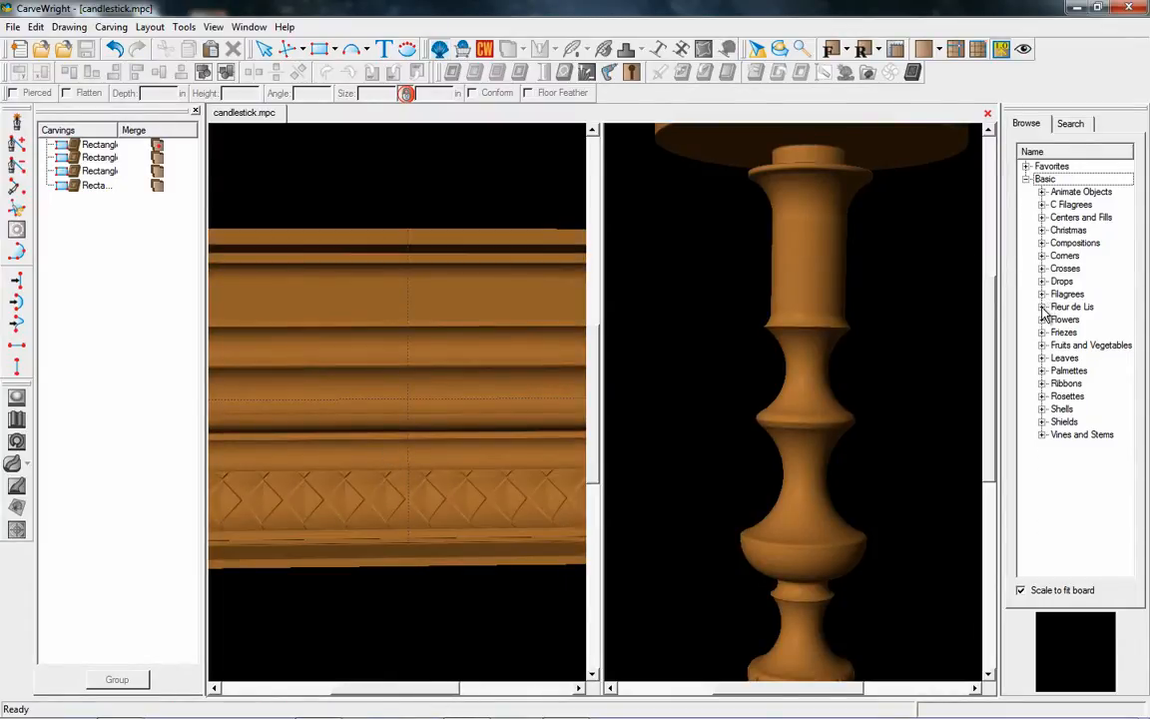
- Place a fleur-de-lis on the top band and shrink it to about 1.19 by 1.31 inches
left_click(1042, 306)
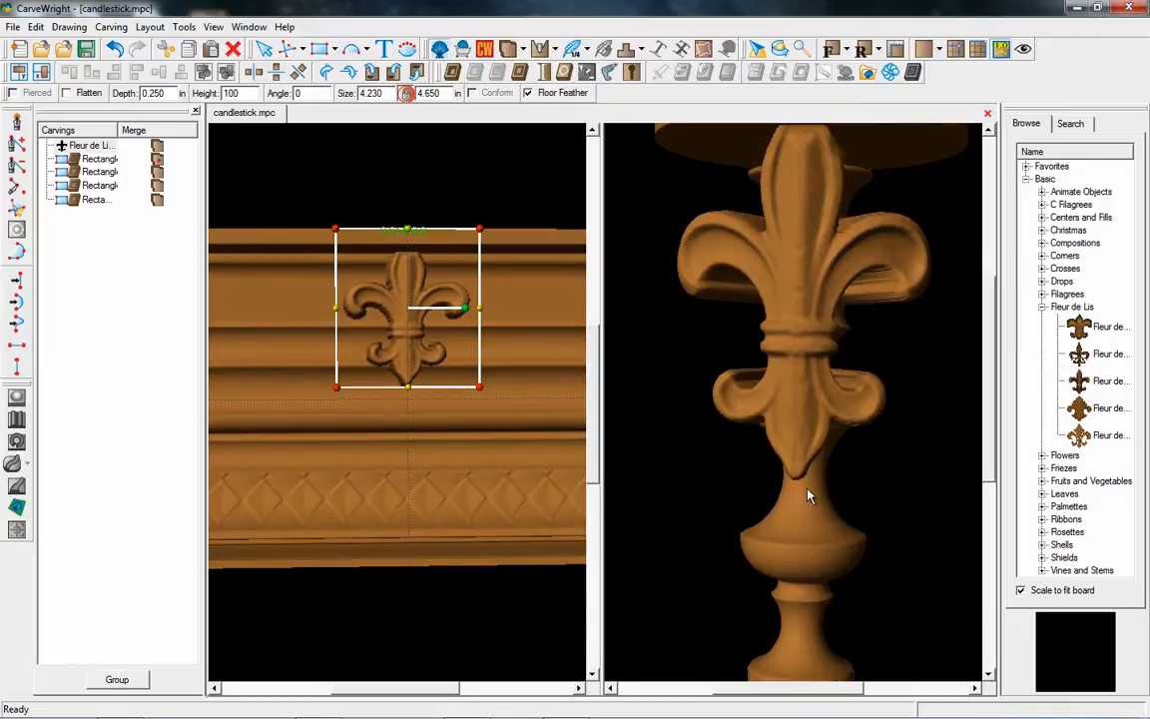
left_click_drag(809, 496, 738, 431)
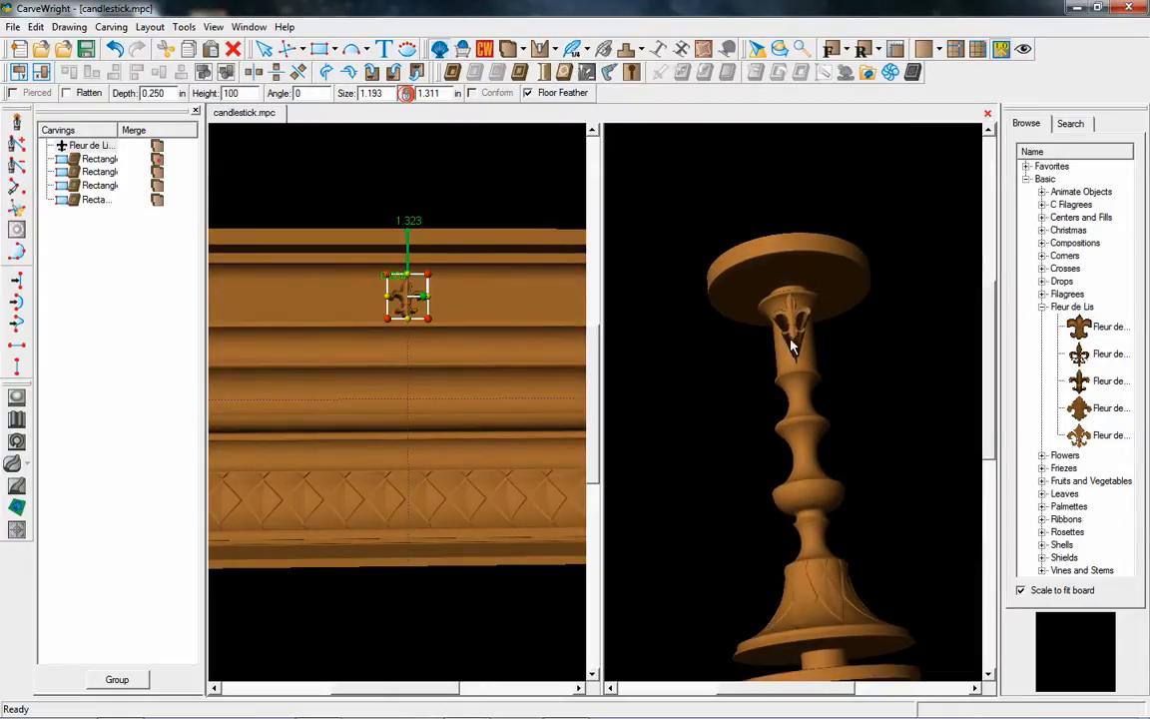
mouse_move(799, 329)
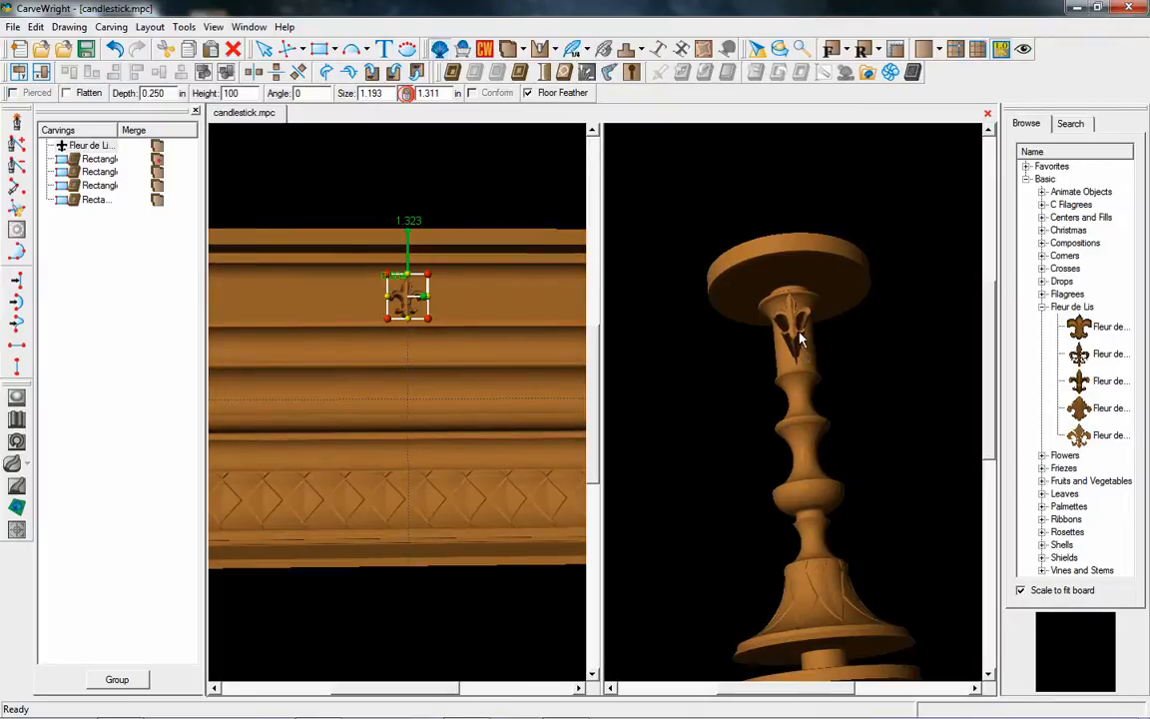
mouse_move(798, 379)
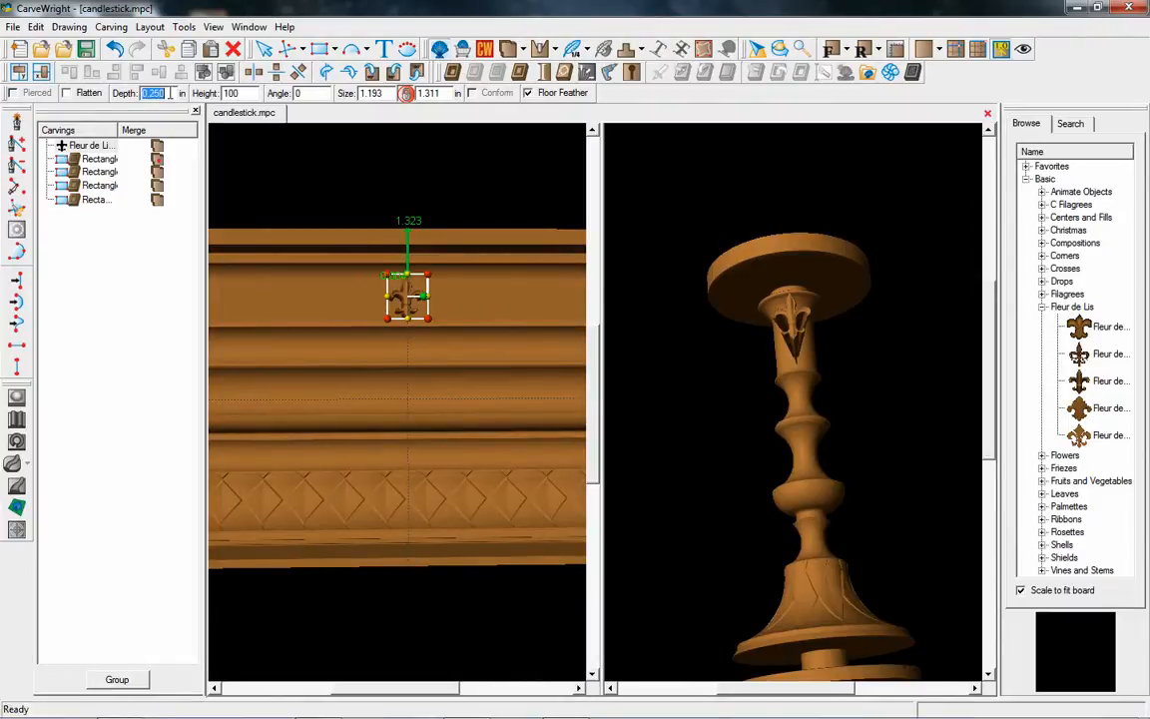
- Set the fleur-de-lis depth to 1.5 and widen it to about 3.64 inches
type("1.727")
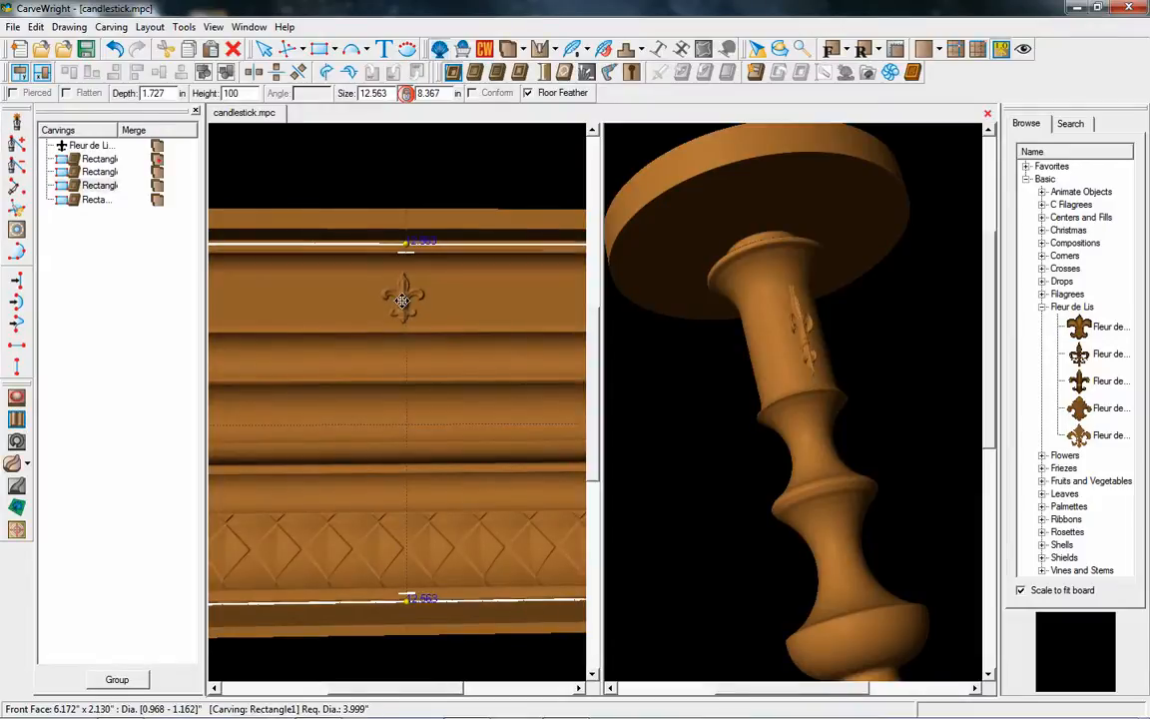
left_click(402, 300)
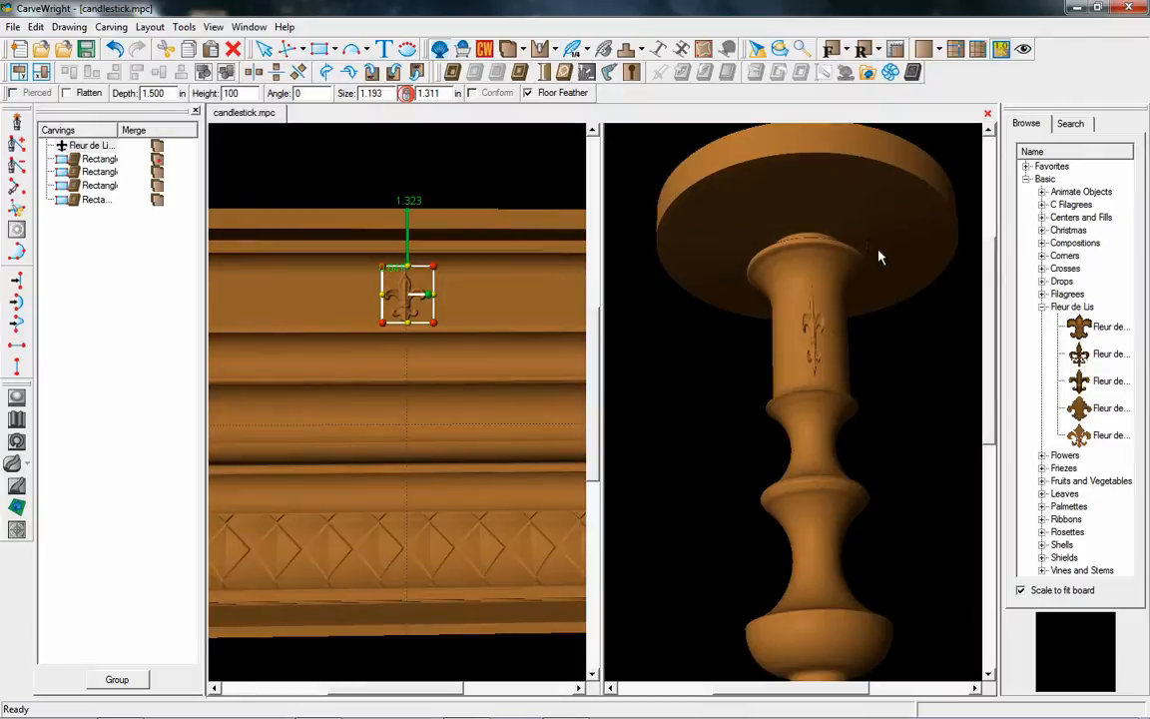
mouse_move(743, 226)
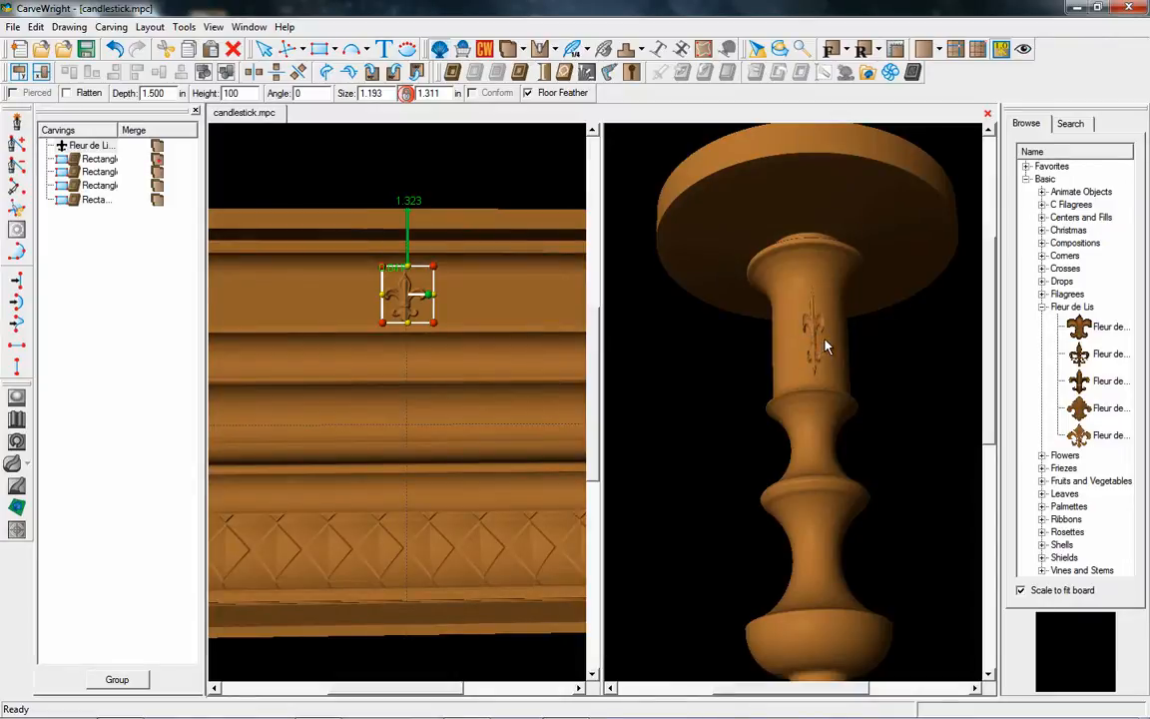
mouse_move(824, 340)
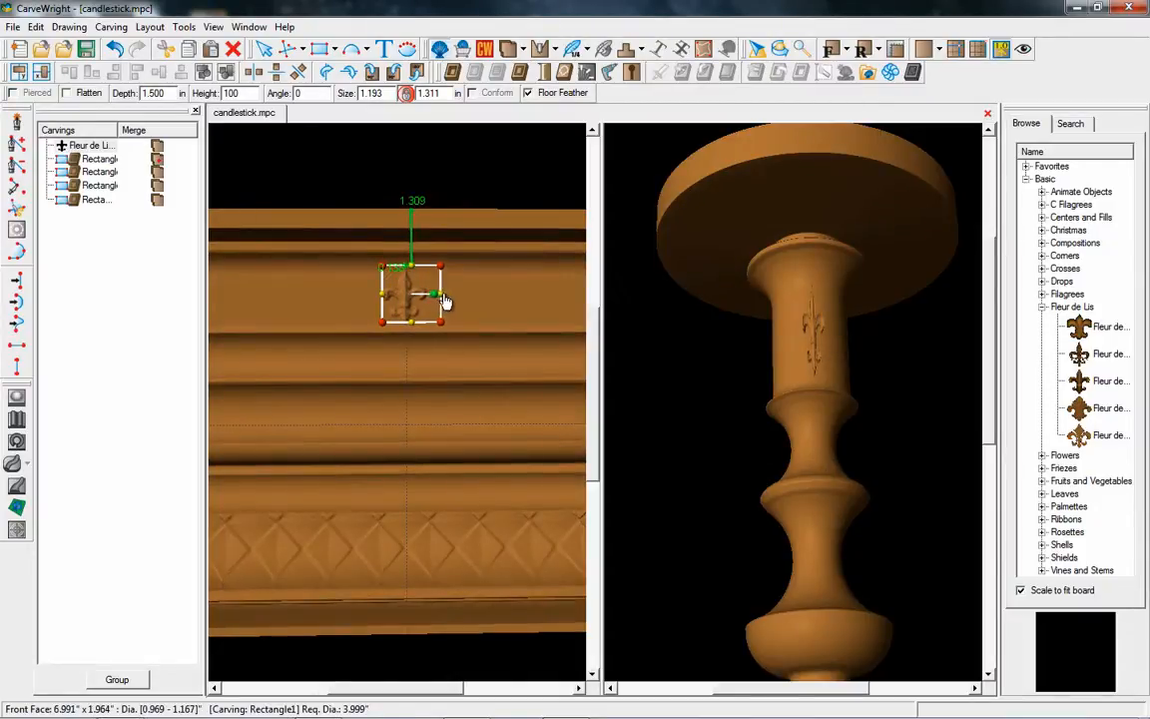
left_click_drag(444, 293, 496, 293)
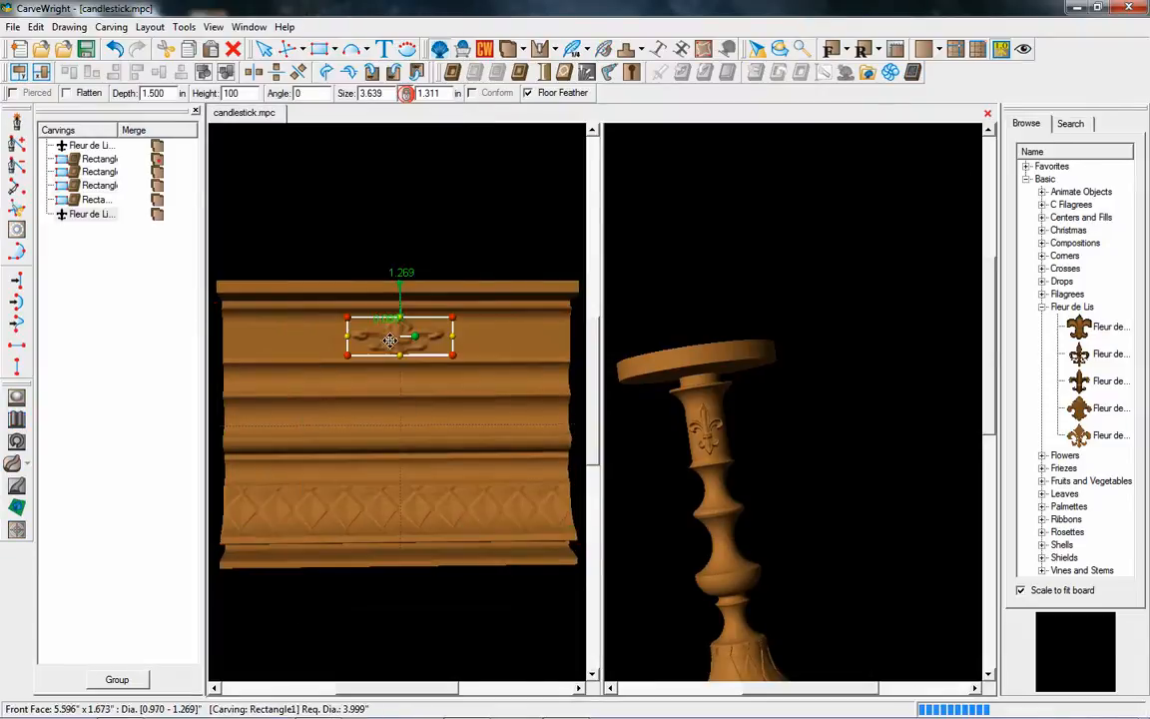
- Move the fleur-de-lis copy right, mirror it horizontally, and orbit to check the neck
left_click_drag(391, 339, 503, 339)
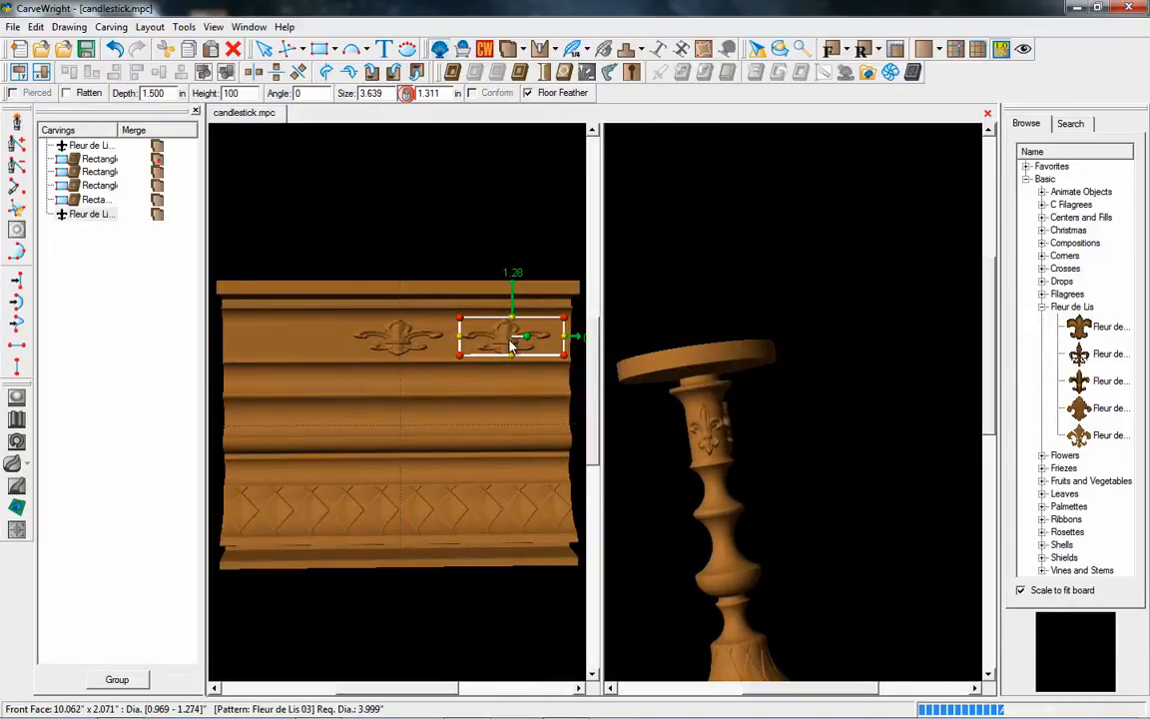
right_click(509, 344)
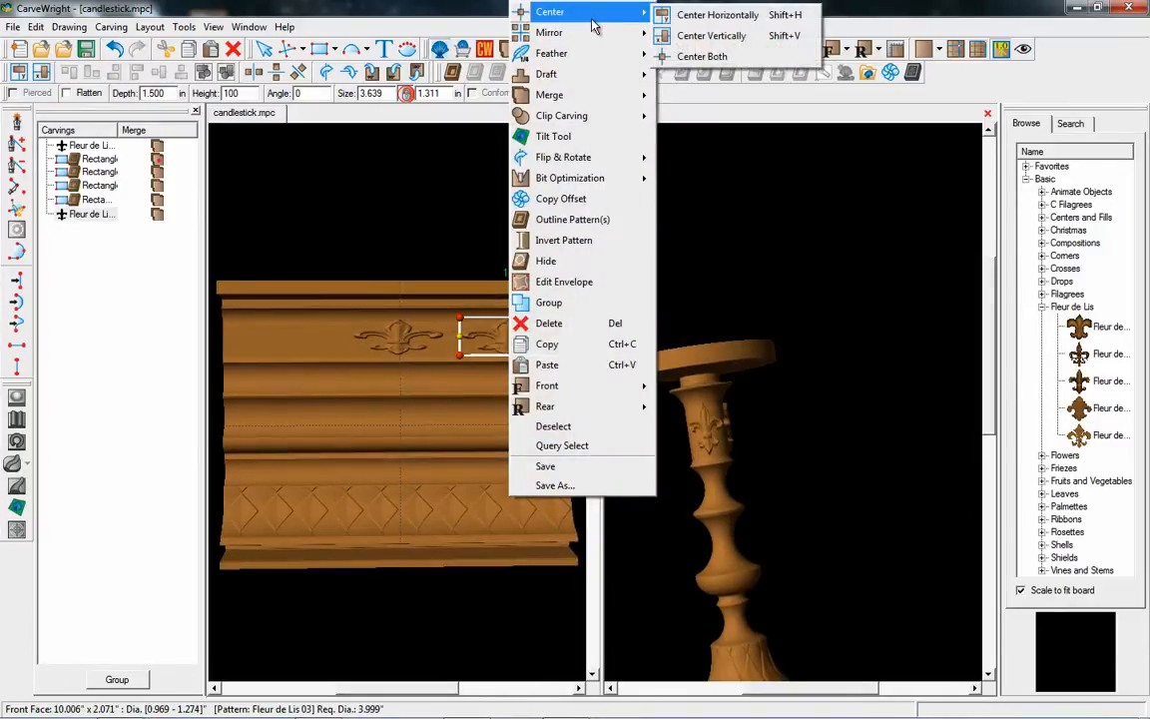
mouse_move(550, 32)
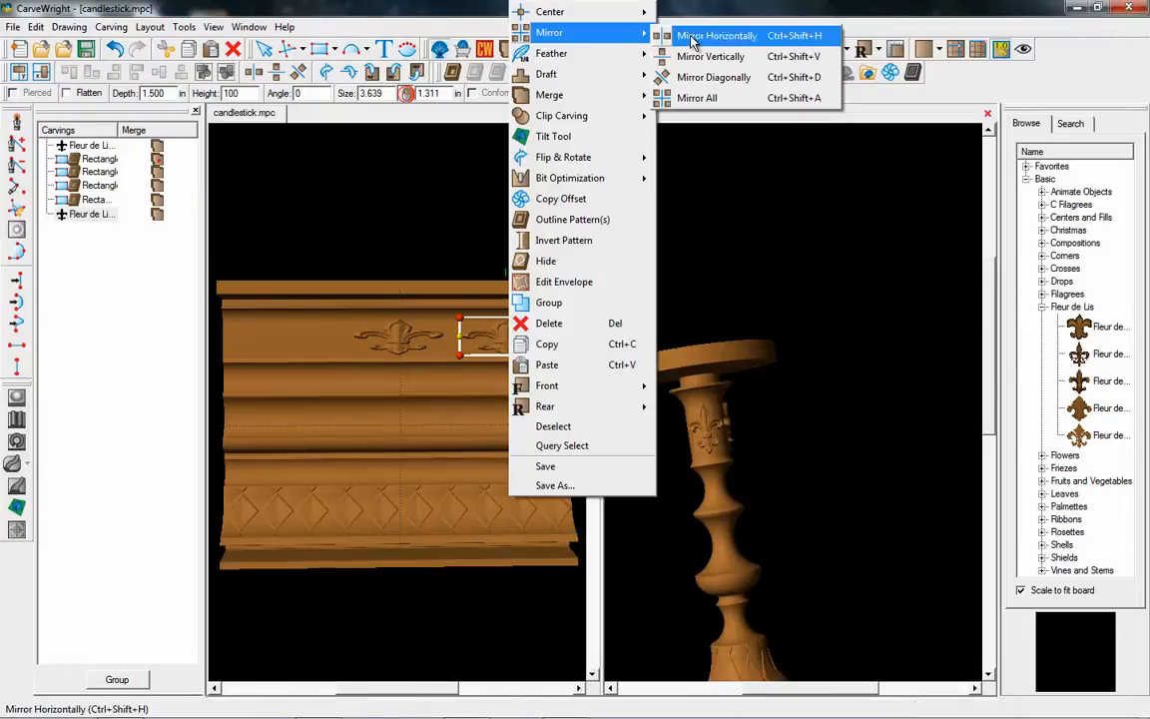
left_click(721, 35)
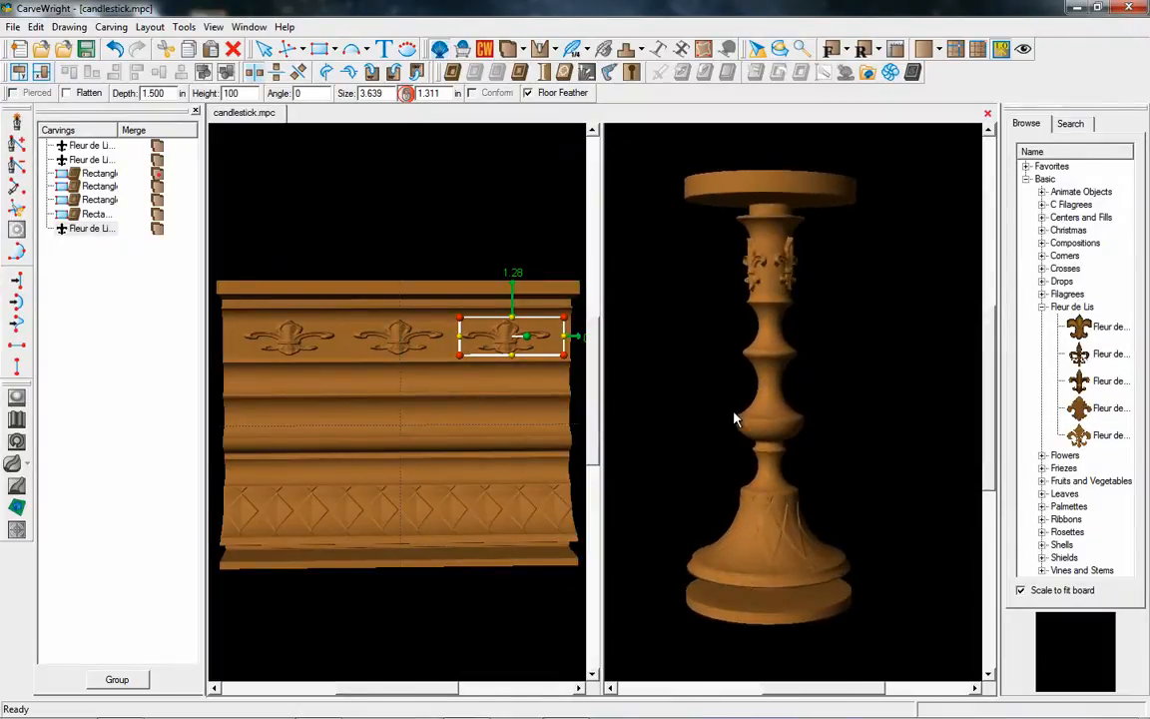
left_click_drag(733, 420, 708, 391)
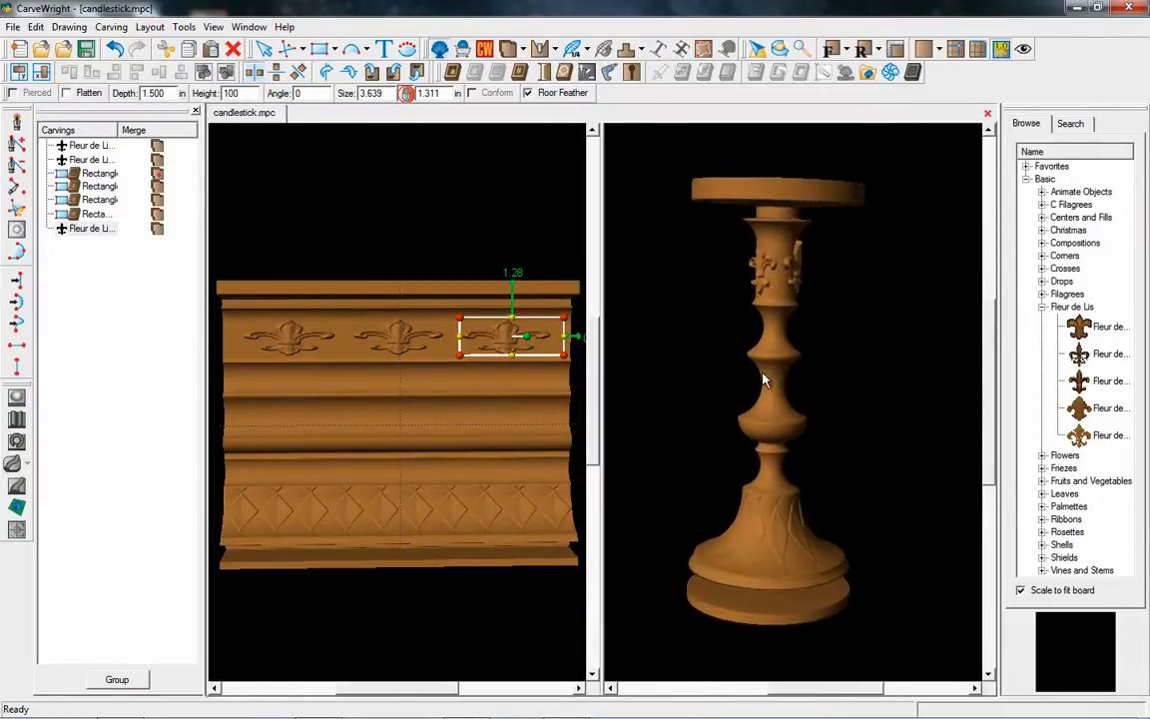
left_click_drag(763, 379, 765, 482)
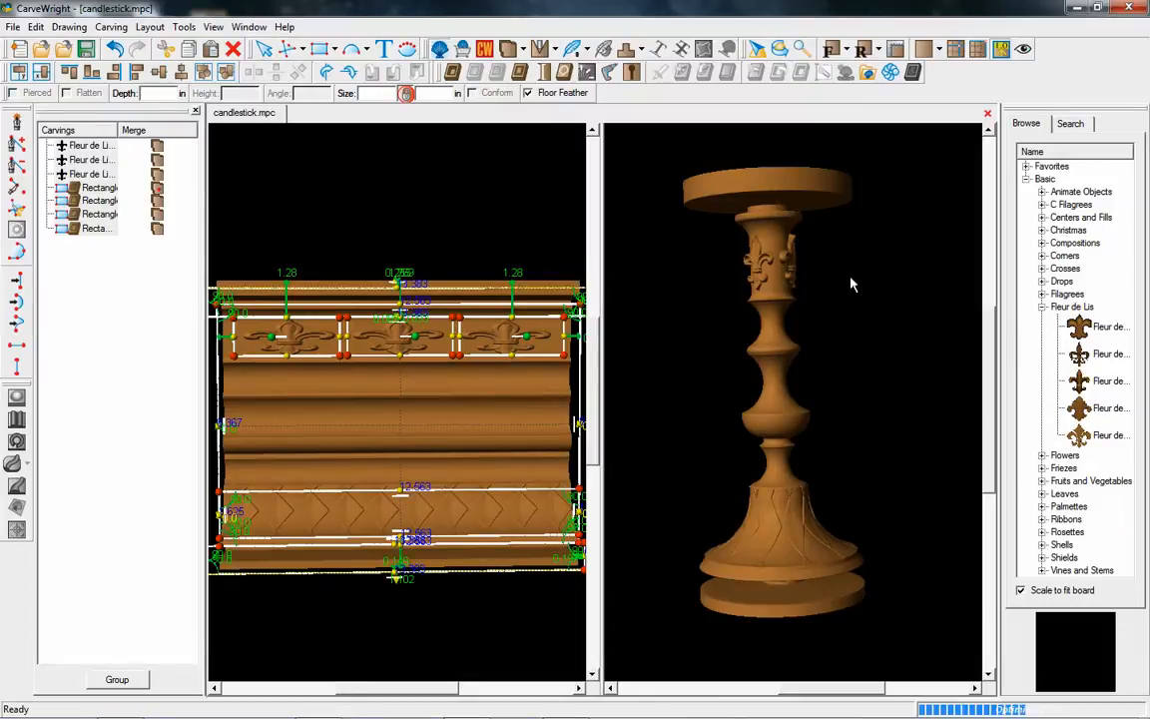
mouse_move(770, 312)
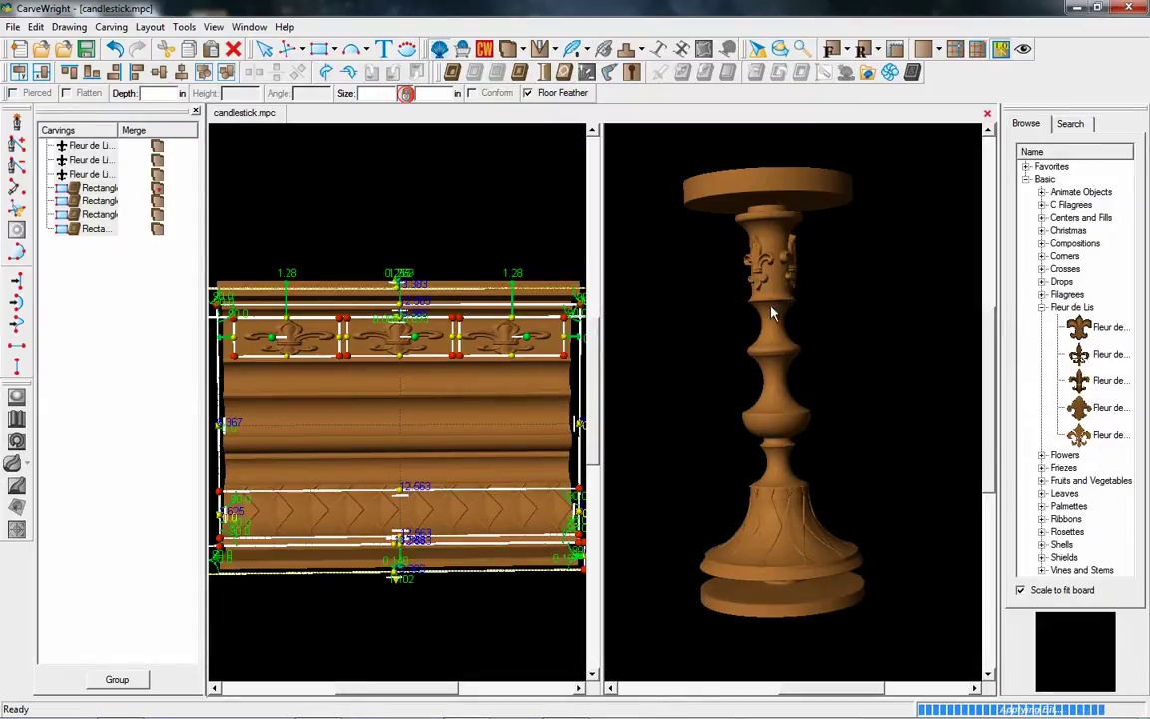
left_click_drag(773, 314, 798, 299)
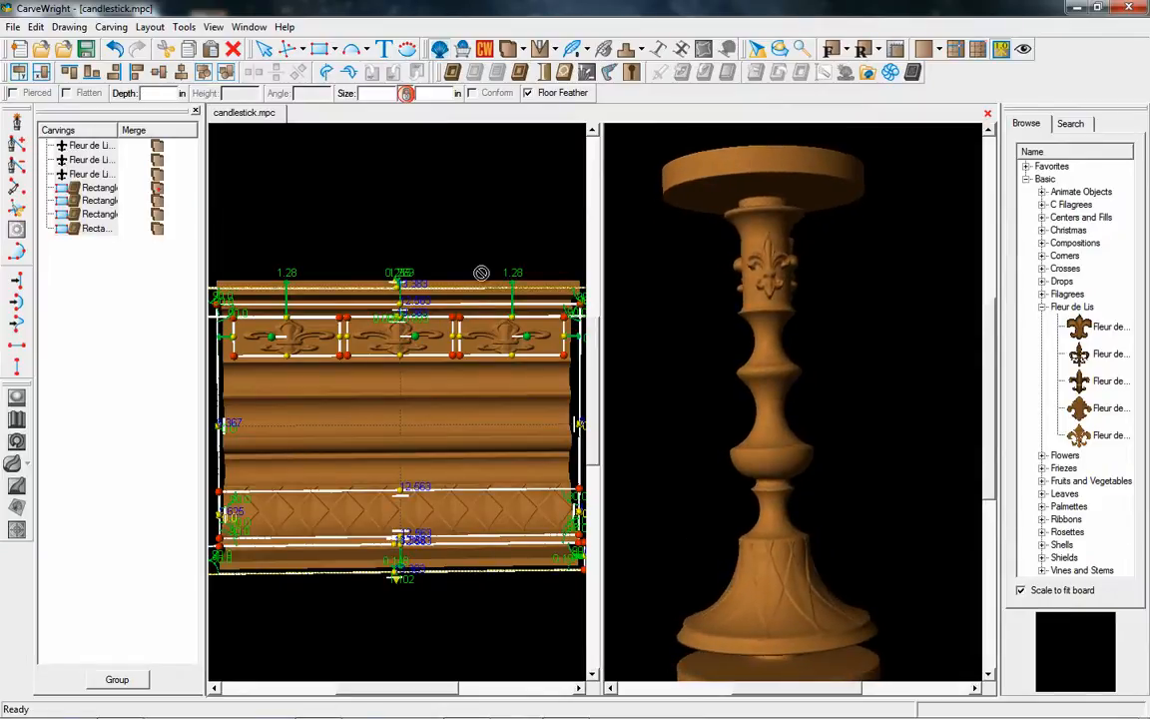
mouse_move(491, 434)
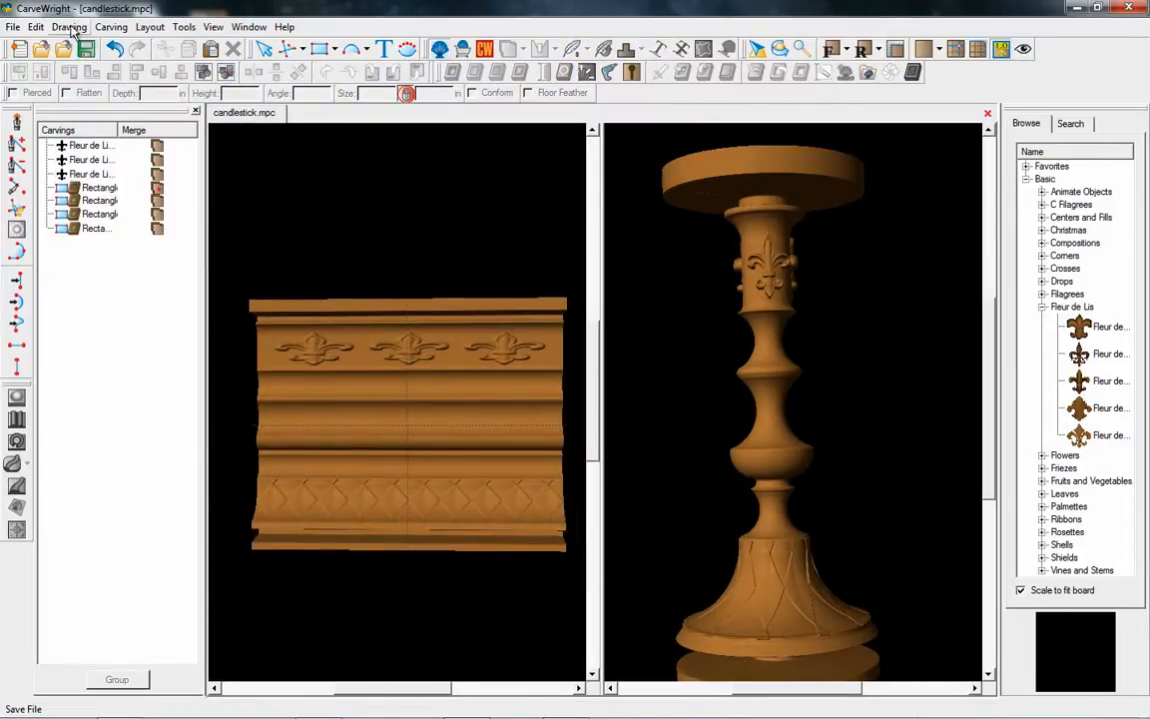
- Change the board's pattern bit to 1/8" Long Ballnose in Board Settings
left_click(35, 27)
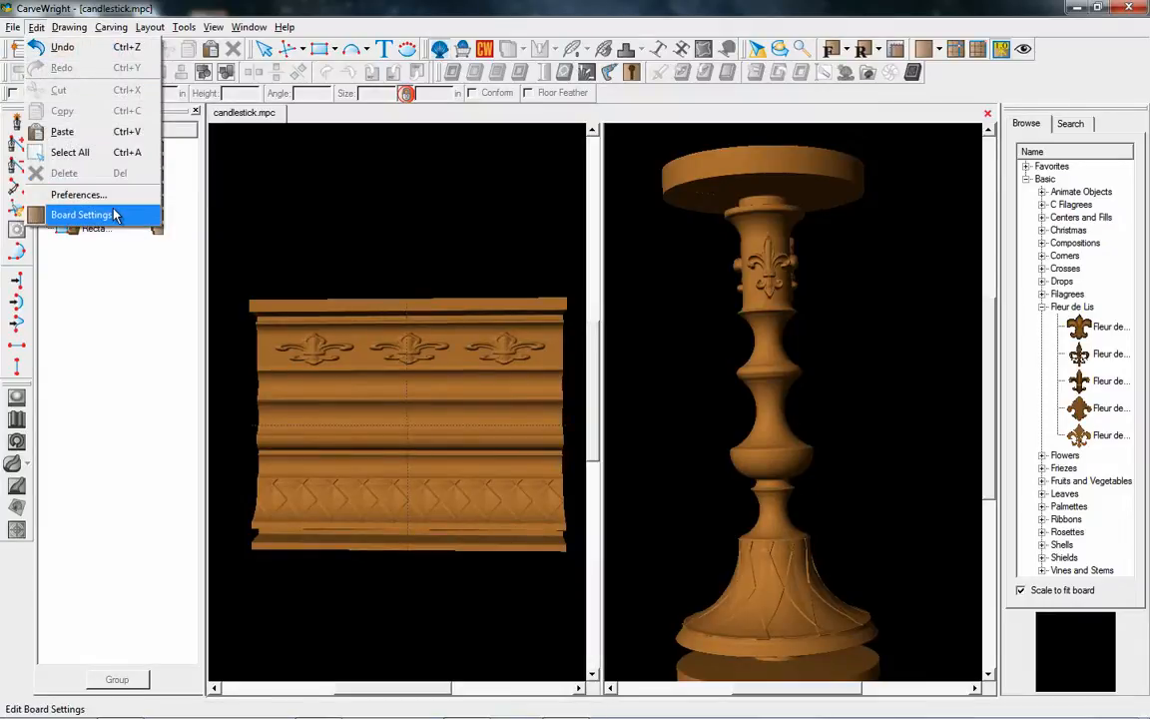
left_click(84, 214)
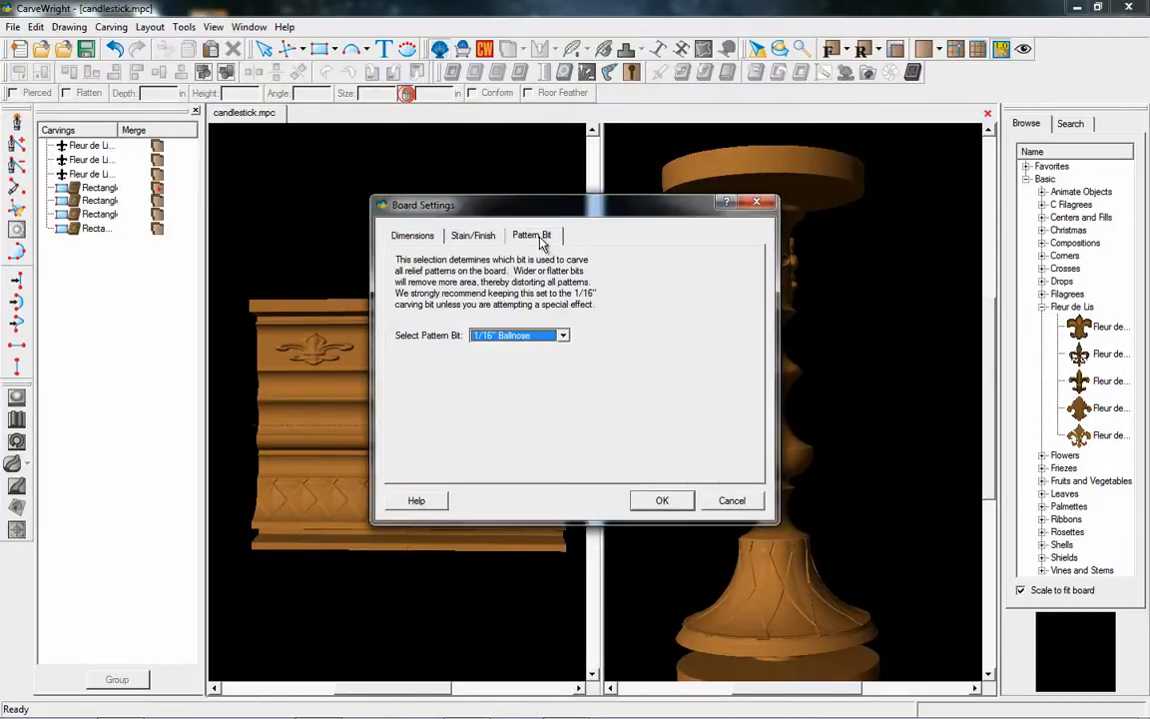
left_click(562, 334)
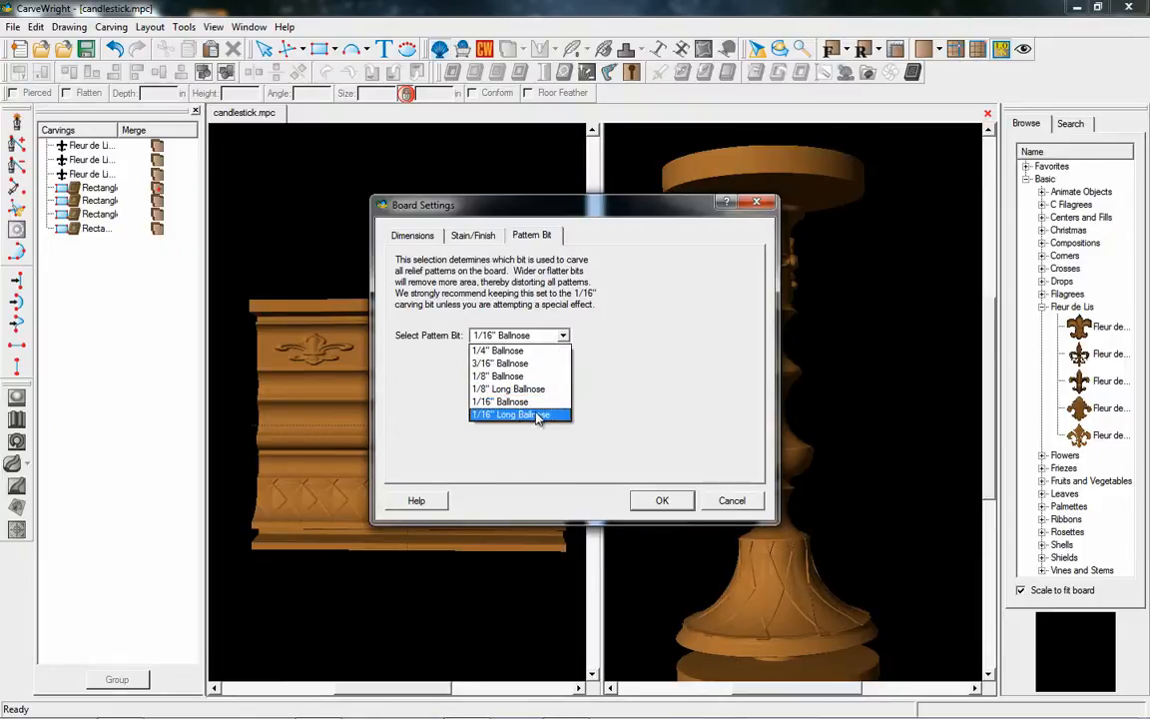
mouse_move(509, 388)
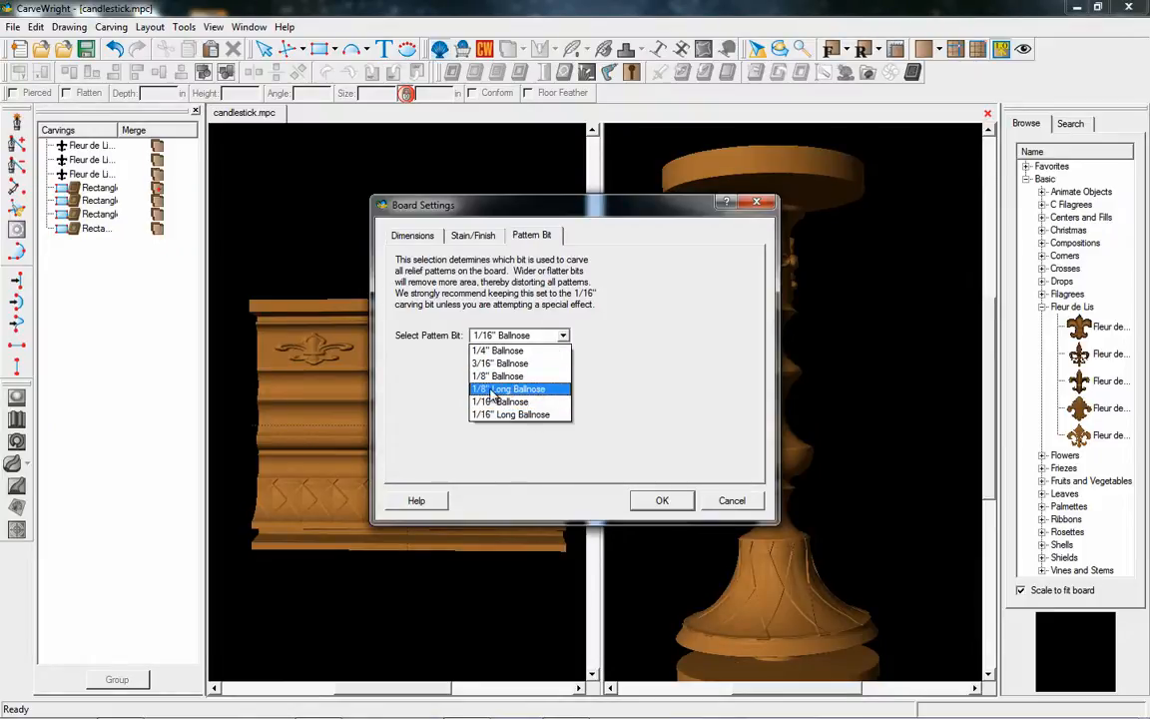
left_click(509, 389)
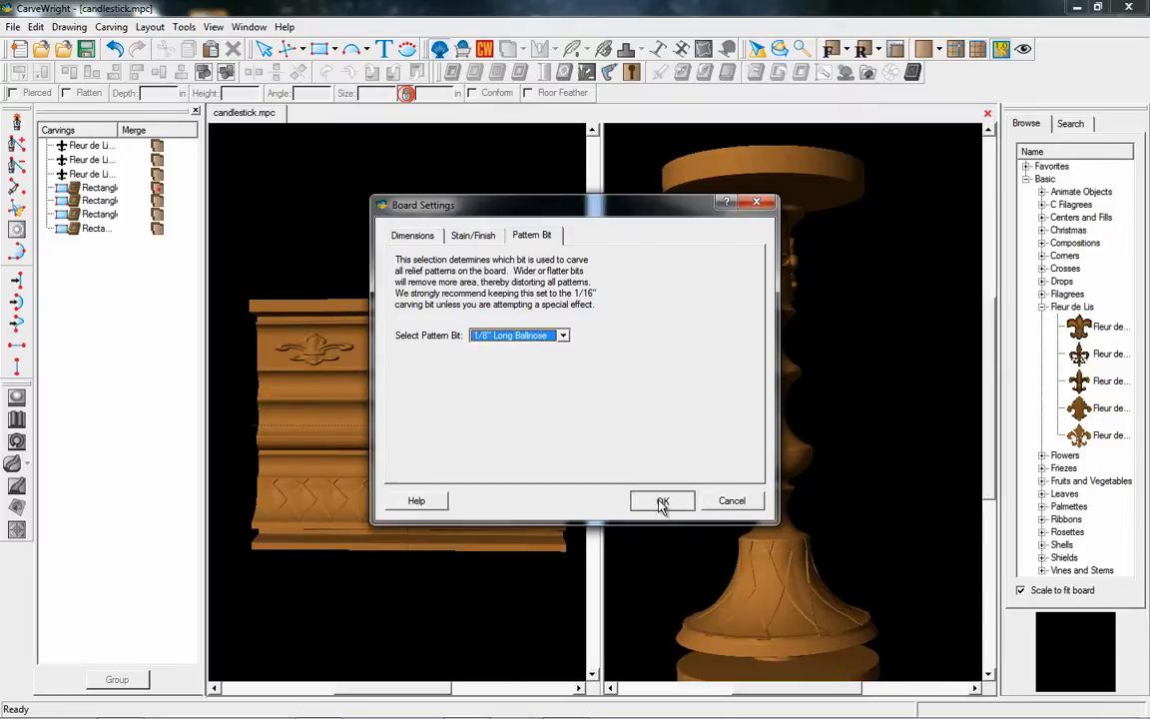
left_click(660, 500)
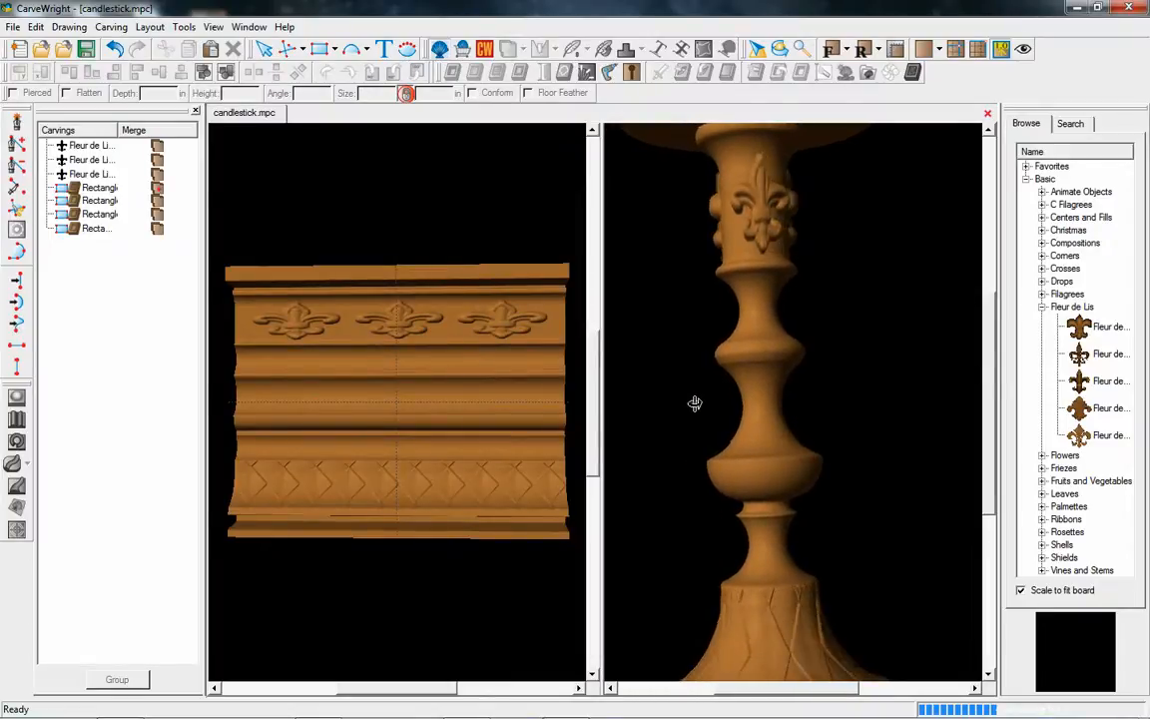
- Orbit the re-rendered candlestick down to its base and save the design
left_click_drag(695, 403, 730, 366)
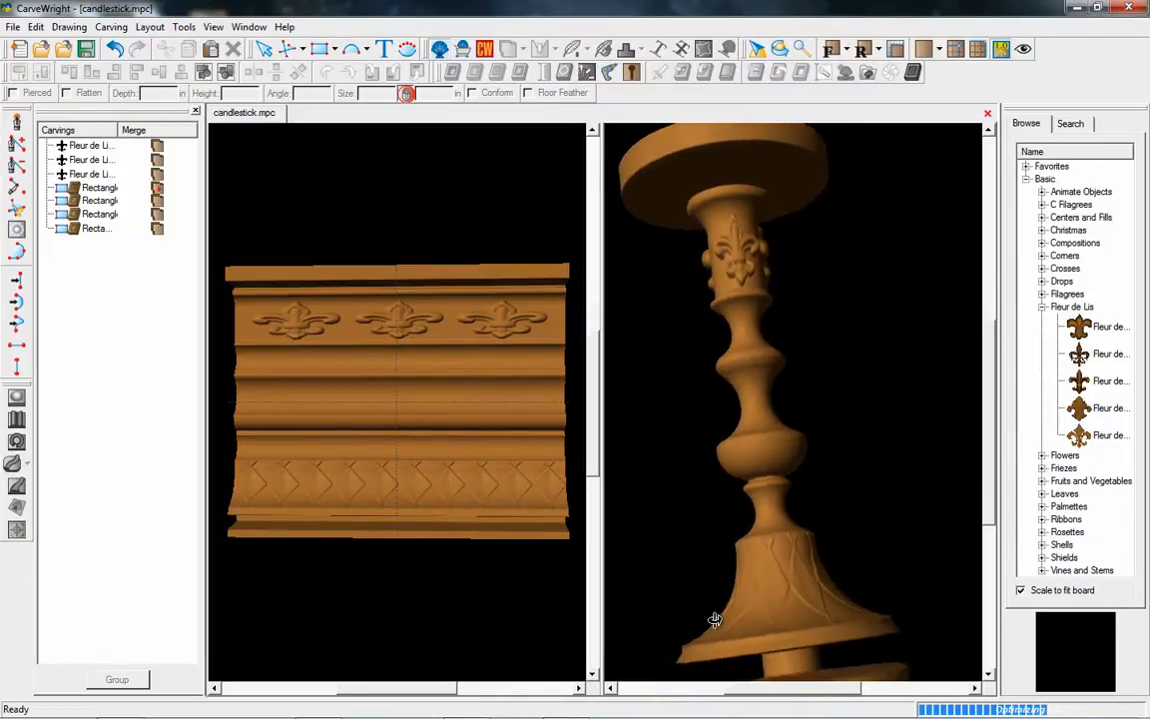
left_click_drag(713, 619, 769, 413)
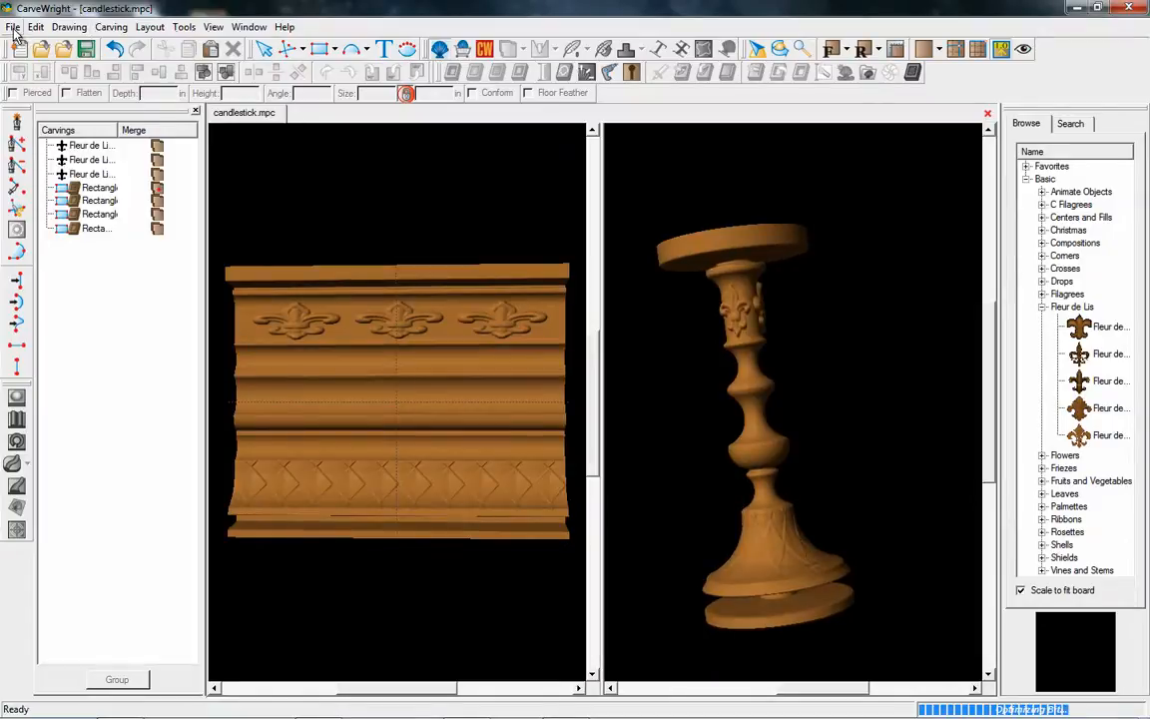
left_click(12, 25)
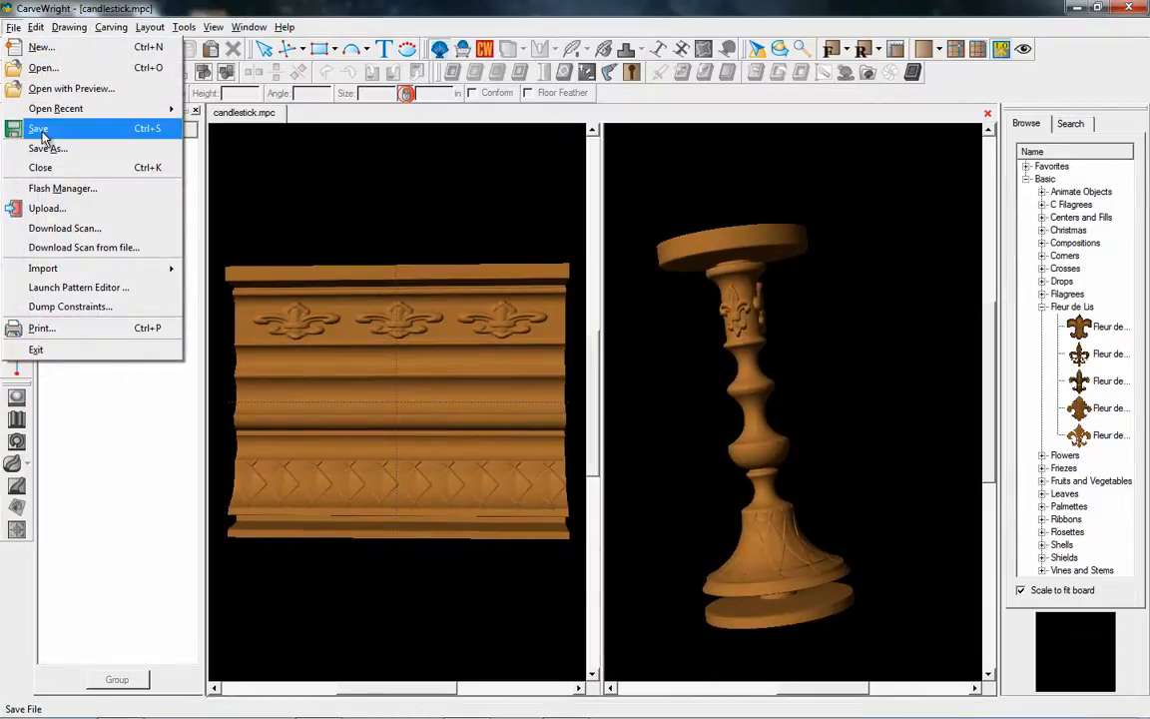